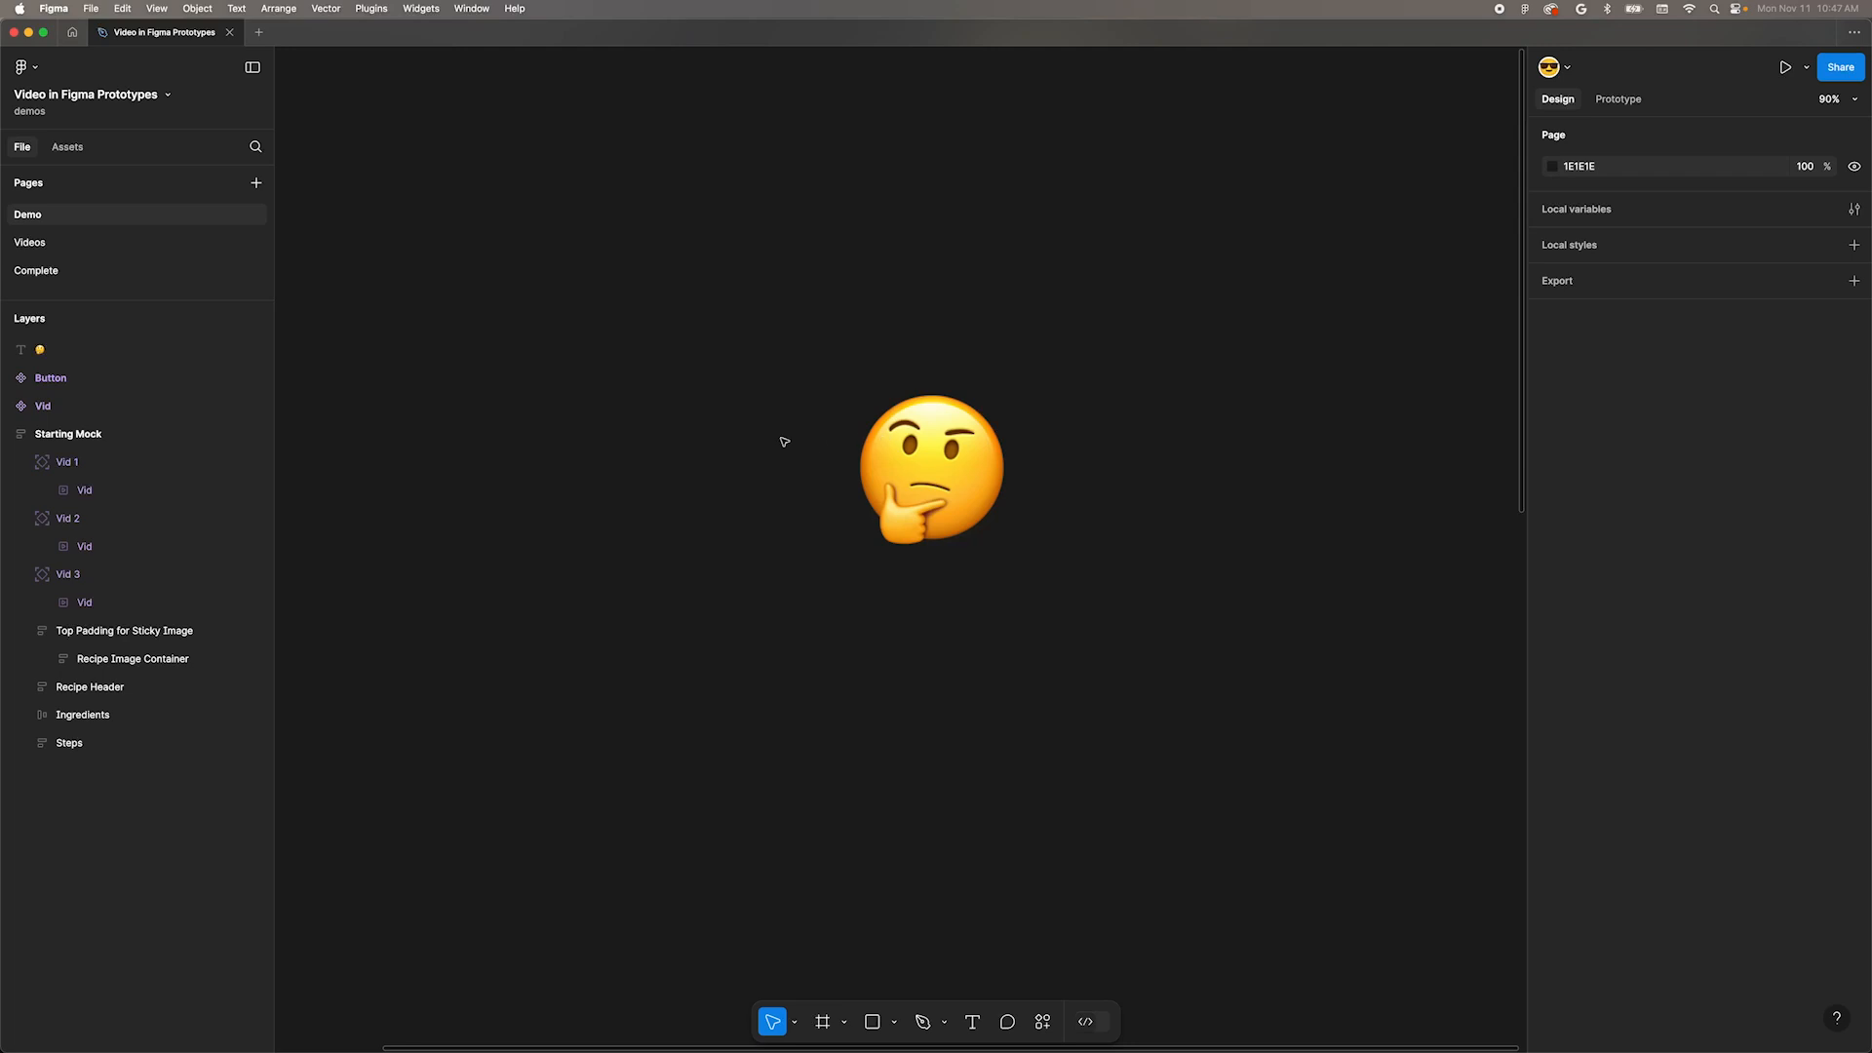
mouse_move(840, 492)
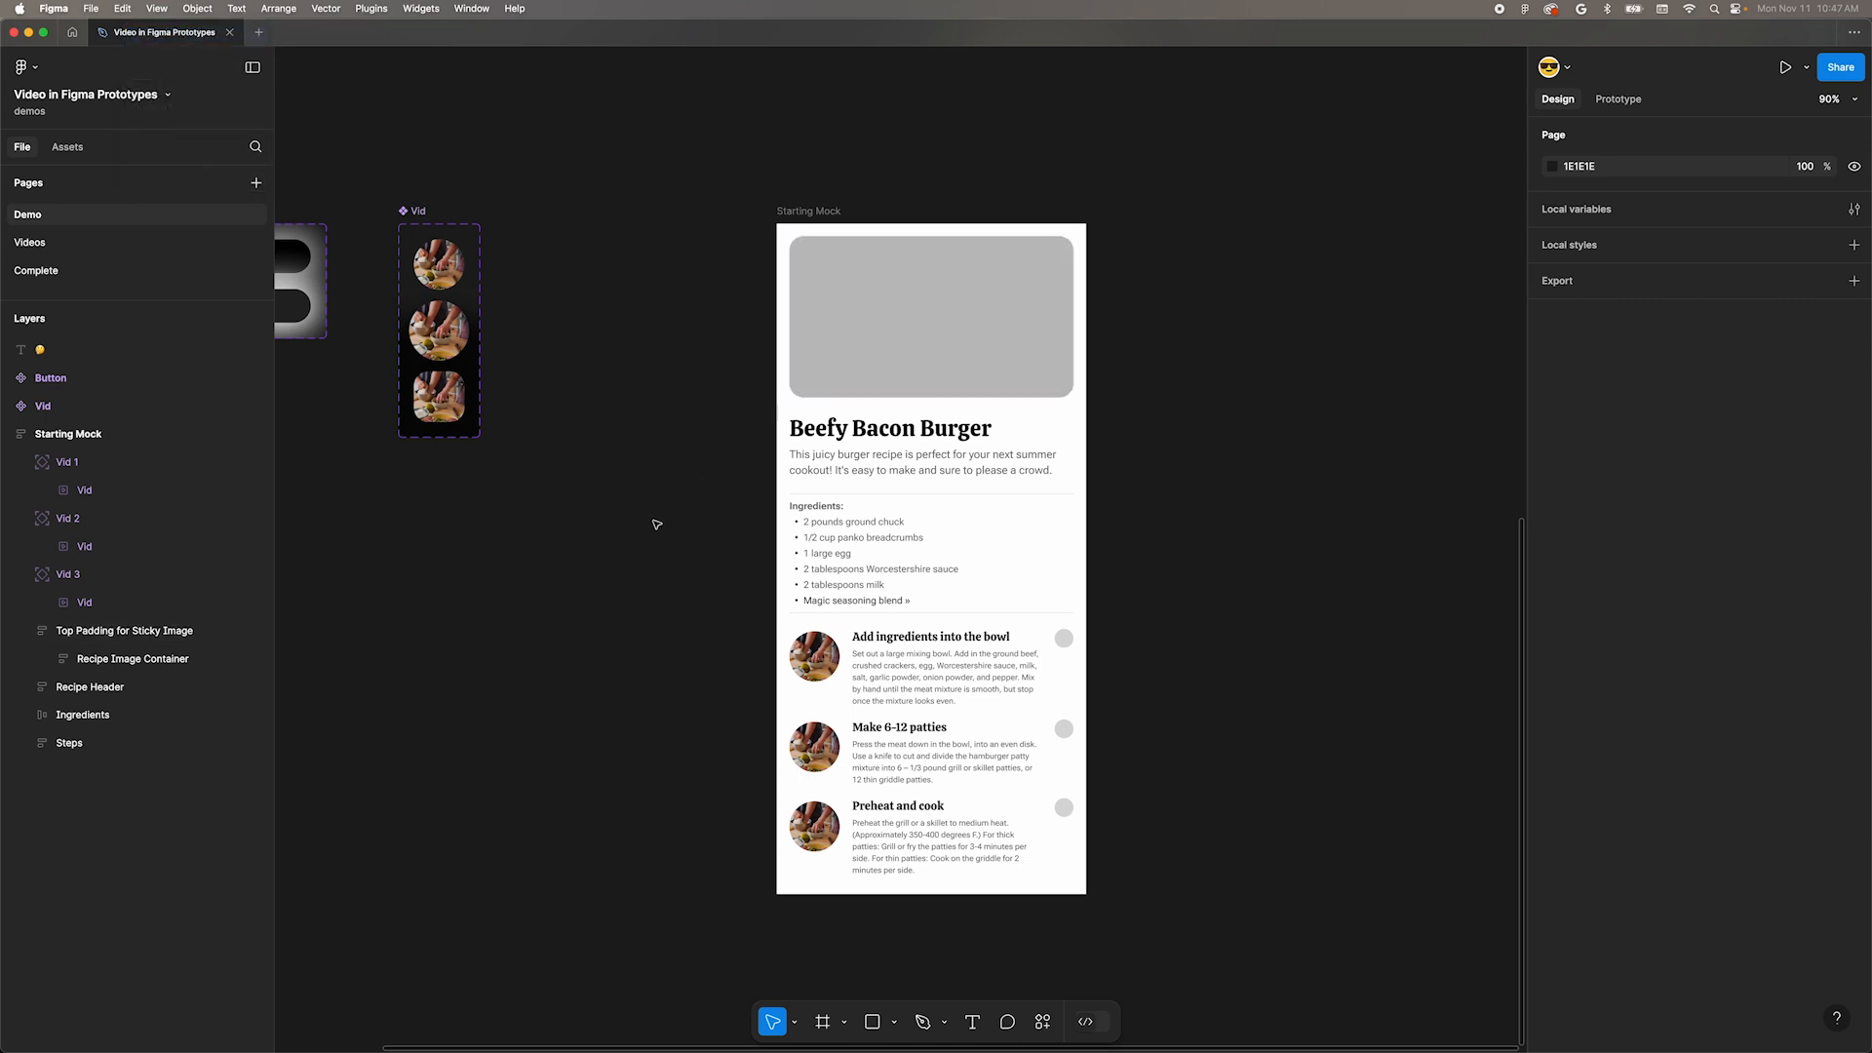
left_click(930, 316)
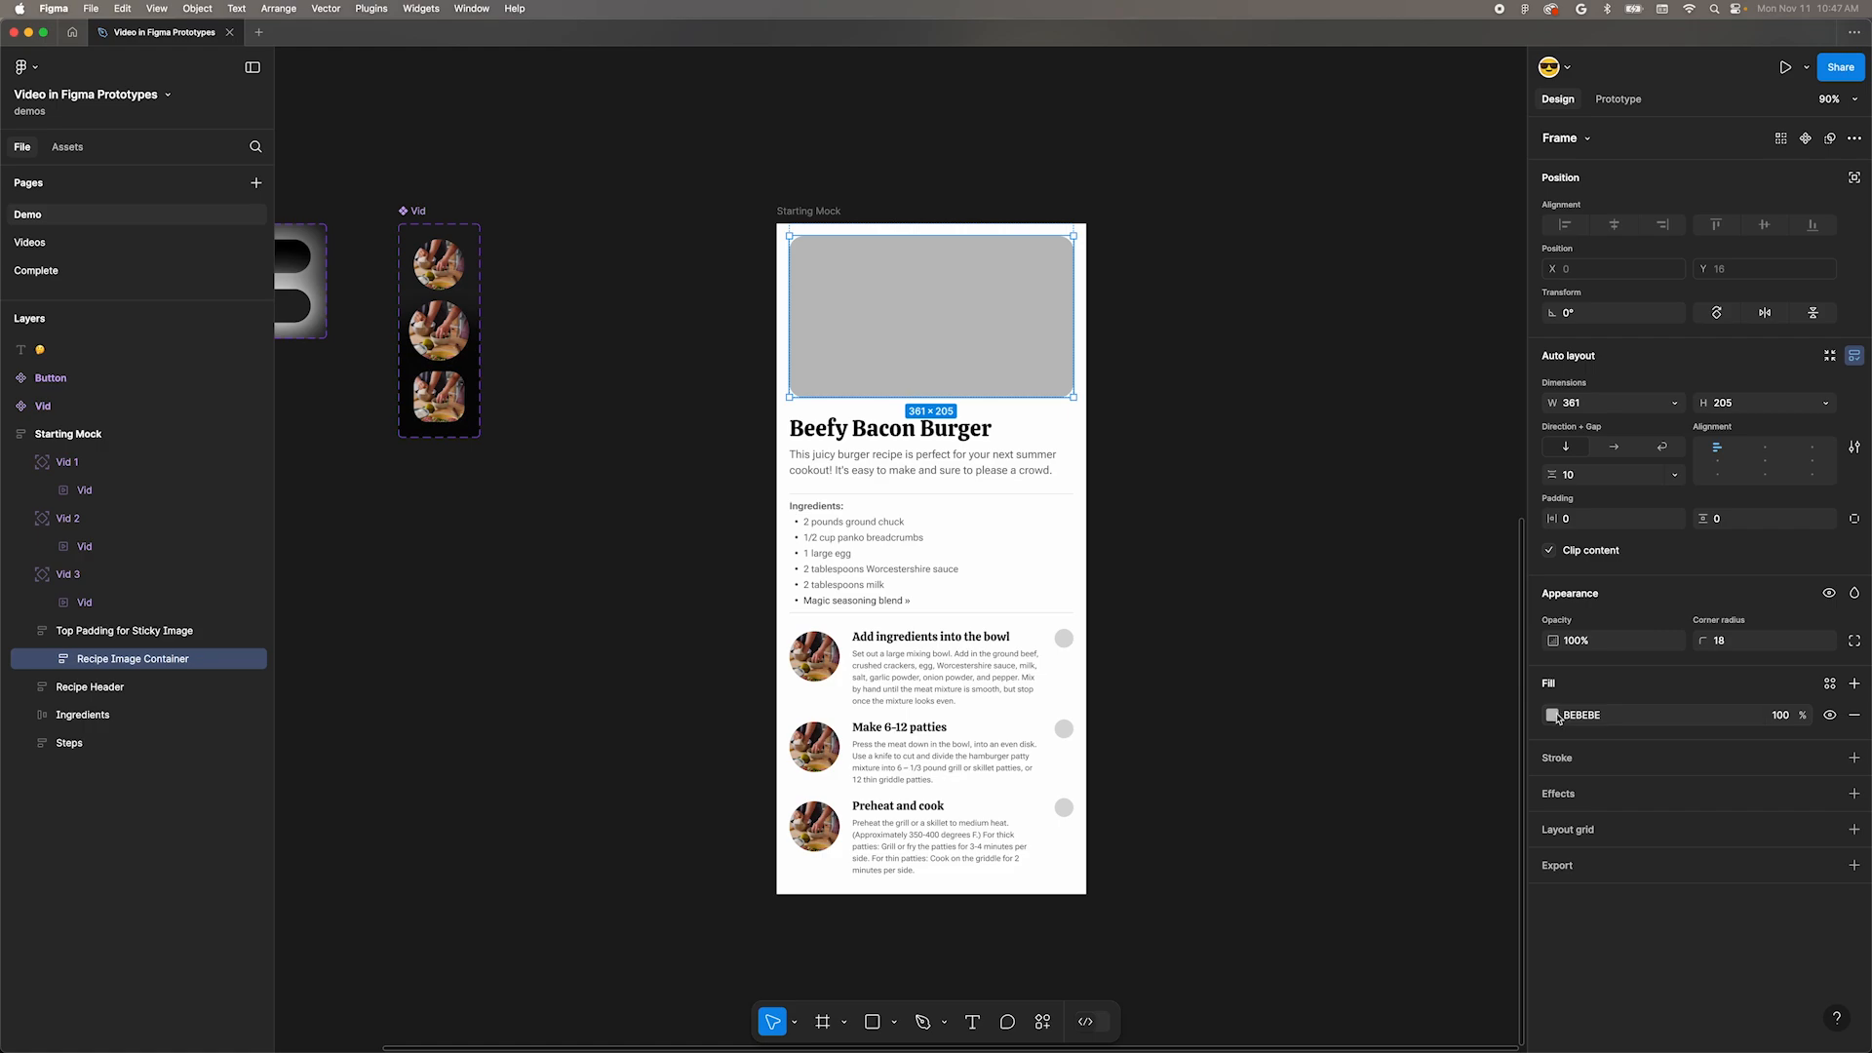
left_click(1554, 714)
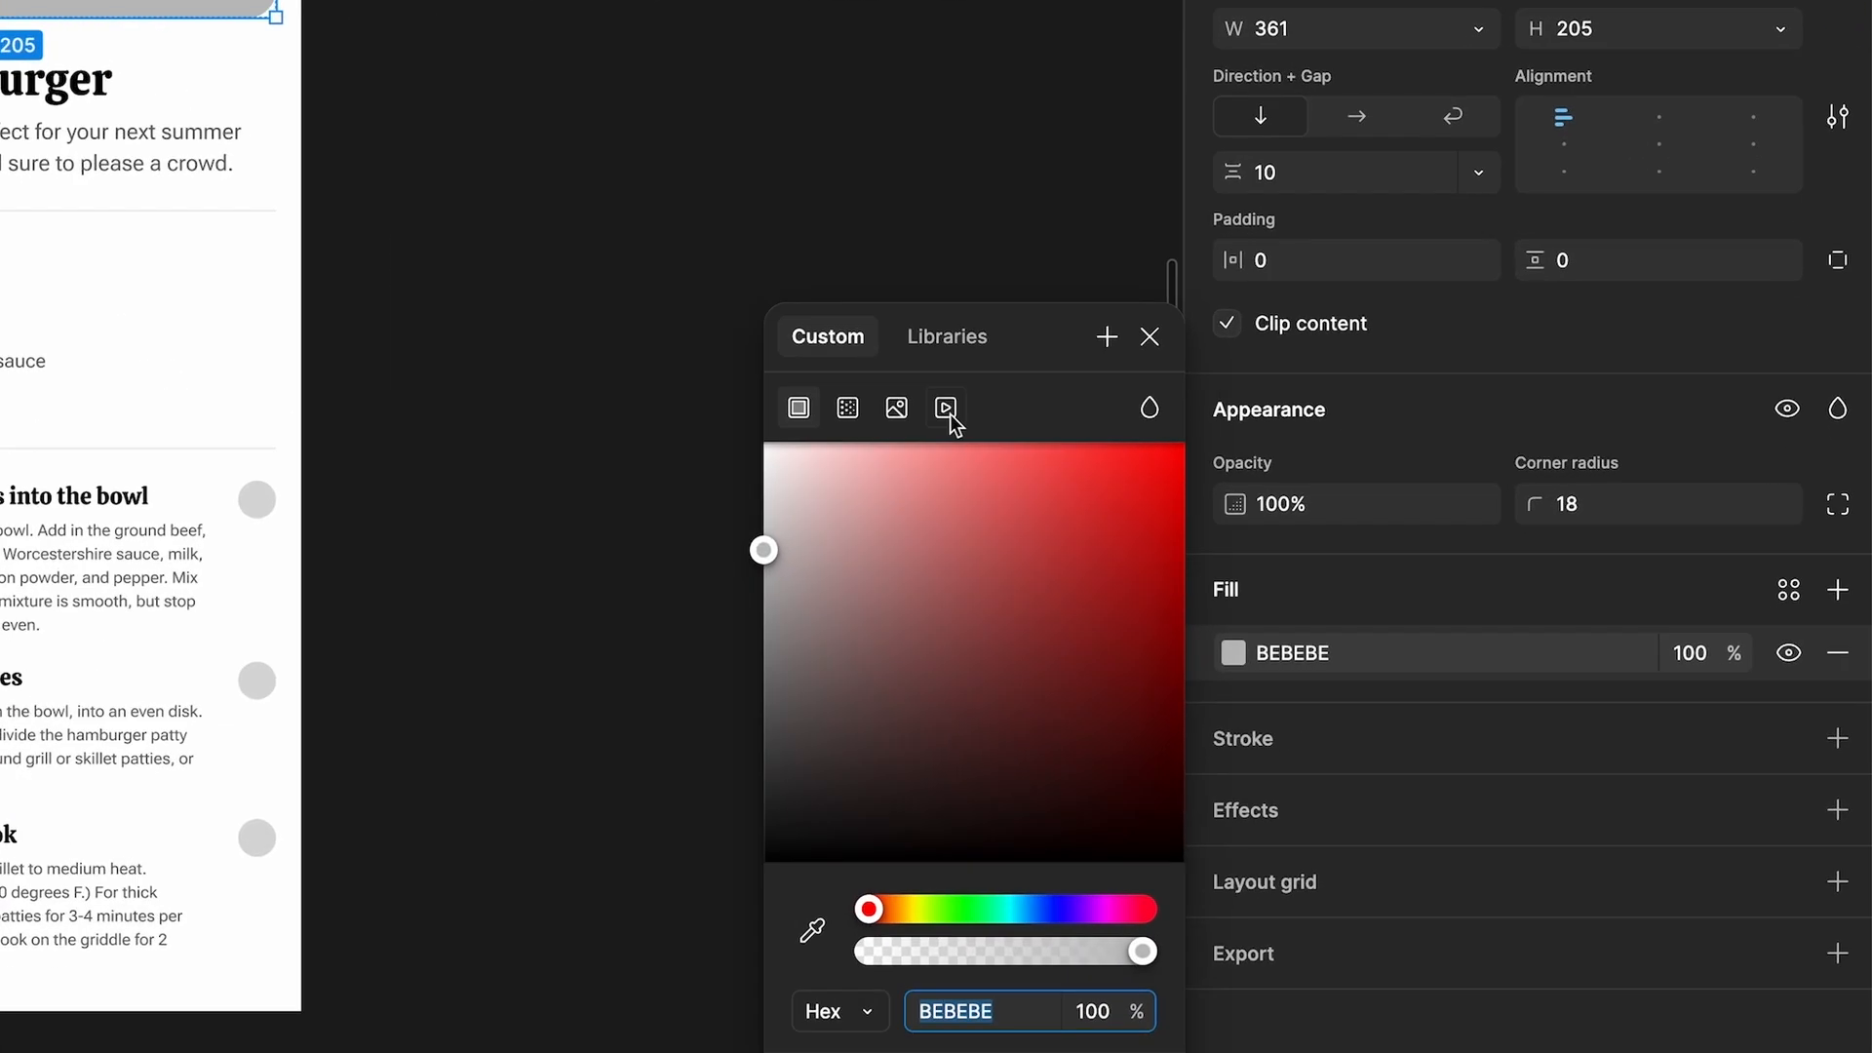
left_click(946, 408)
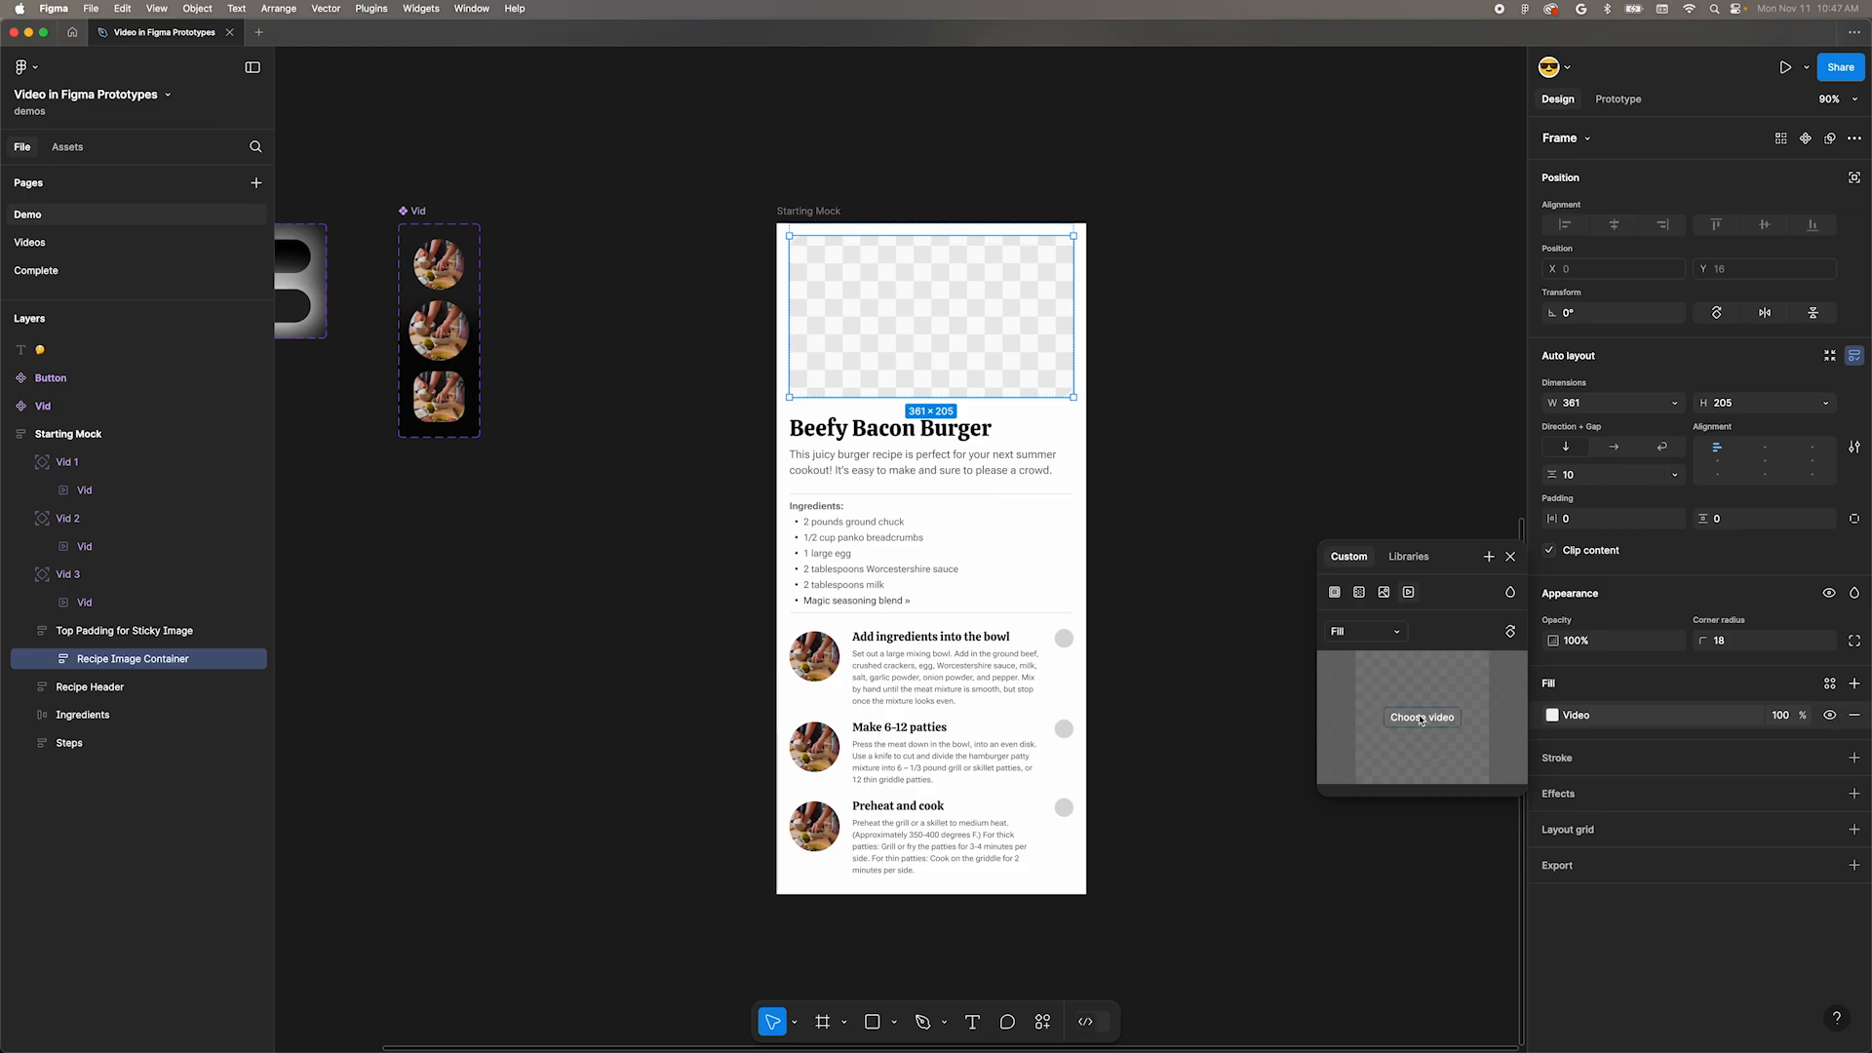
left_click(1422, 715)
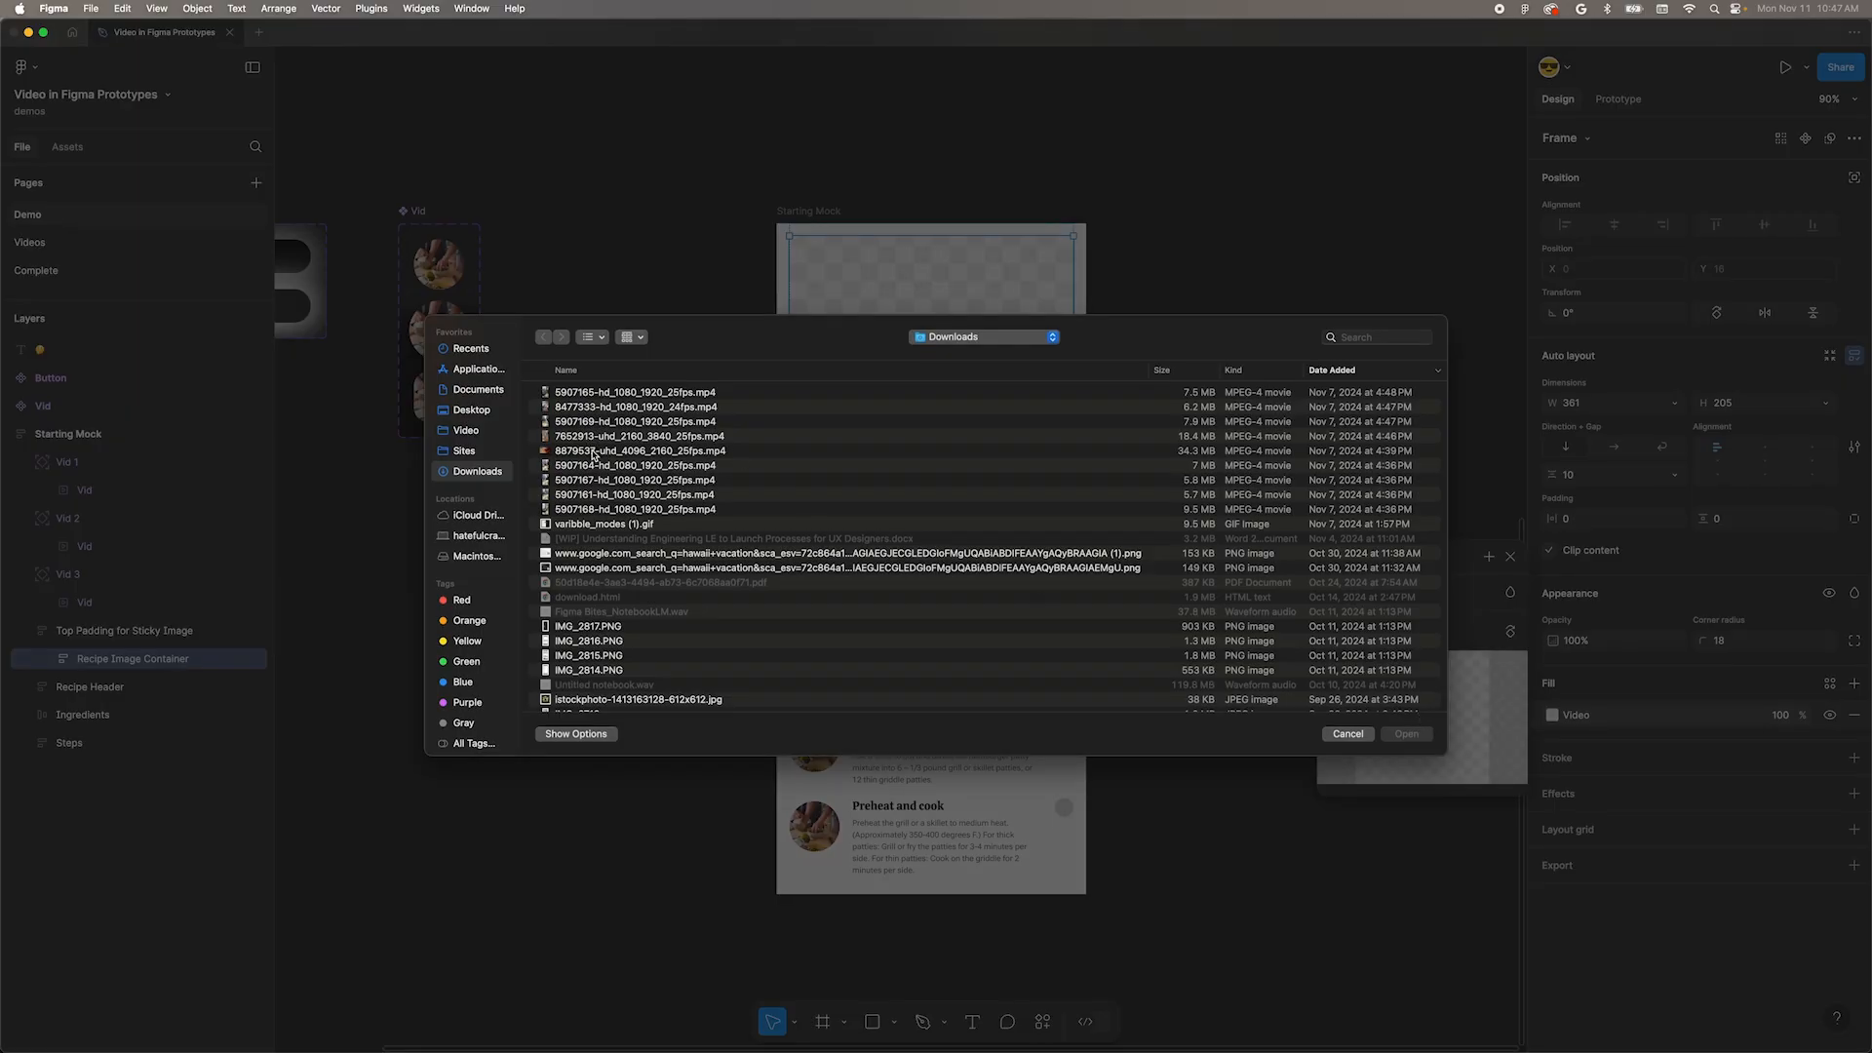
left_click(1348, 733)
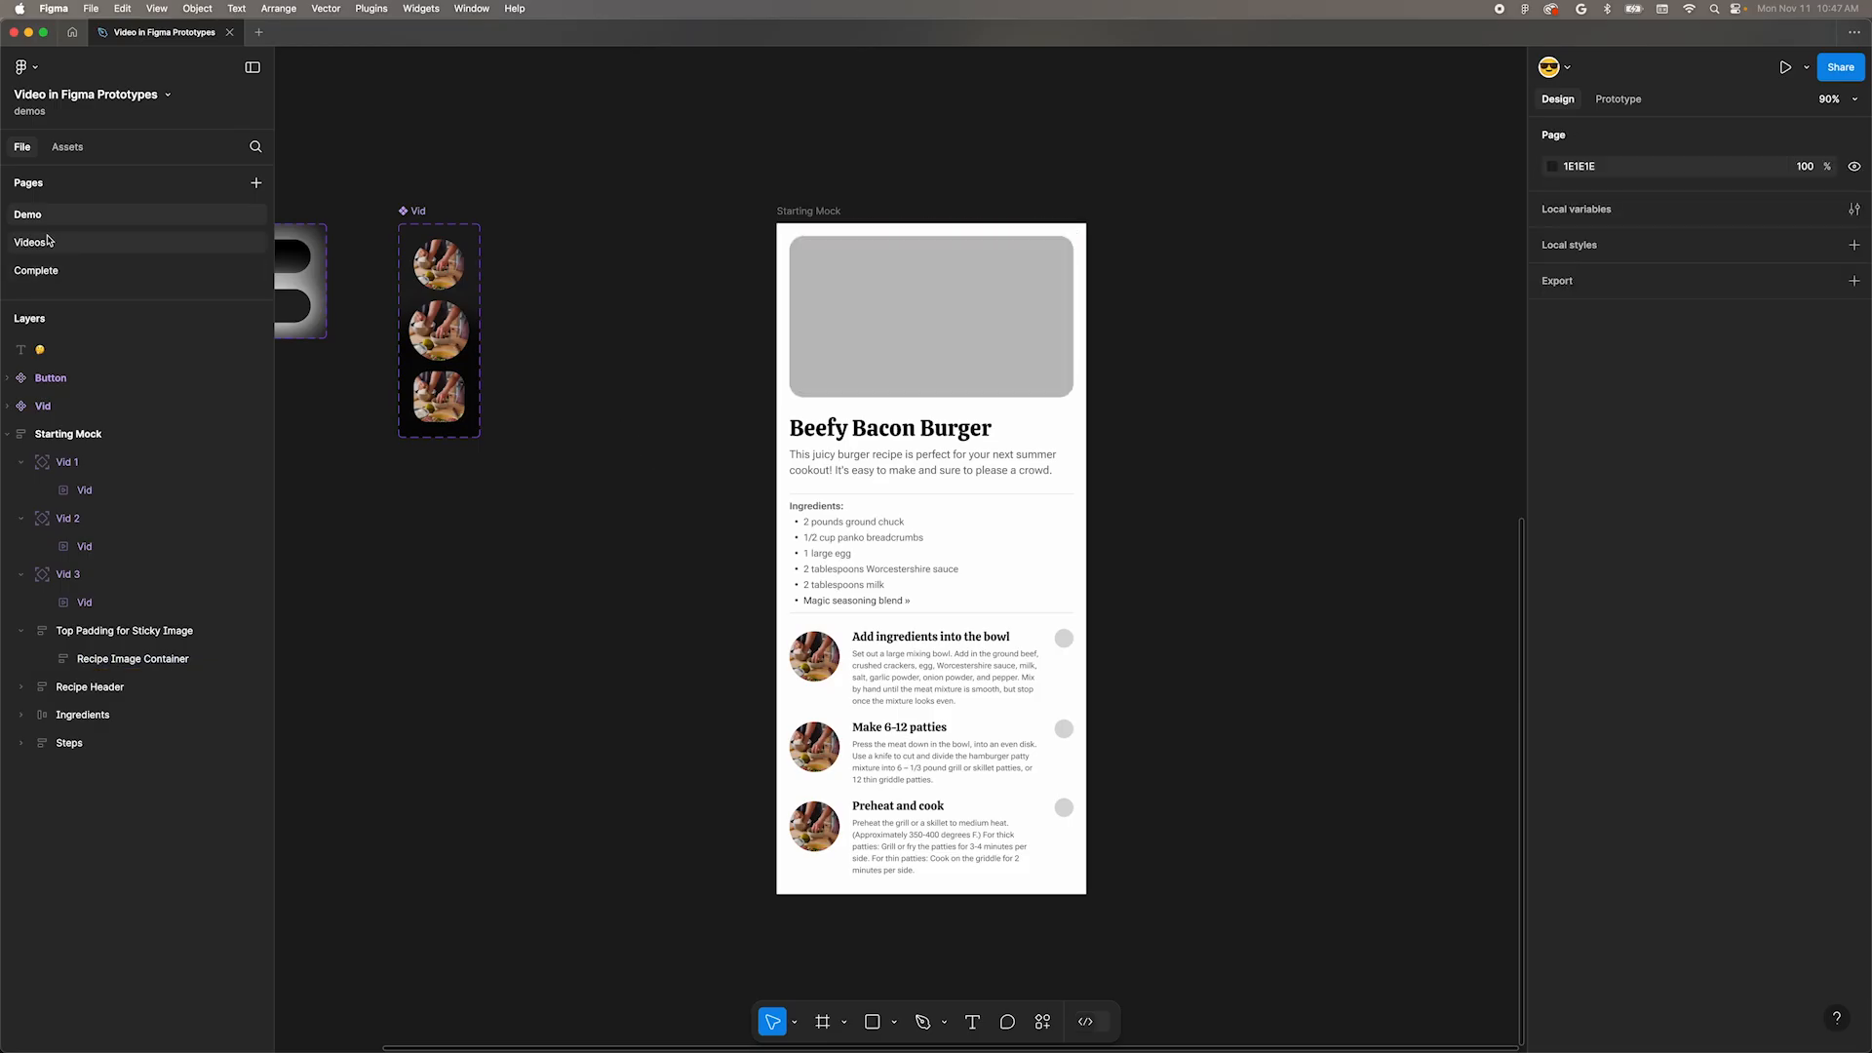
Go to the Videos page to copy the burger video's fill properties.
left_click(31, 242)
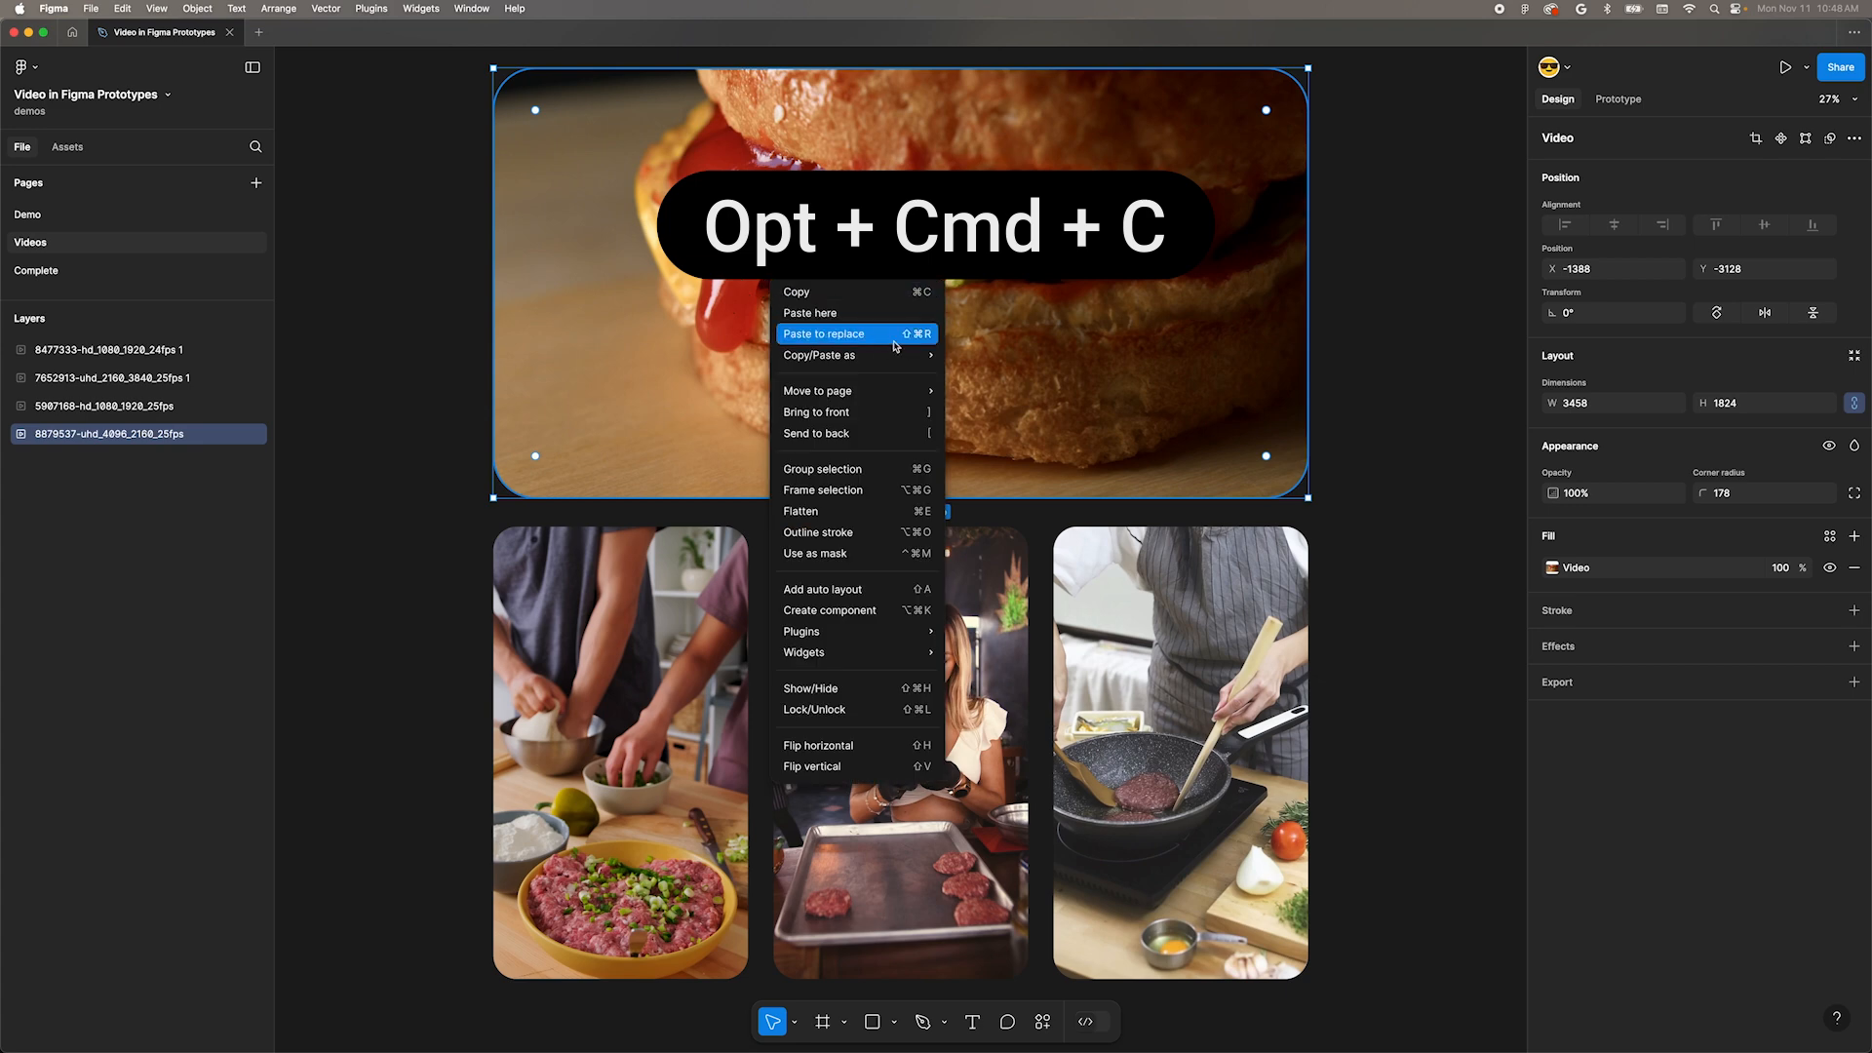
mouse_move(820, 355)
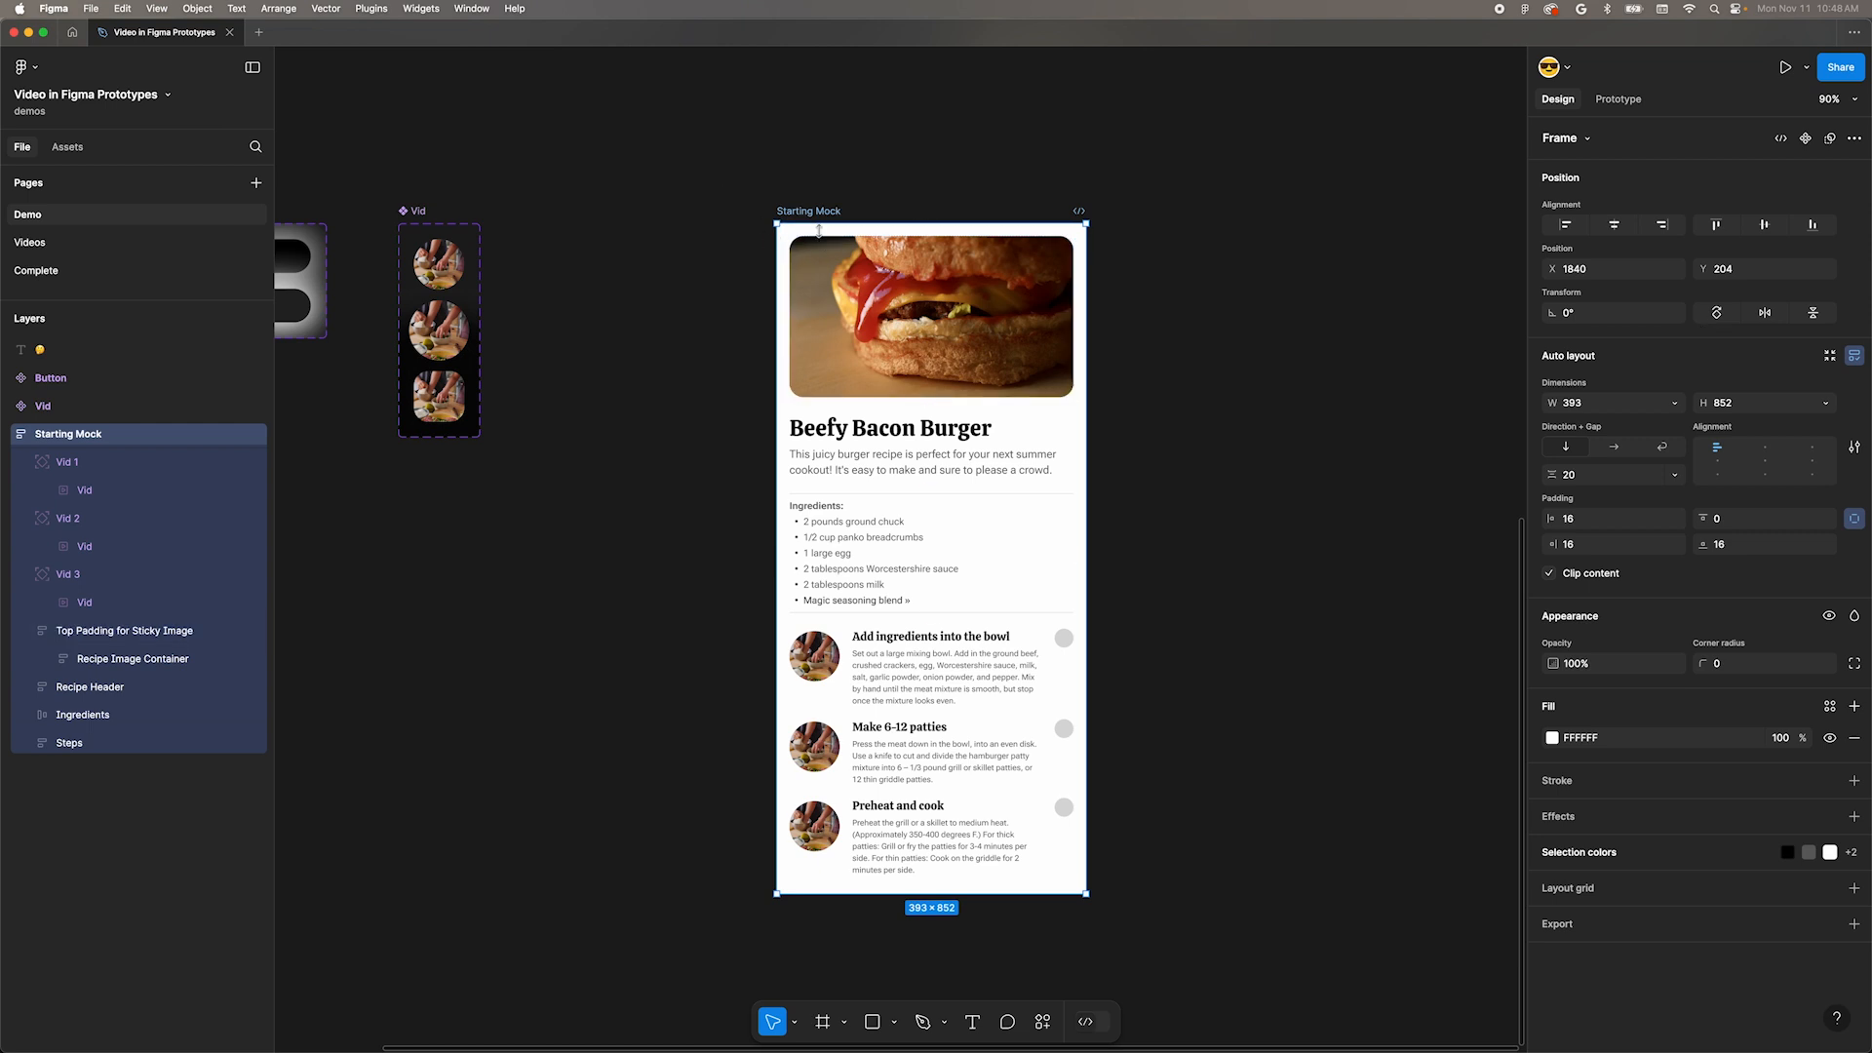
Preview the Starting Mock, then select the header burger video to enable Autoplay.
left_click(1784, 66)
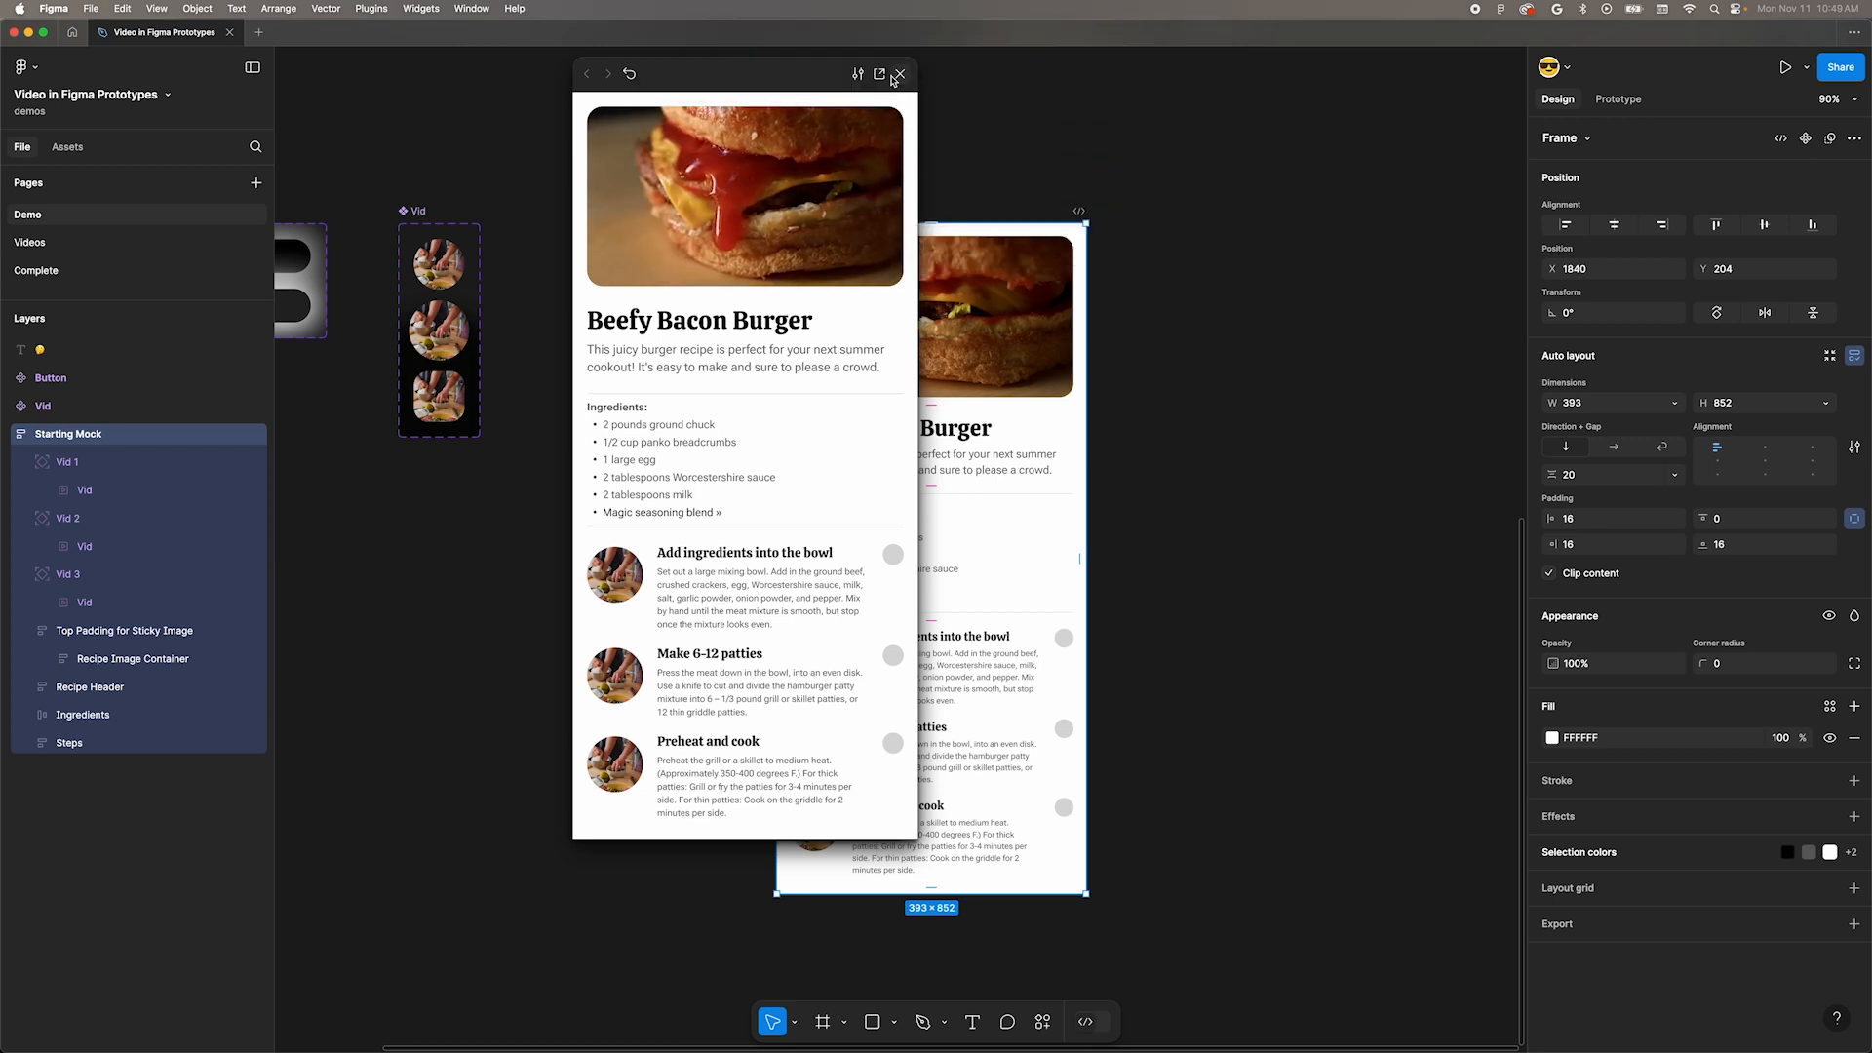
left_click(899, 74)
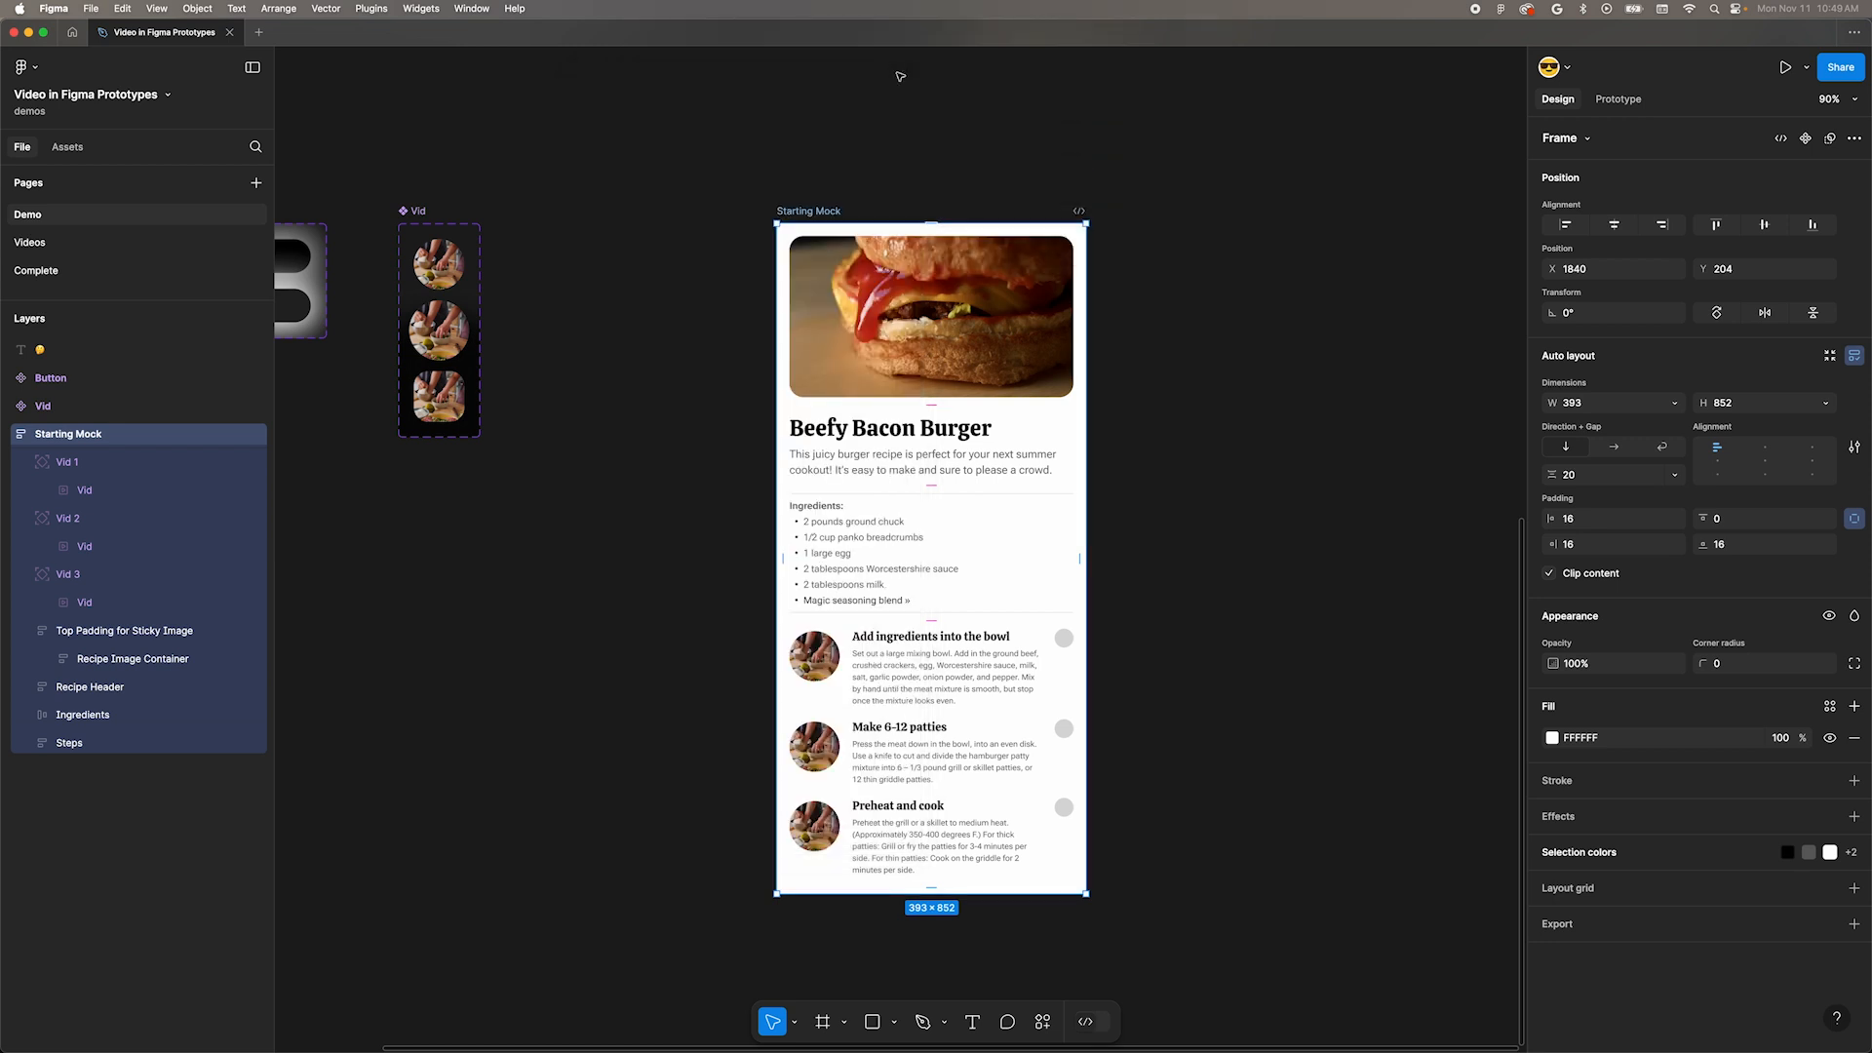
left_click(931, 316)
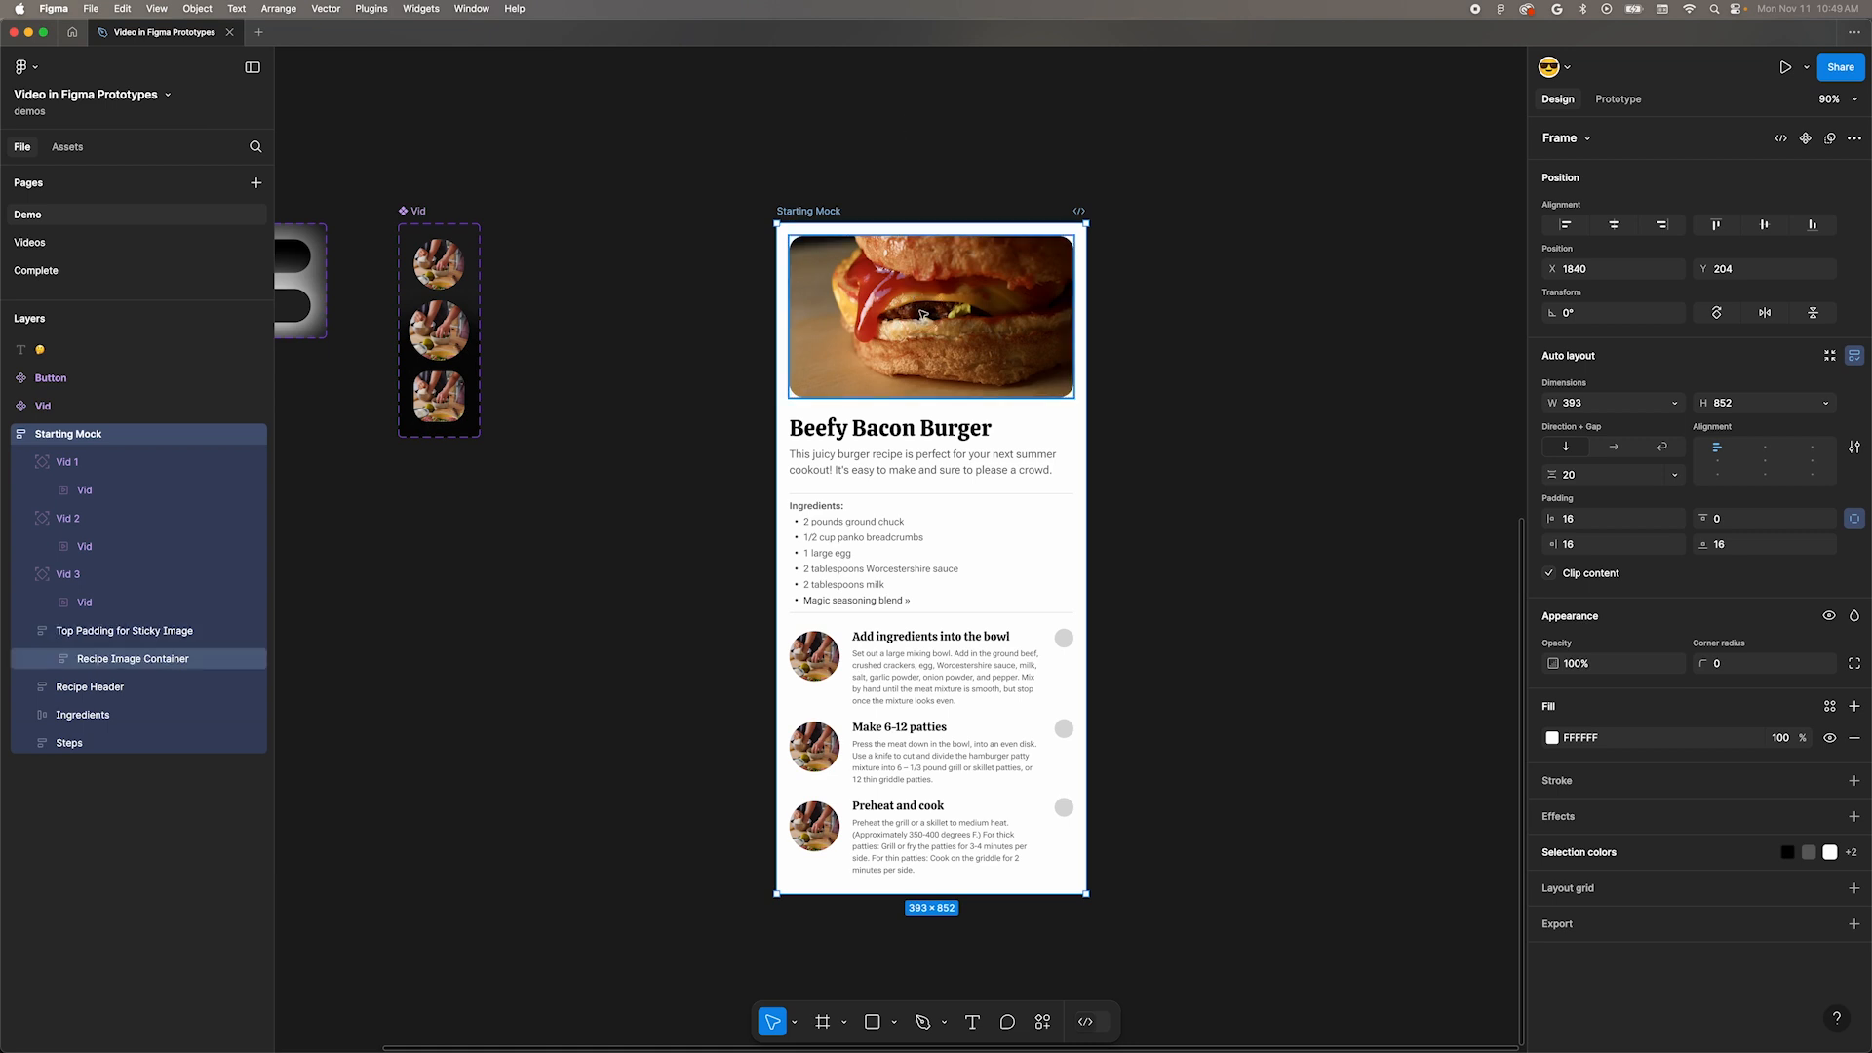
left_click(1619, 99)
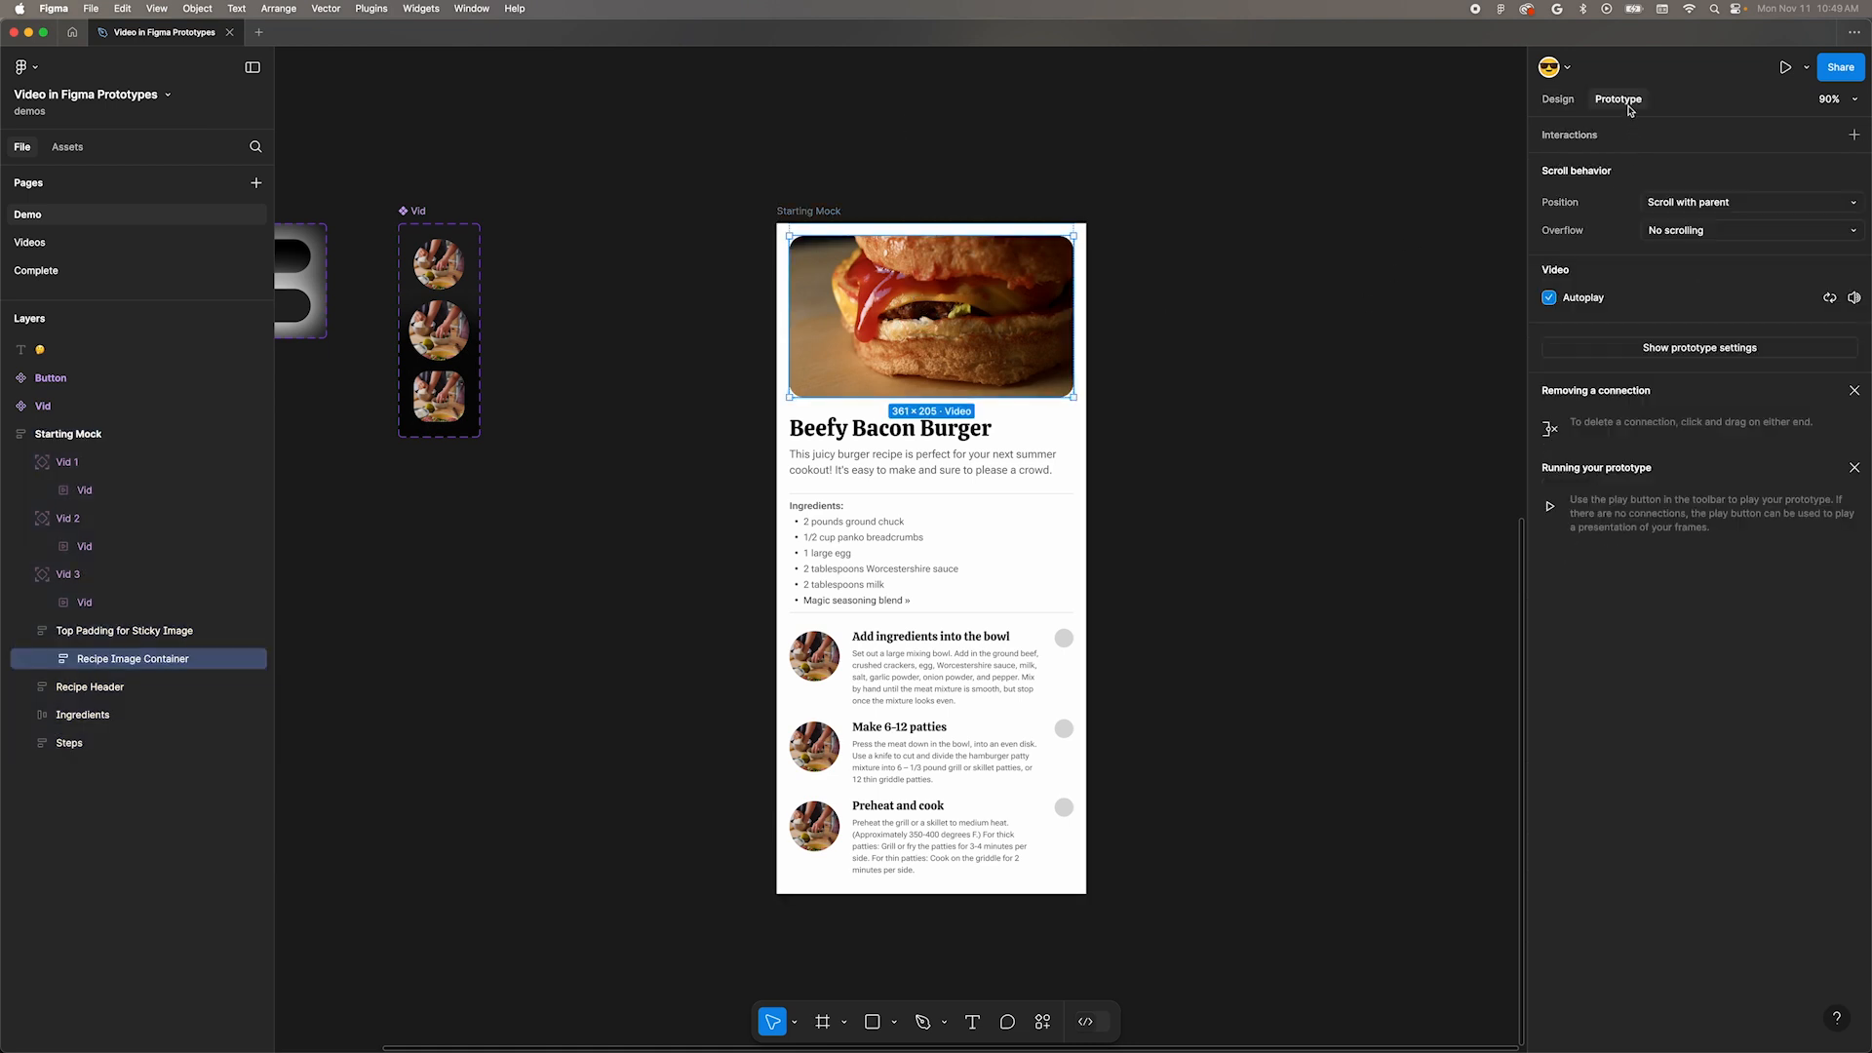
mouse_move(1558, 299)
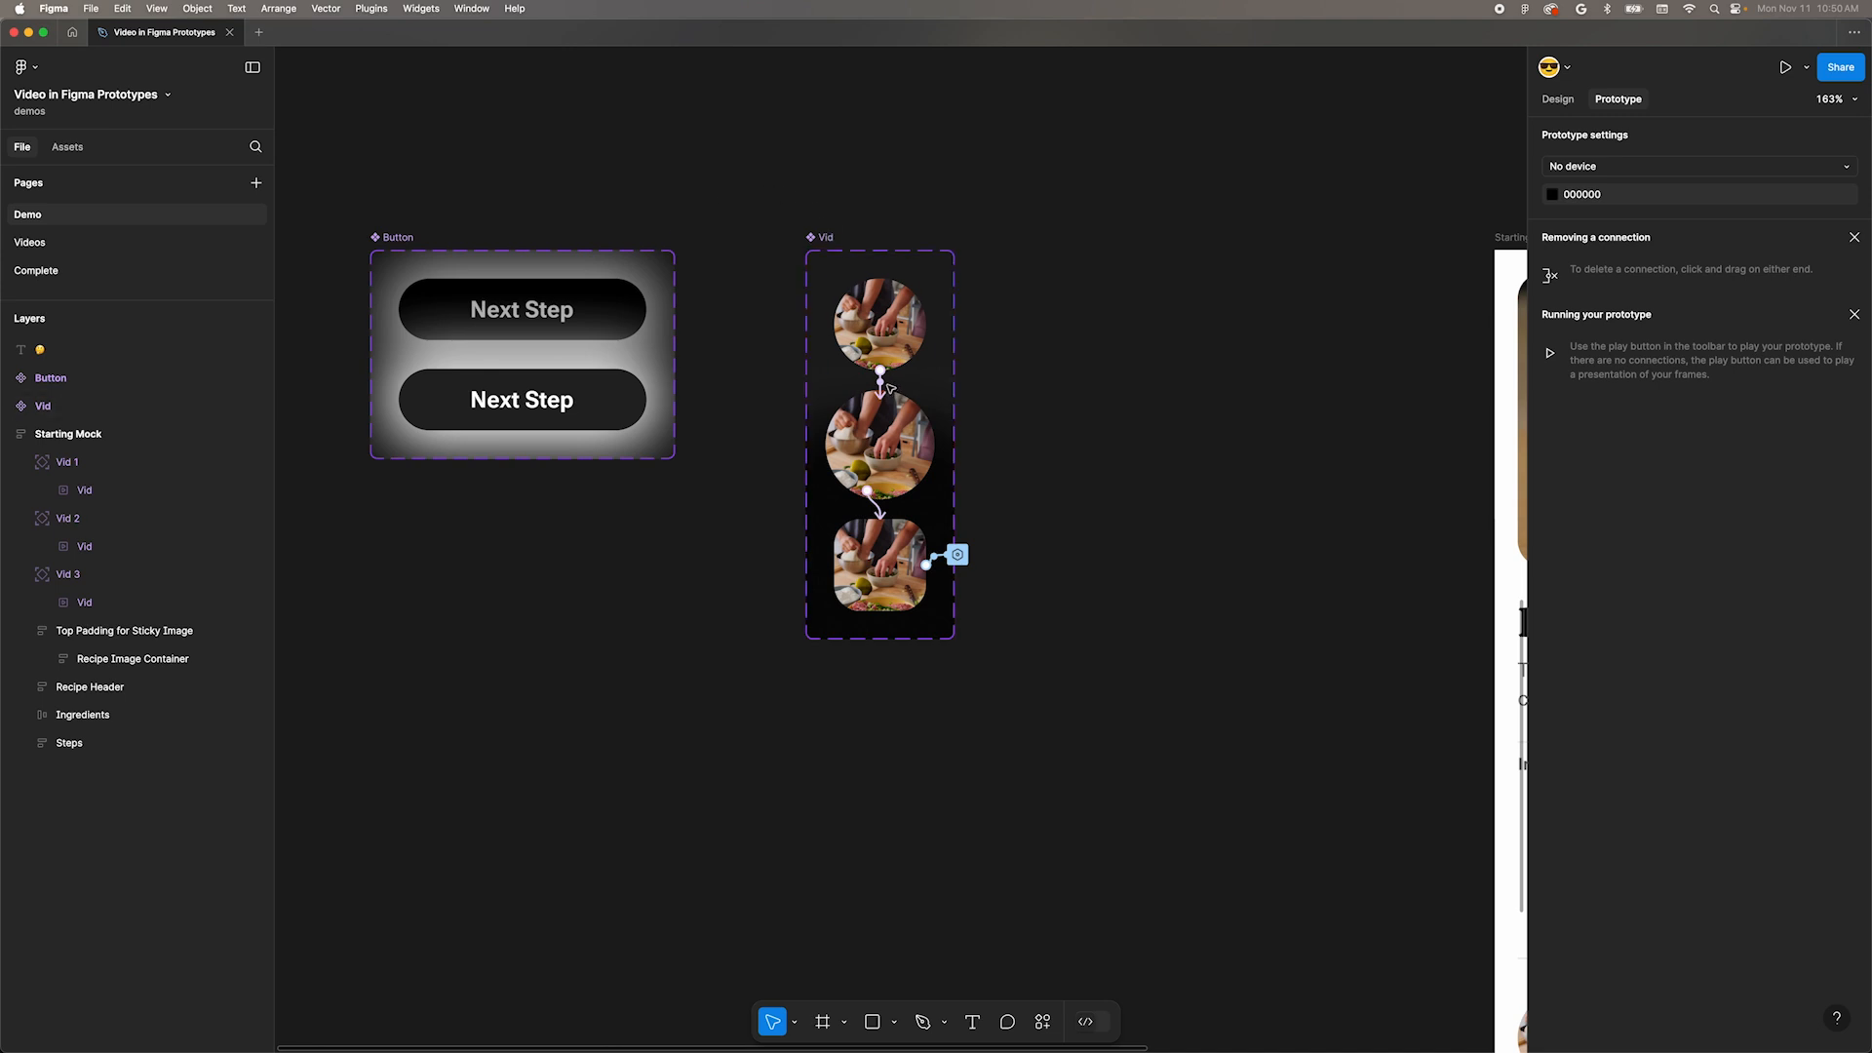
Open the While hovering interaction that smart-animates Vid to its Hover variant.
left_click(880, 371)
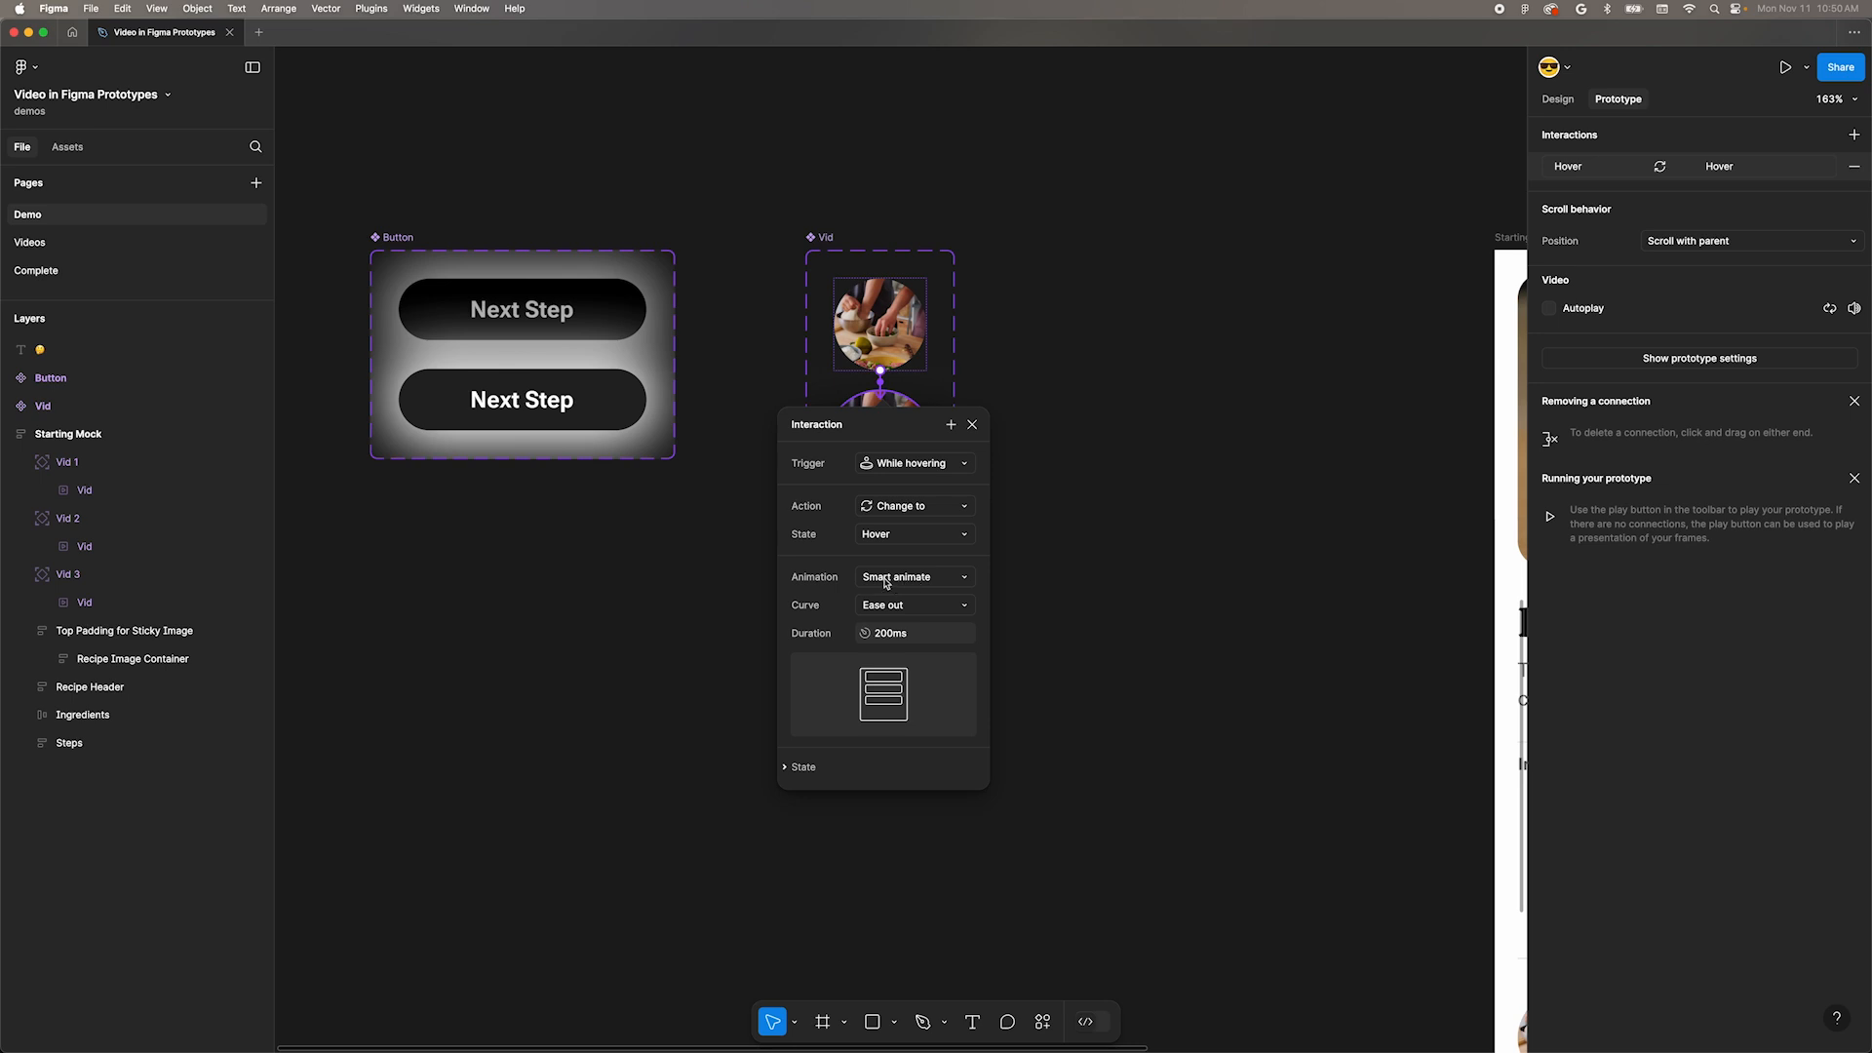
mouse_move(940, 566)
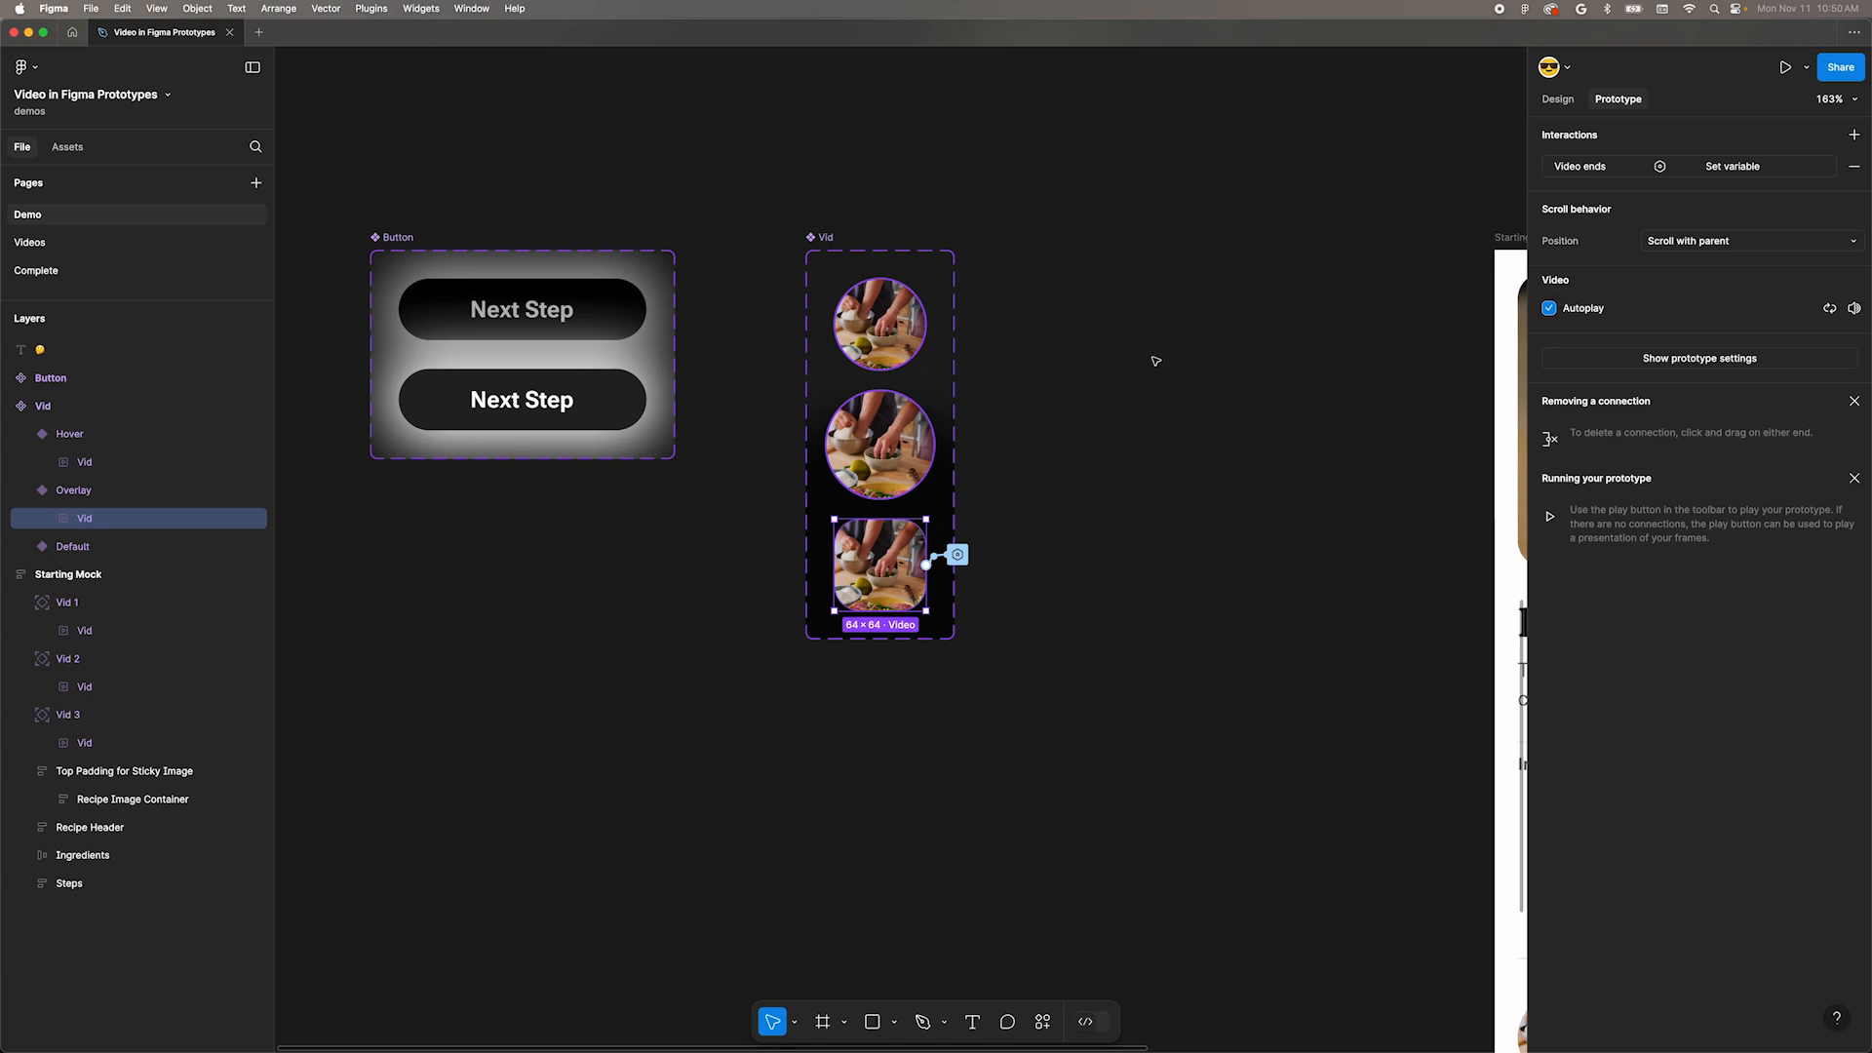
mouse_move(1061, 386)
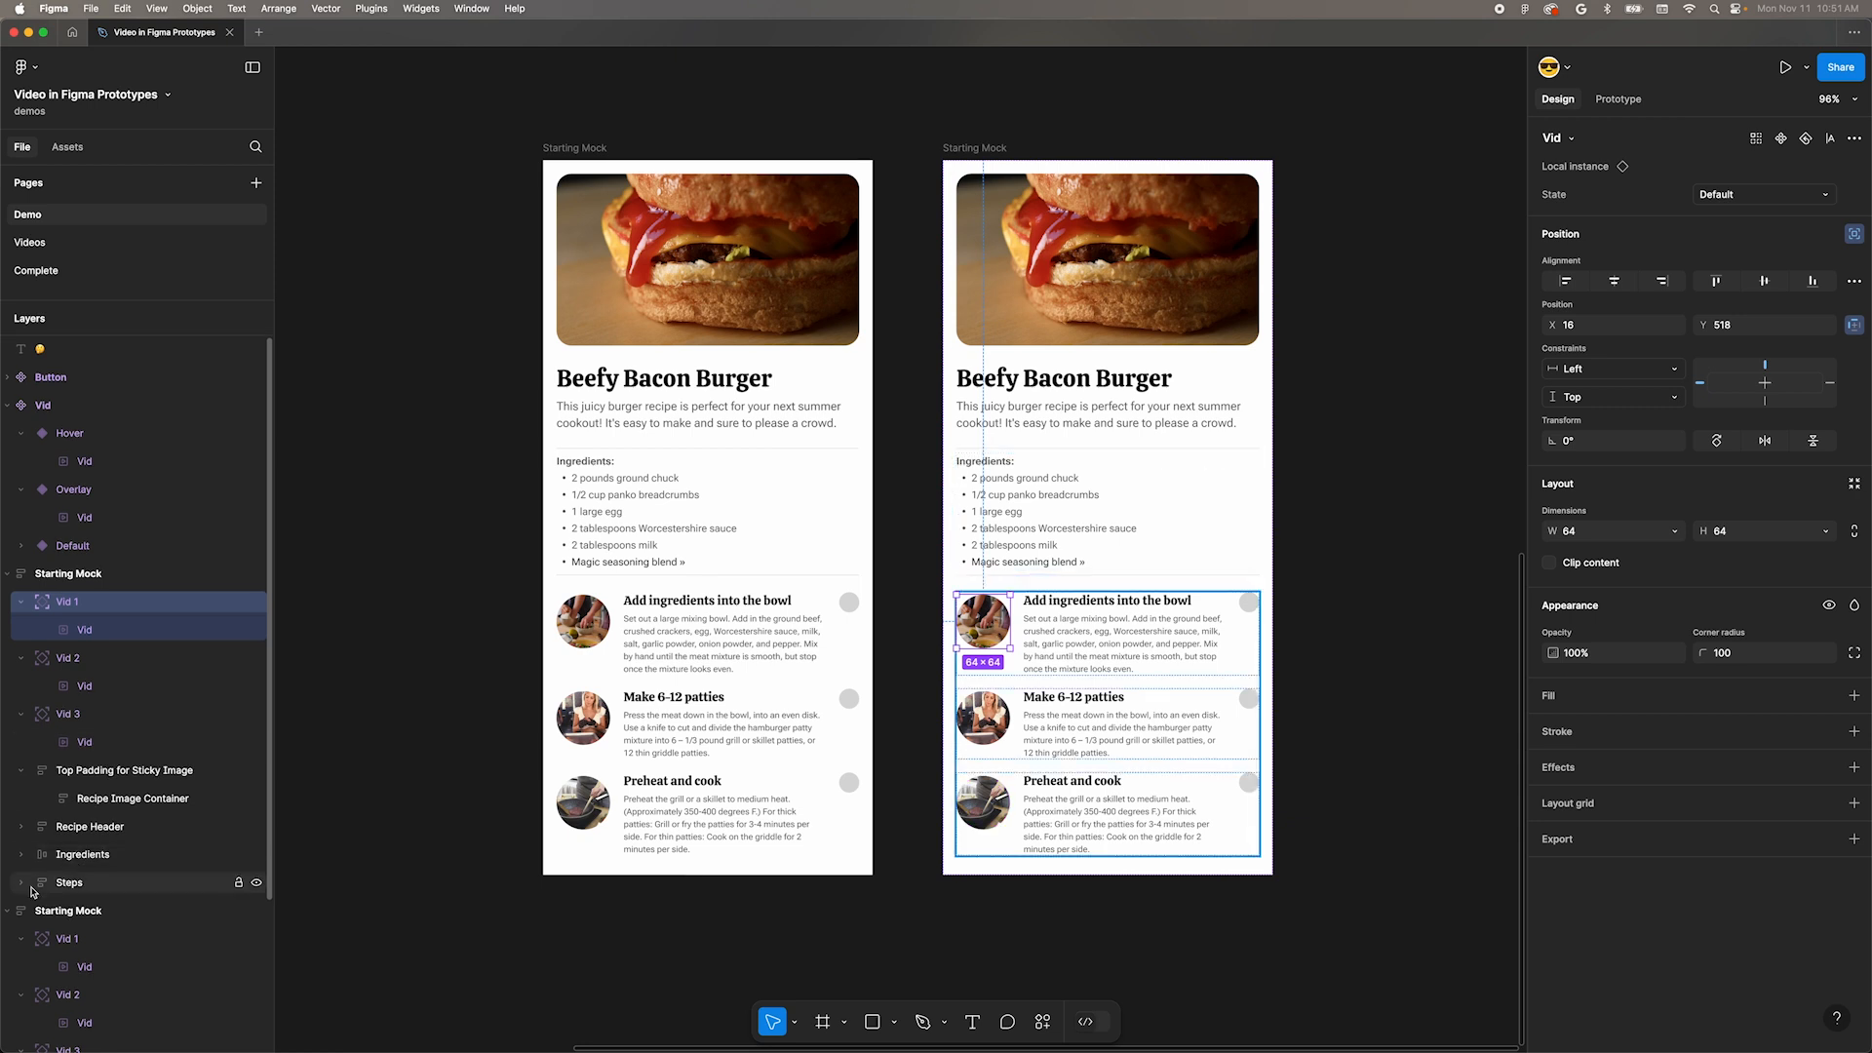
Switch Vid 1 in Steps to its Overlay state and widen it to about 342 across the card.
left_click(19, 881)
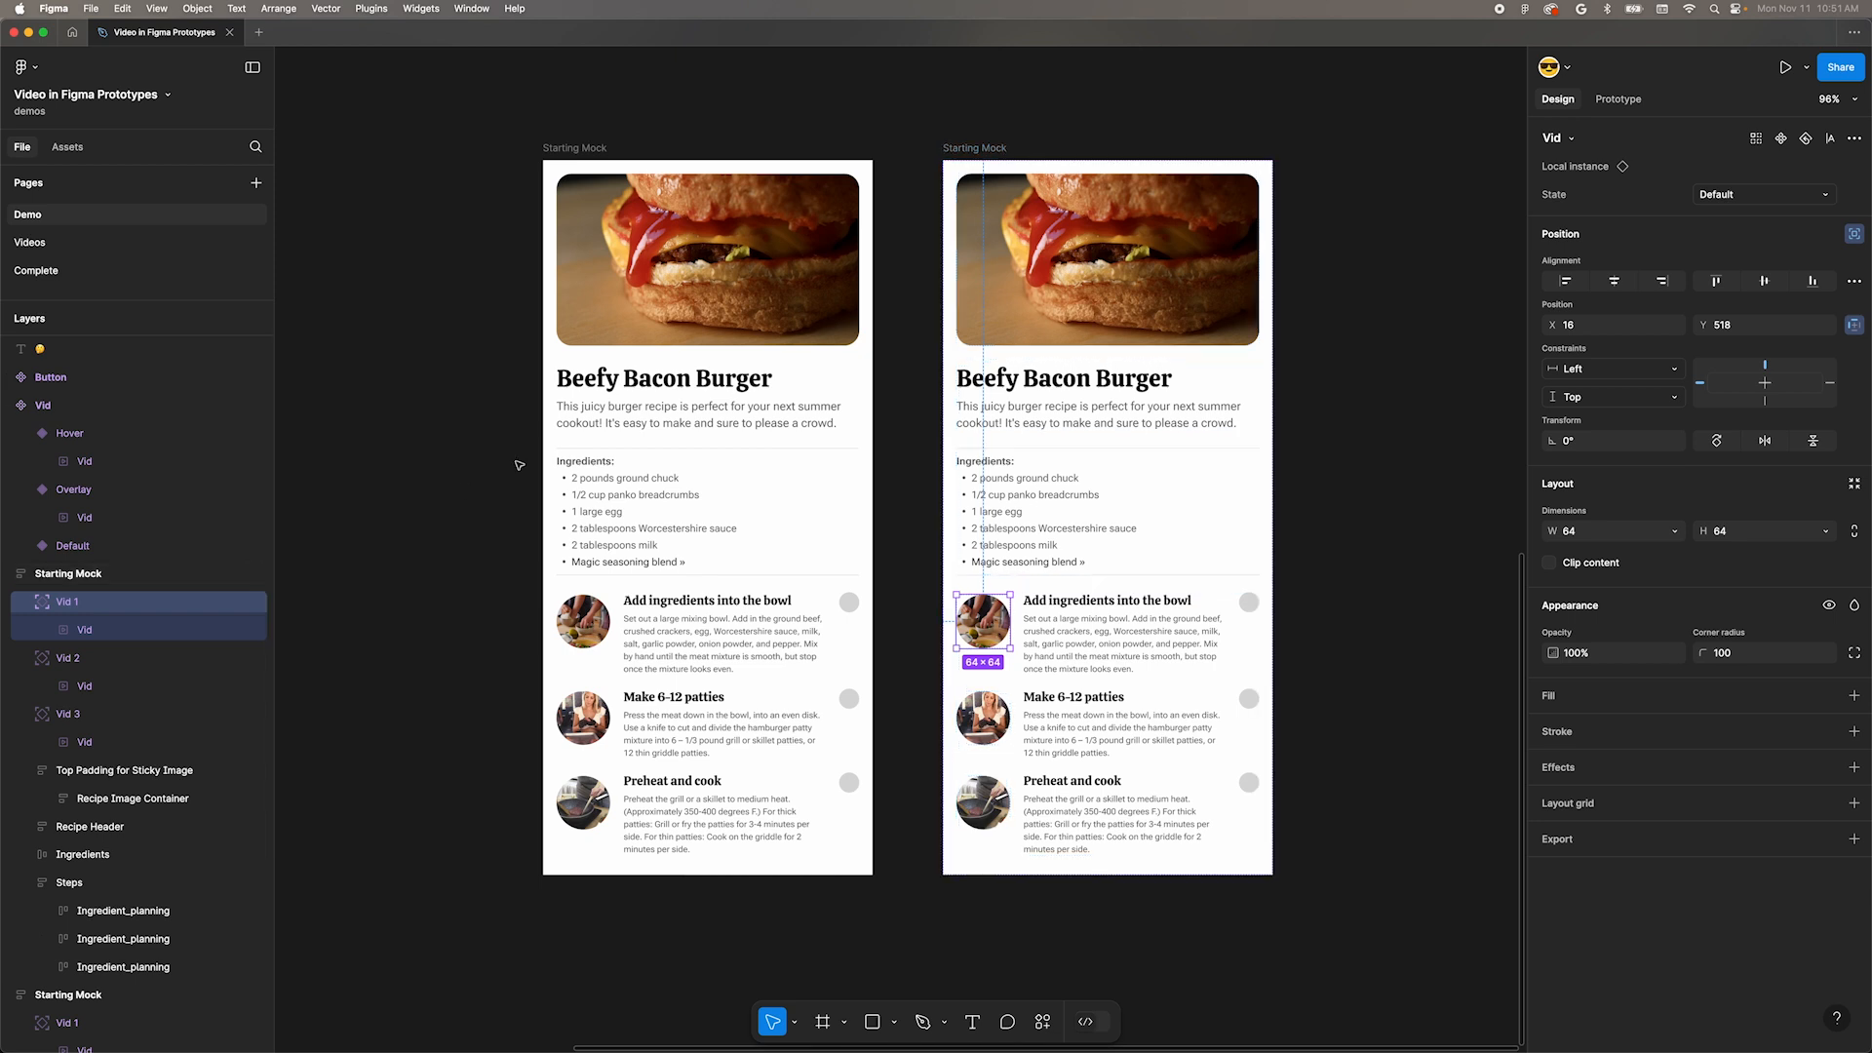
left_click(519, 464)
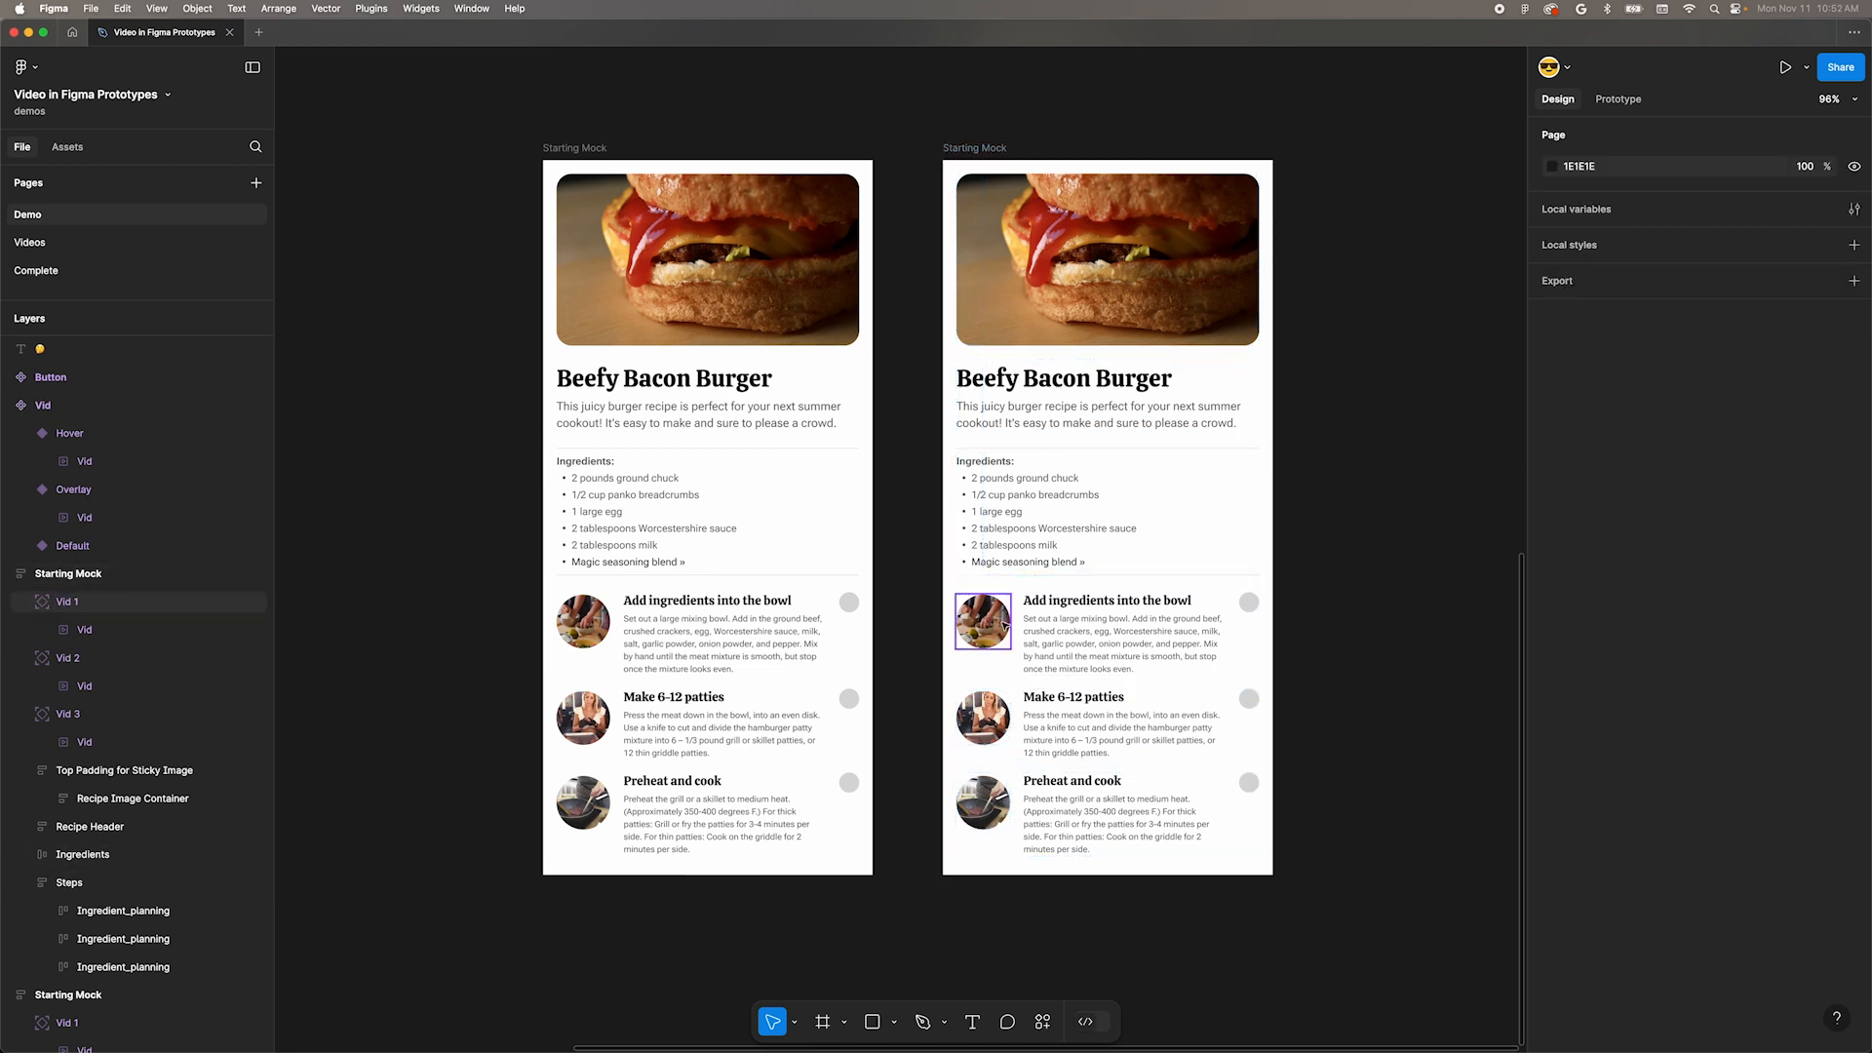
left_click(983, 620)
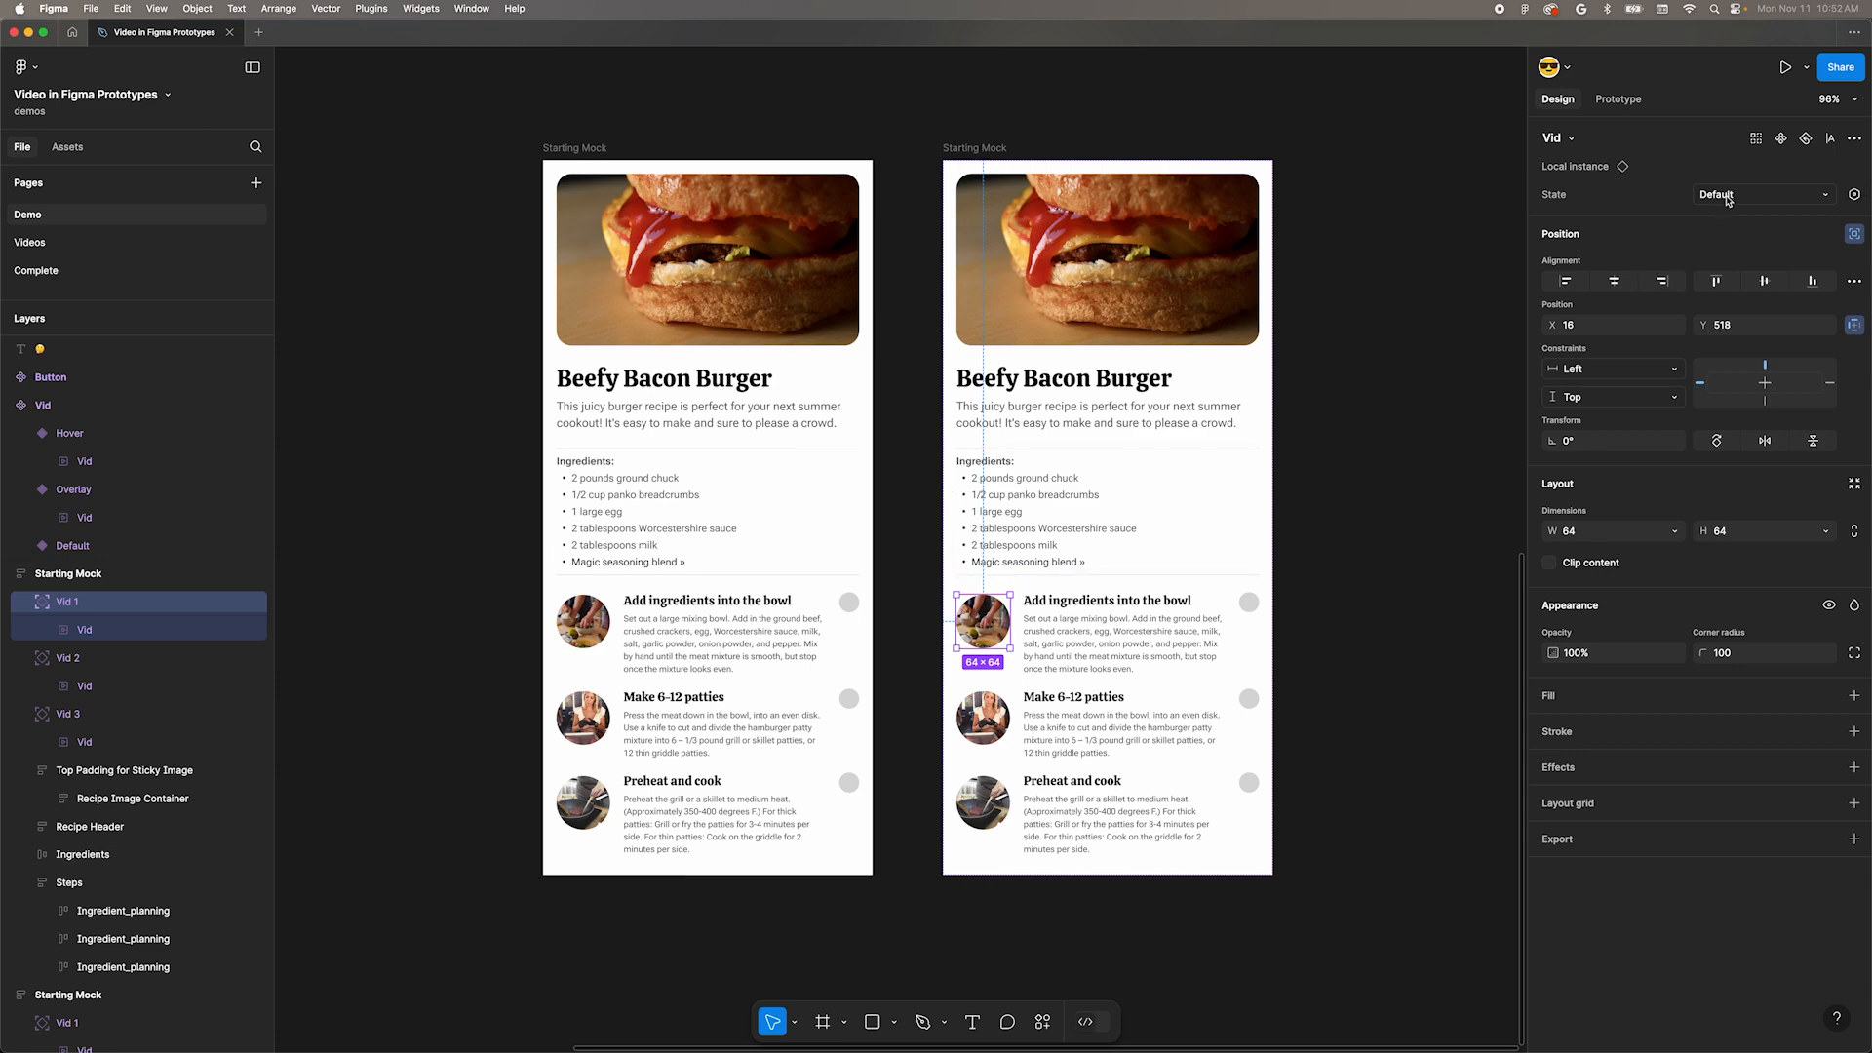
left_click(1761, 195)
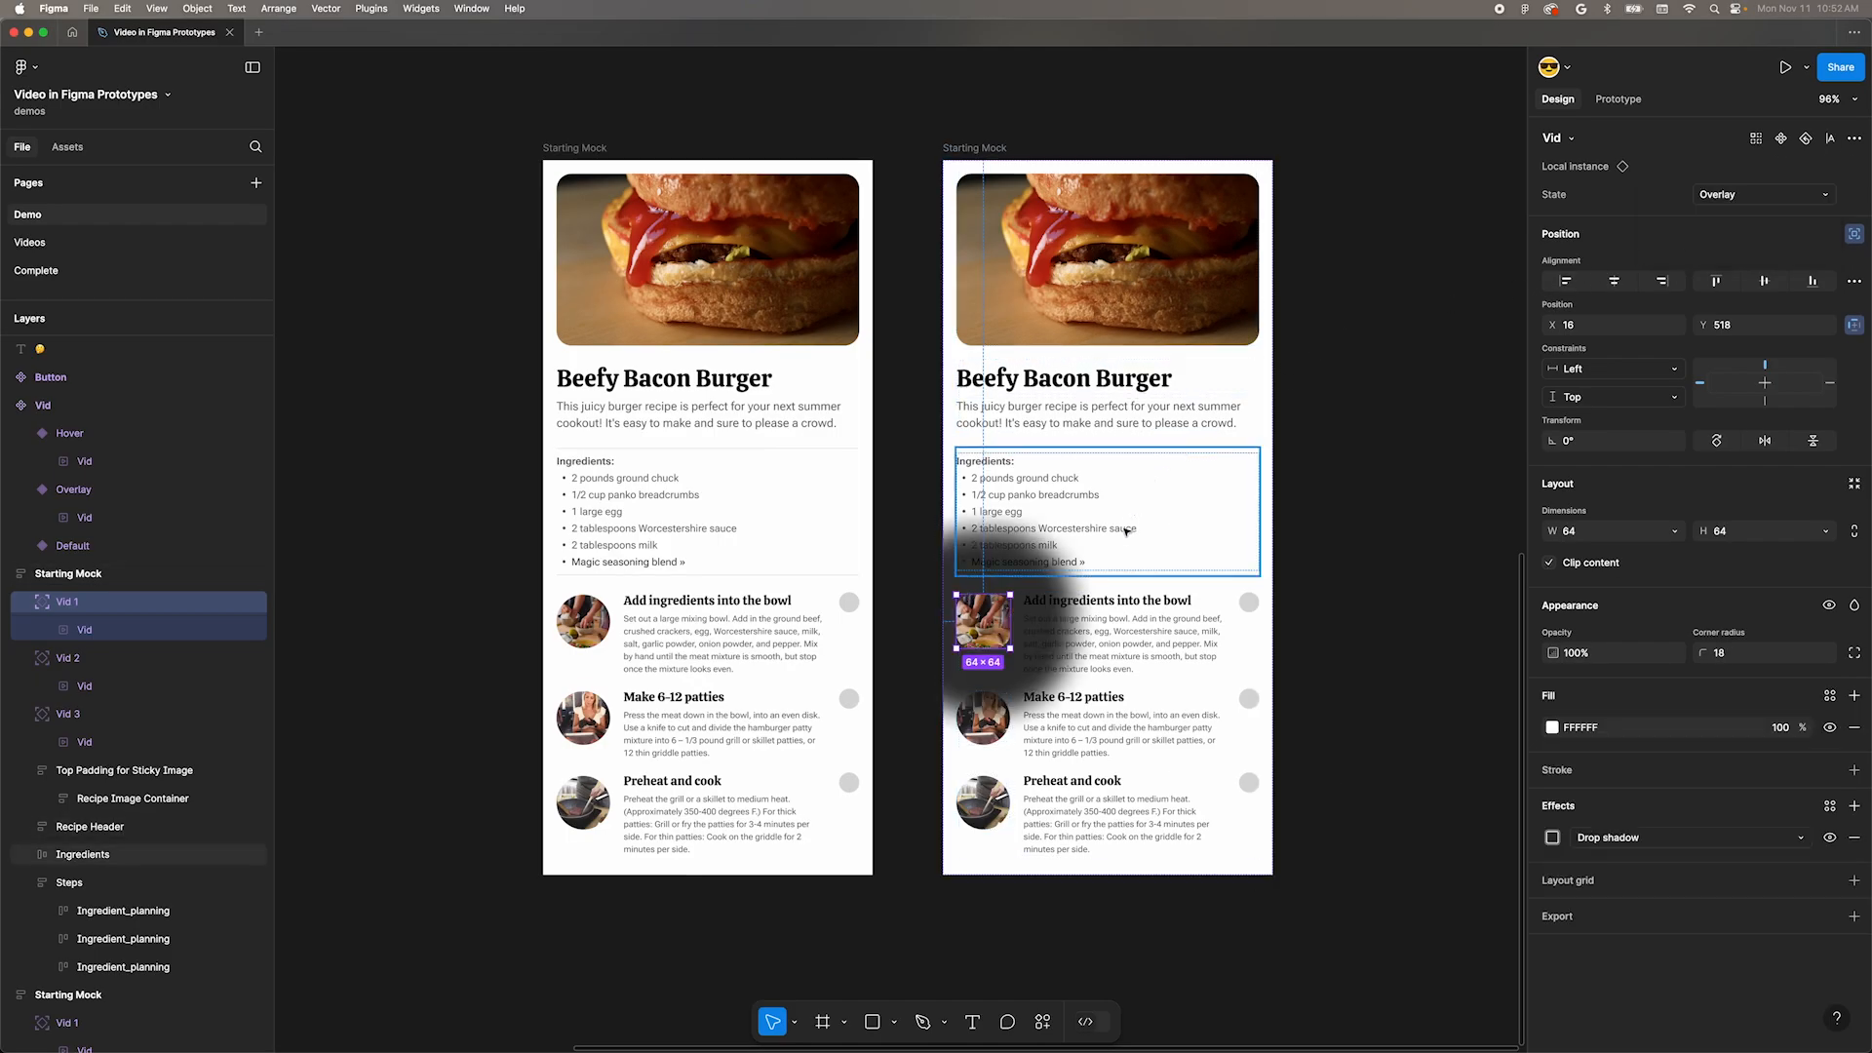
left_click_drag(1013, 618, 1242, 618)
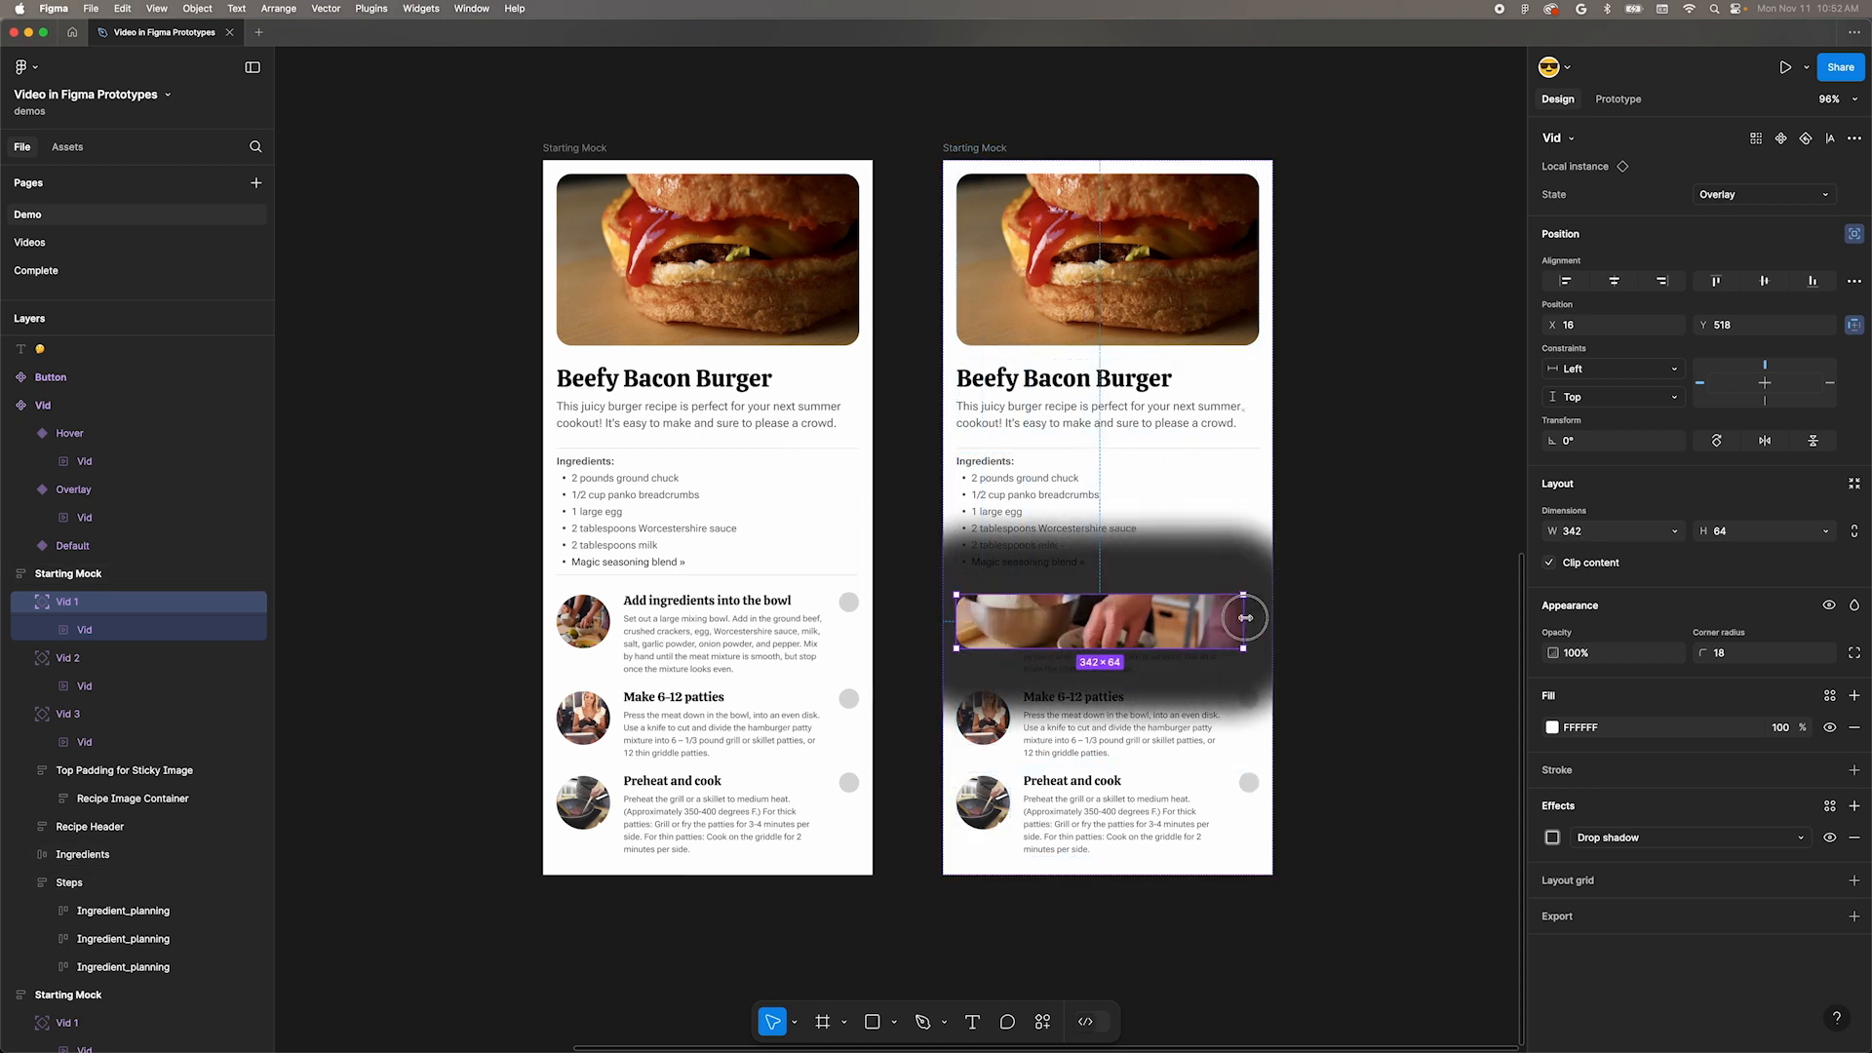
left_click(1619, 98)
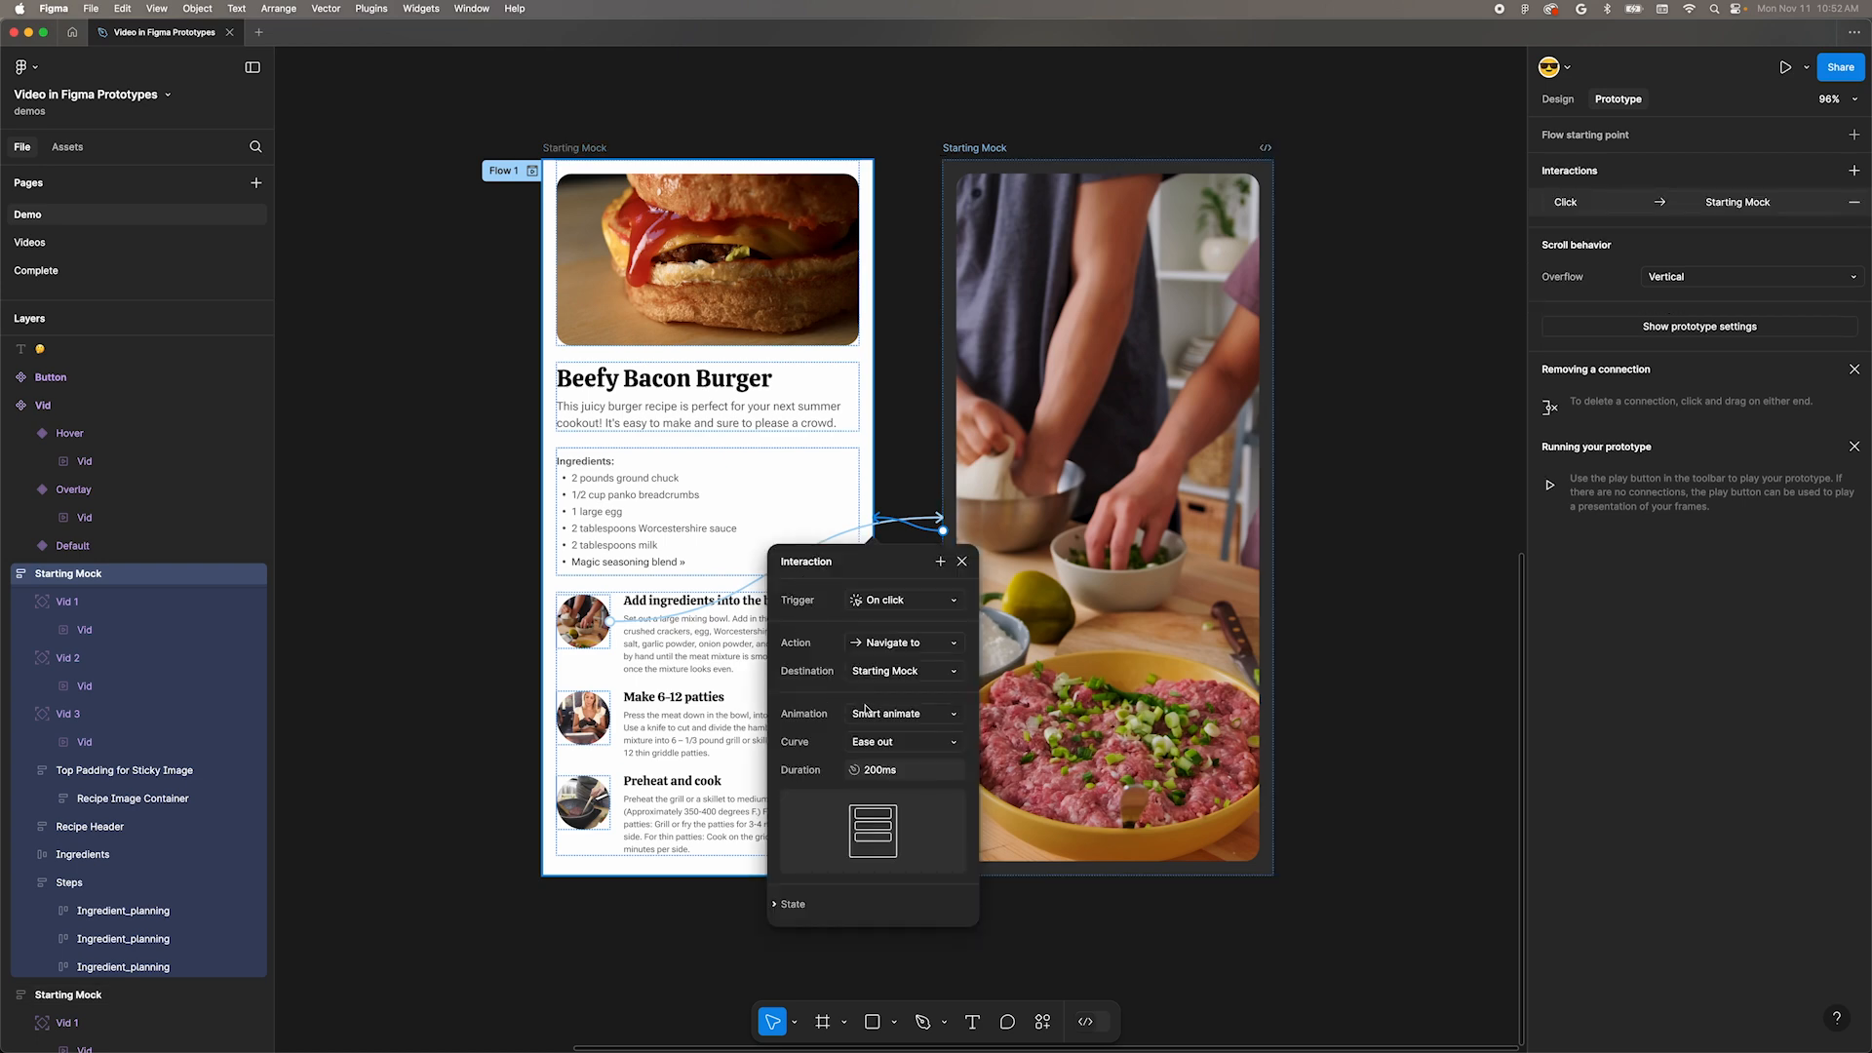
Preview the thumbnails navigating to their full-size video screens with Smart animate.
left_click(1787, 67)
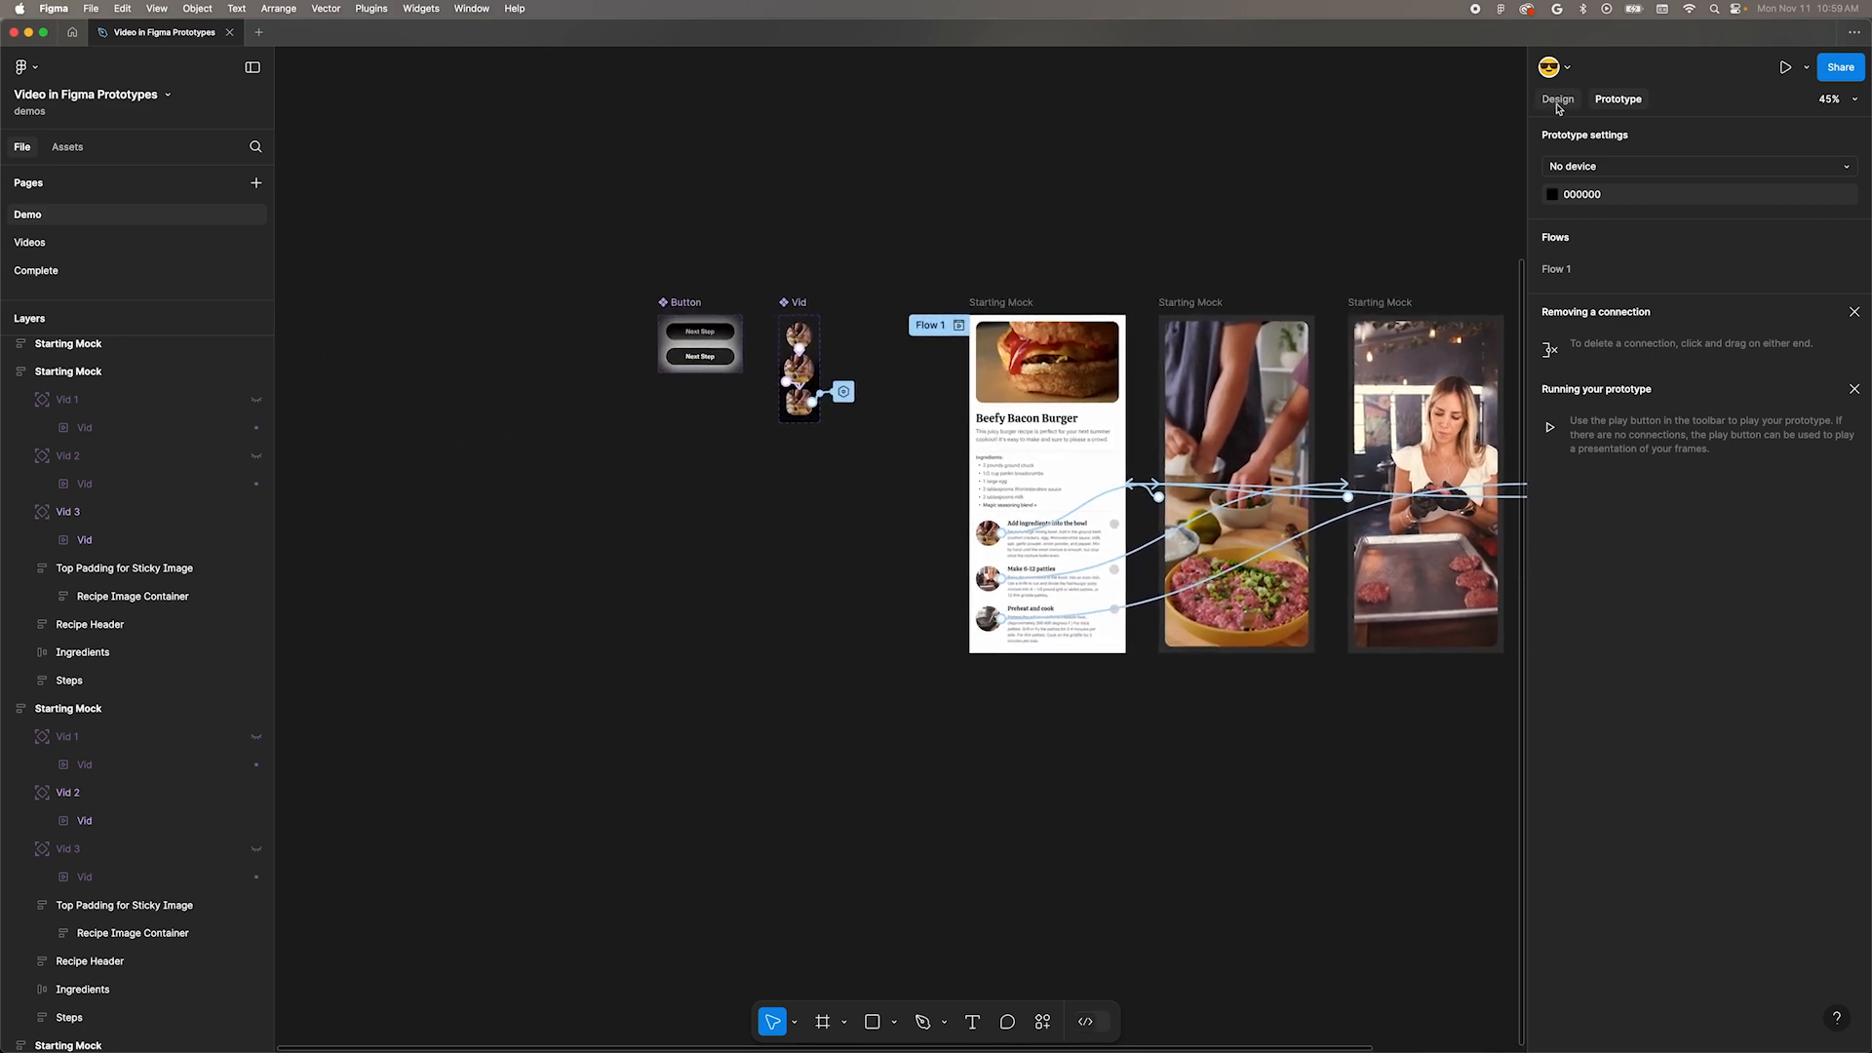
Switch to Design properties to place Next Step buttons and reach Local variables.
left_click(1559, 100)
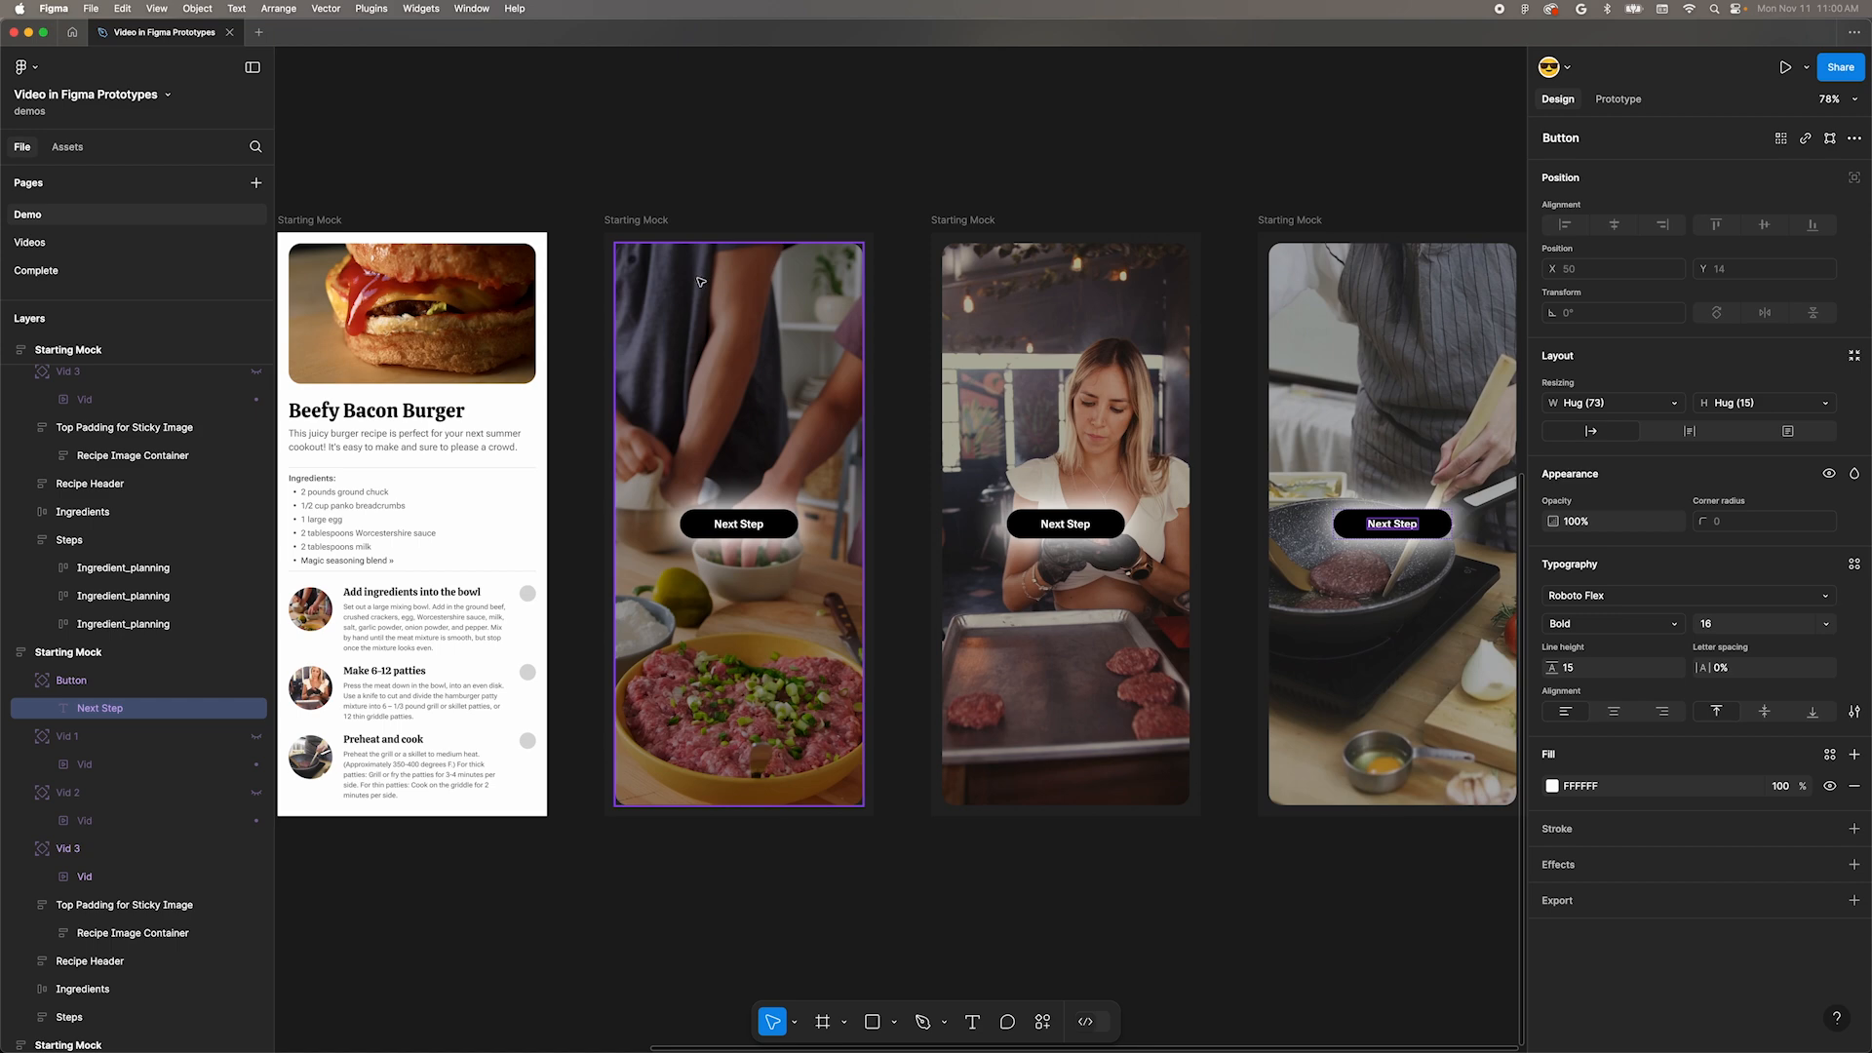
mouse_move(767, 338)
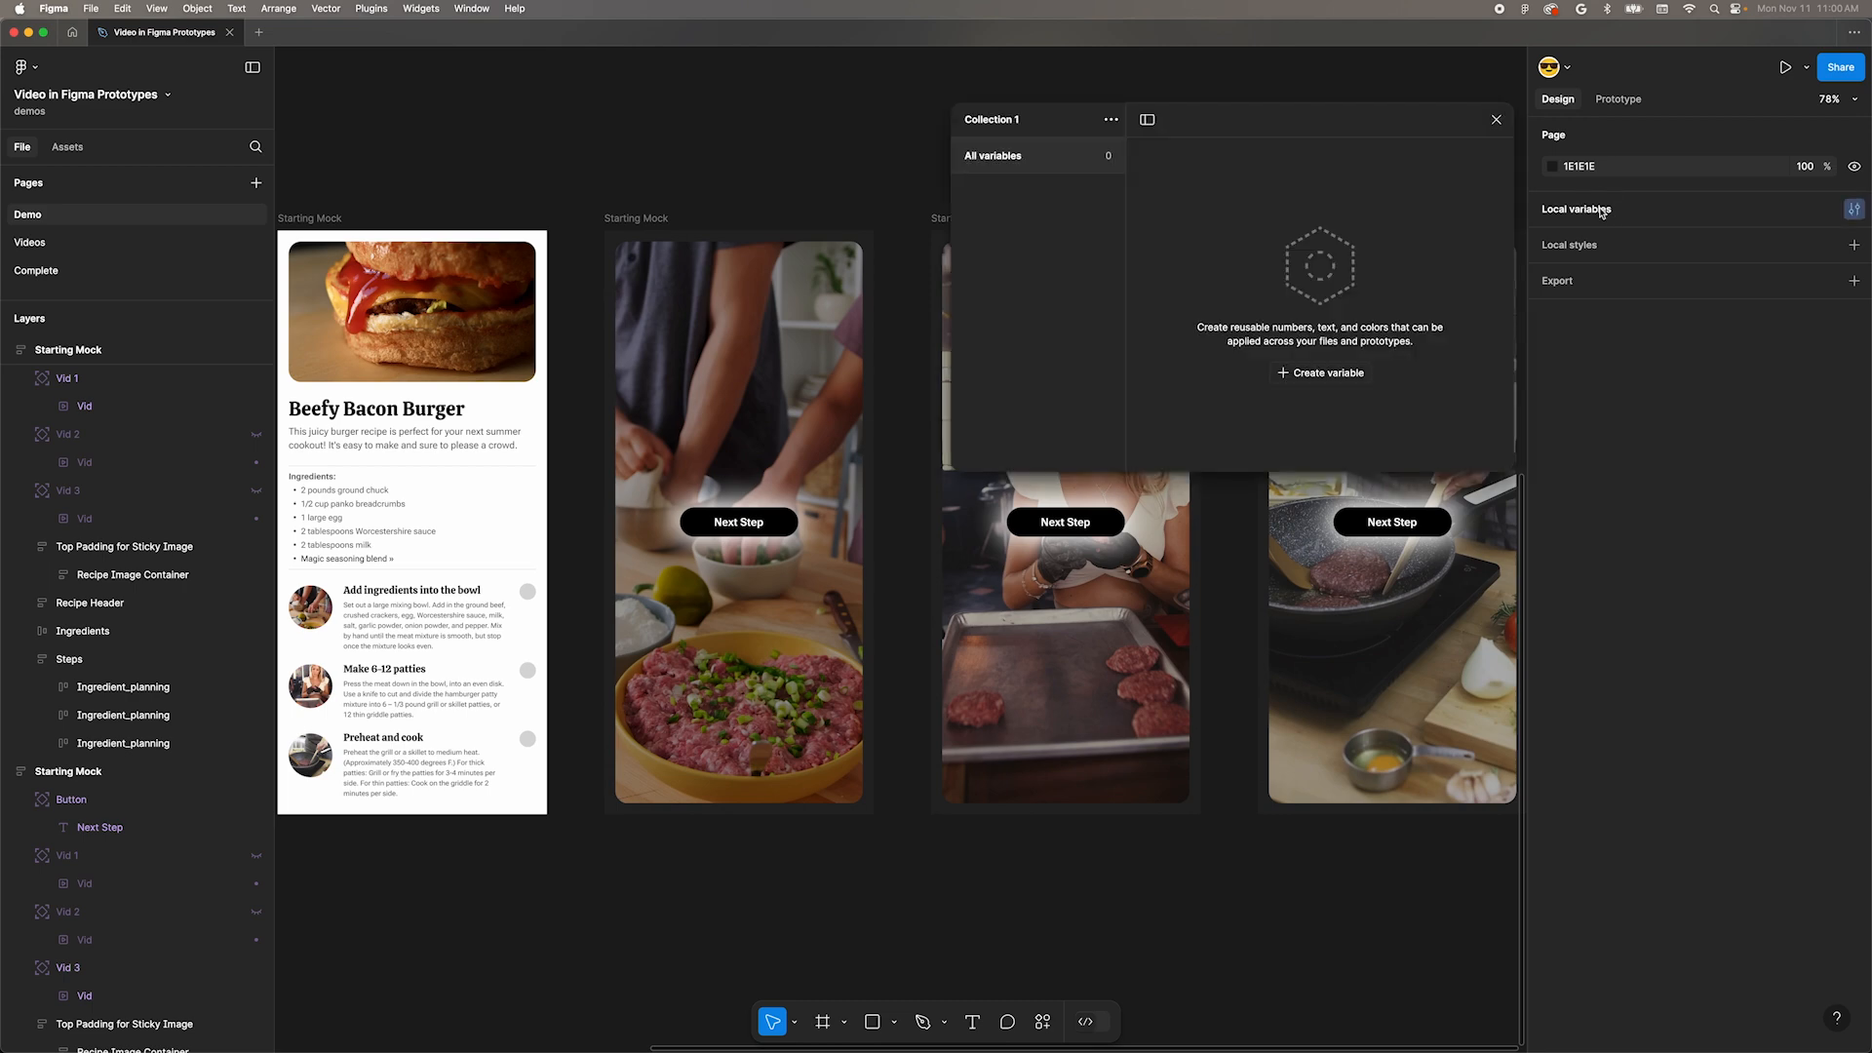
mouse_move(1098, 289)
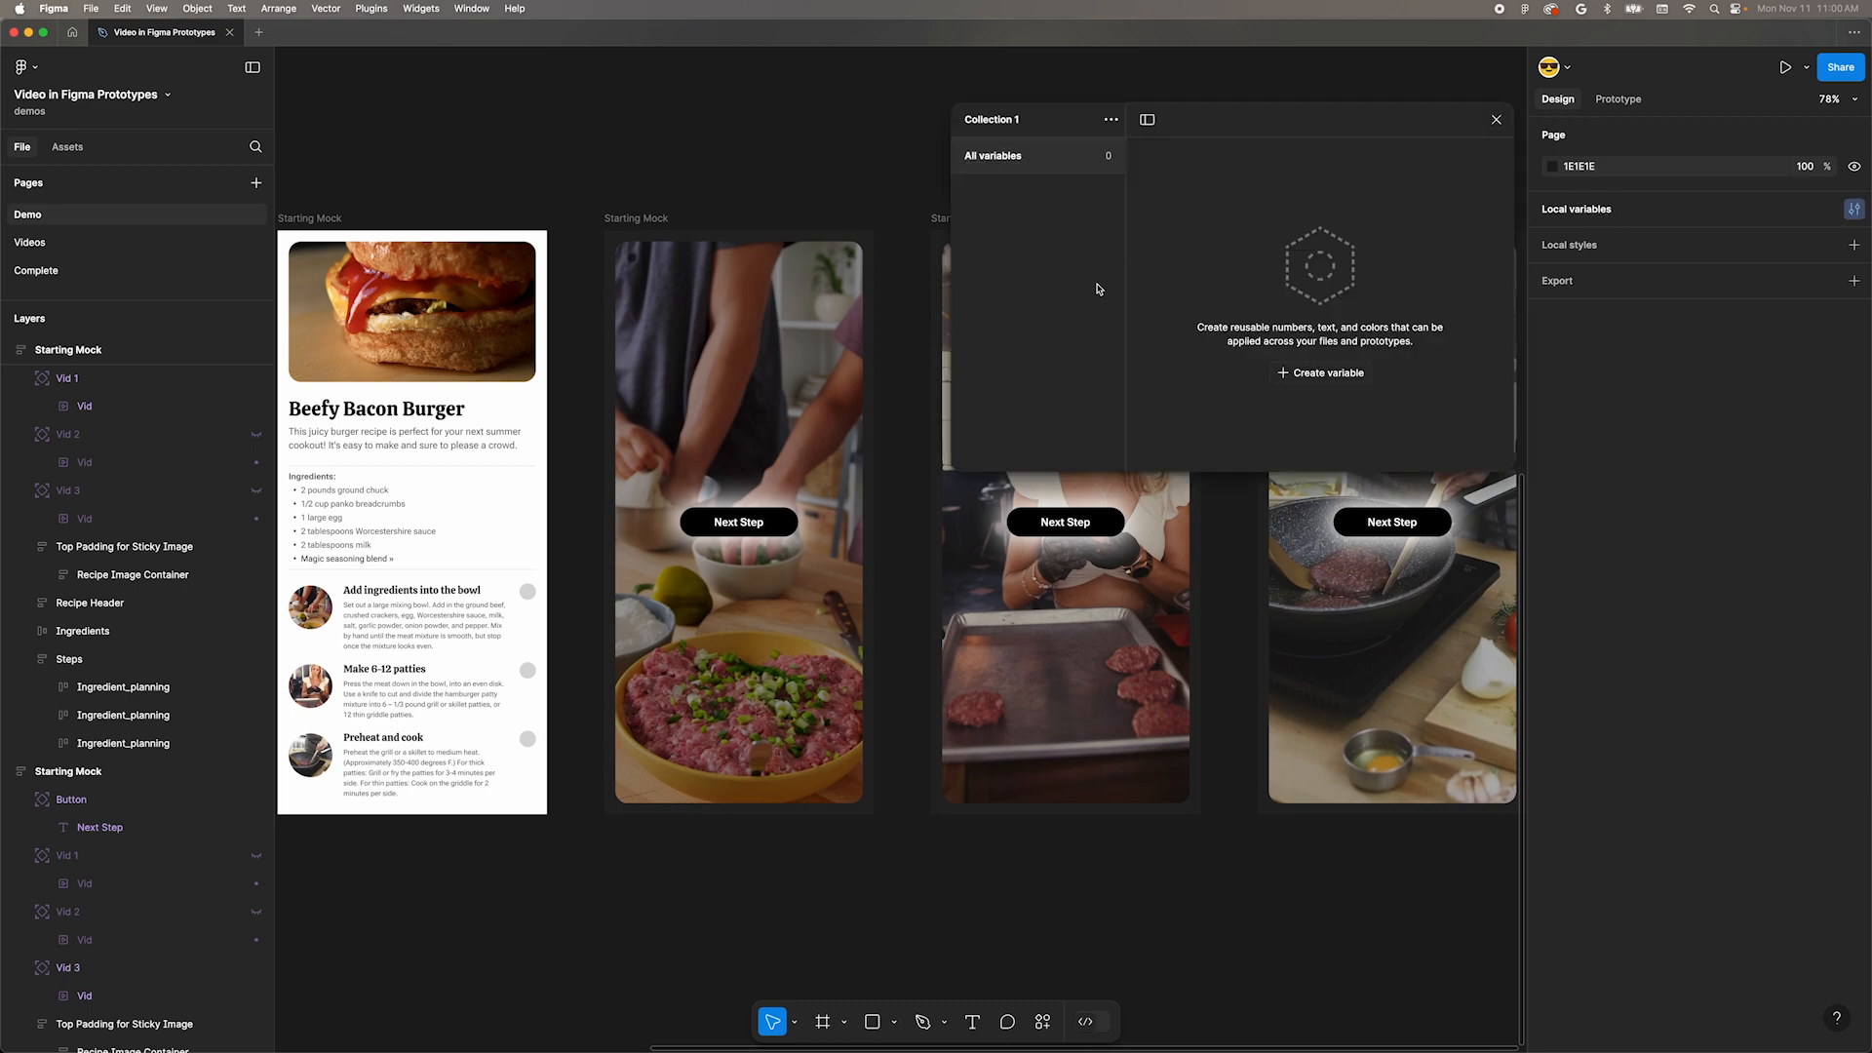
Create boolean variable 'Show Button' and bind the Next Step buttons' visibility to it.
left_click(1326, 372)
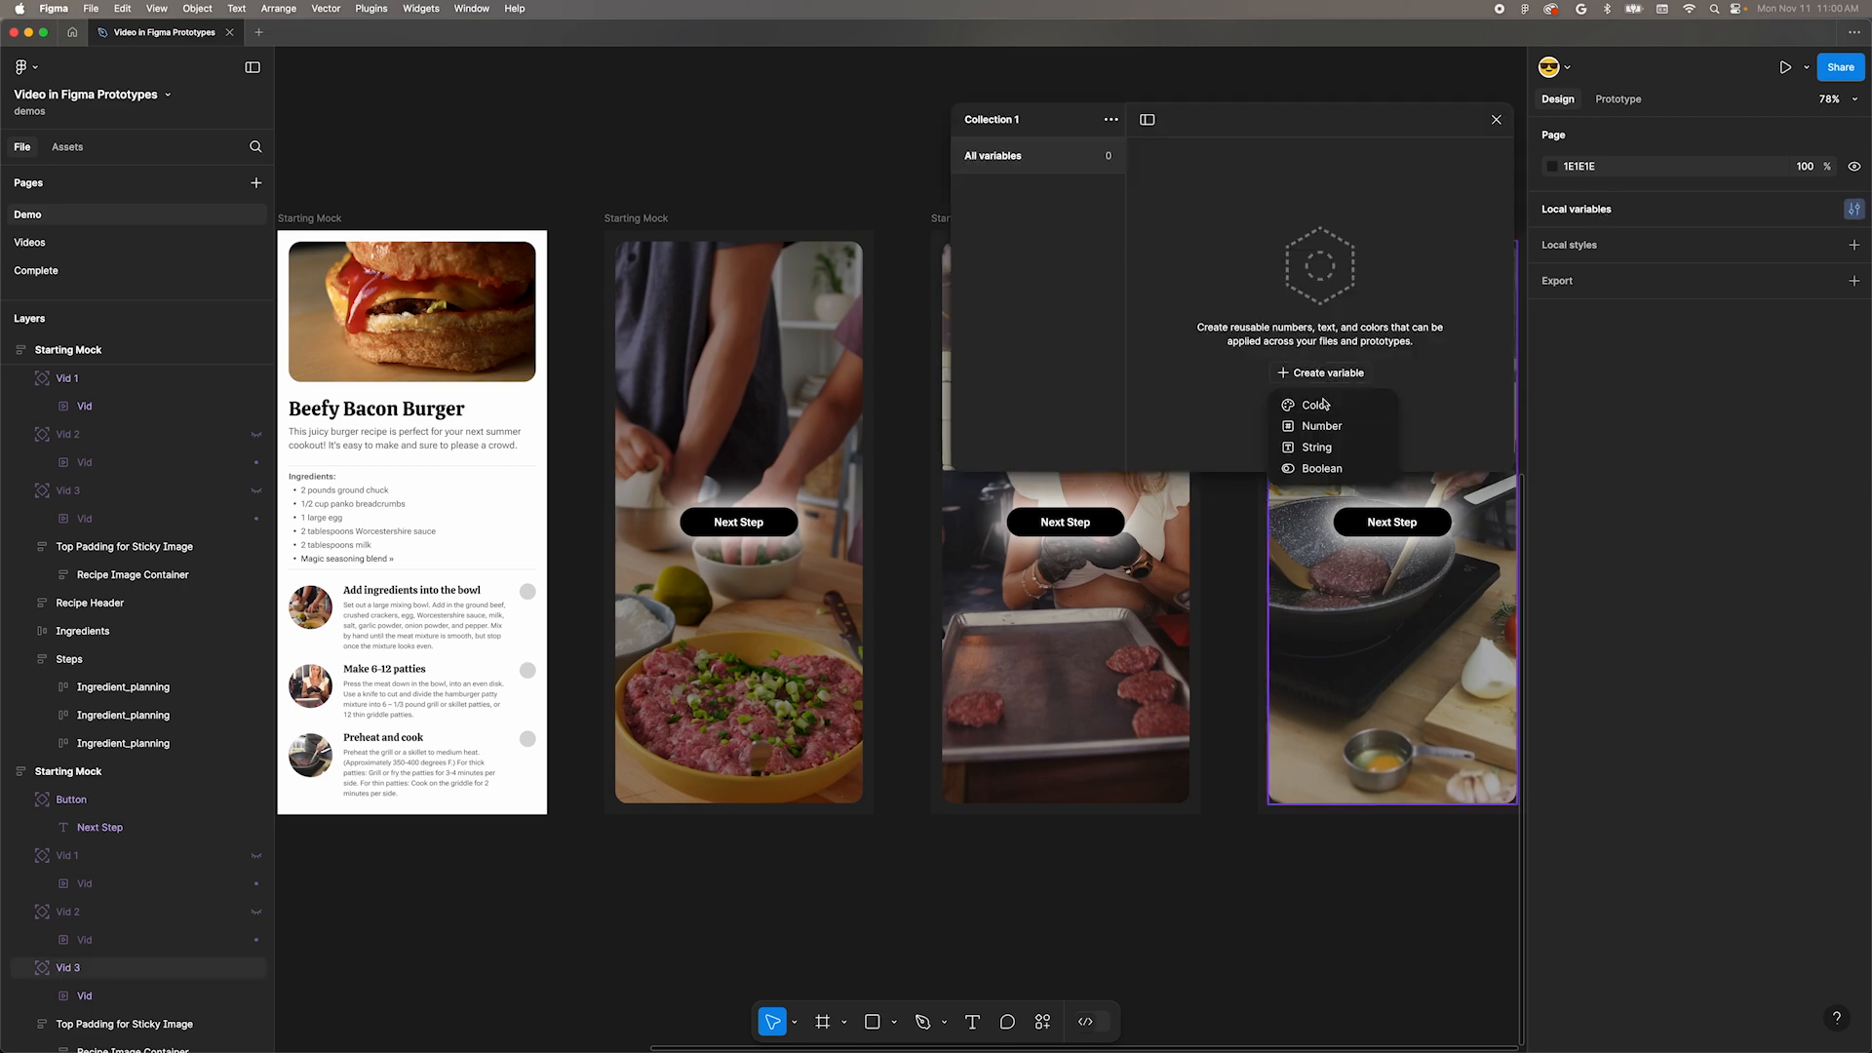
left_click(1323, 468)
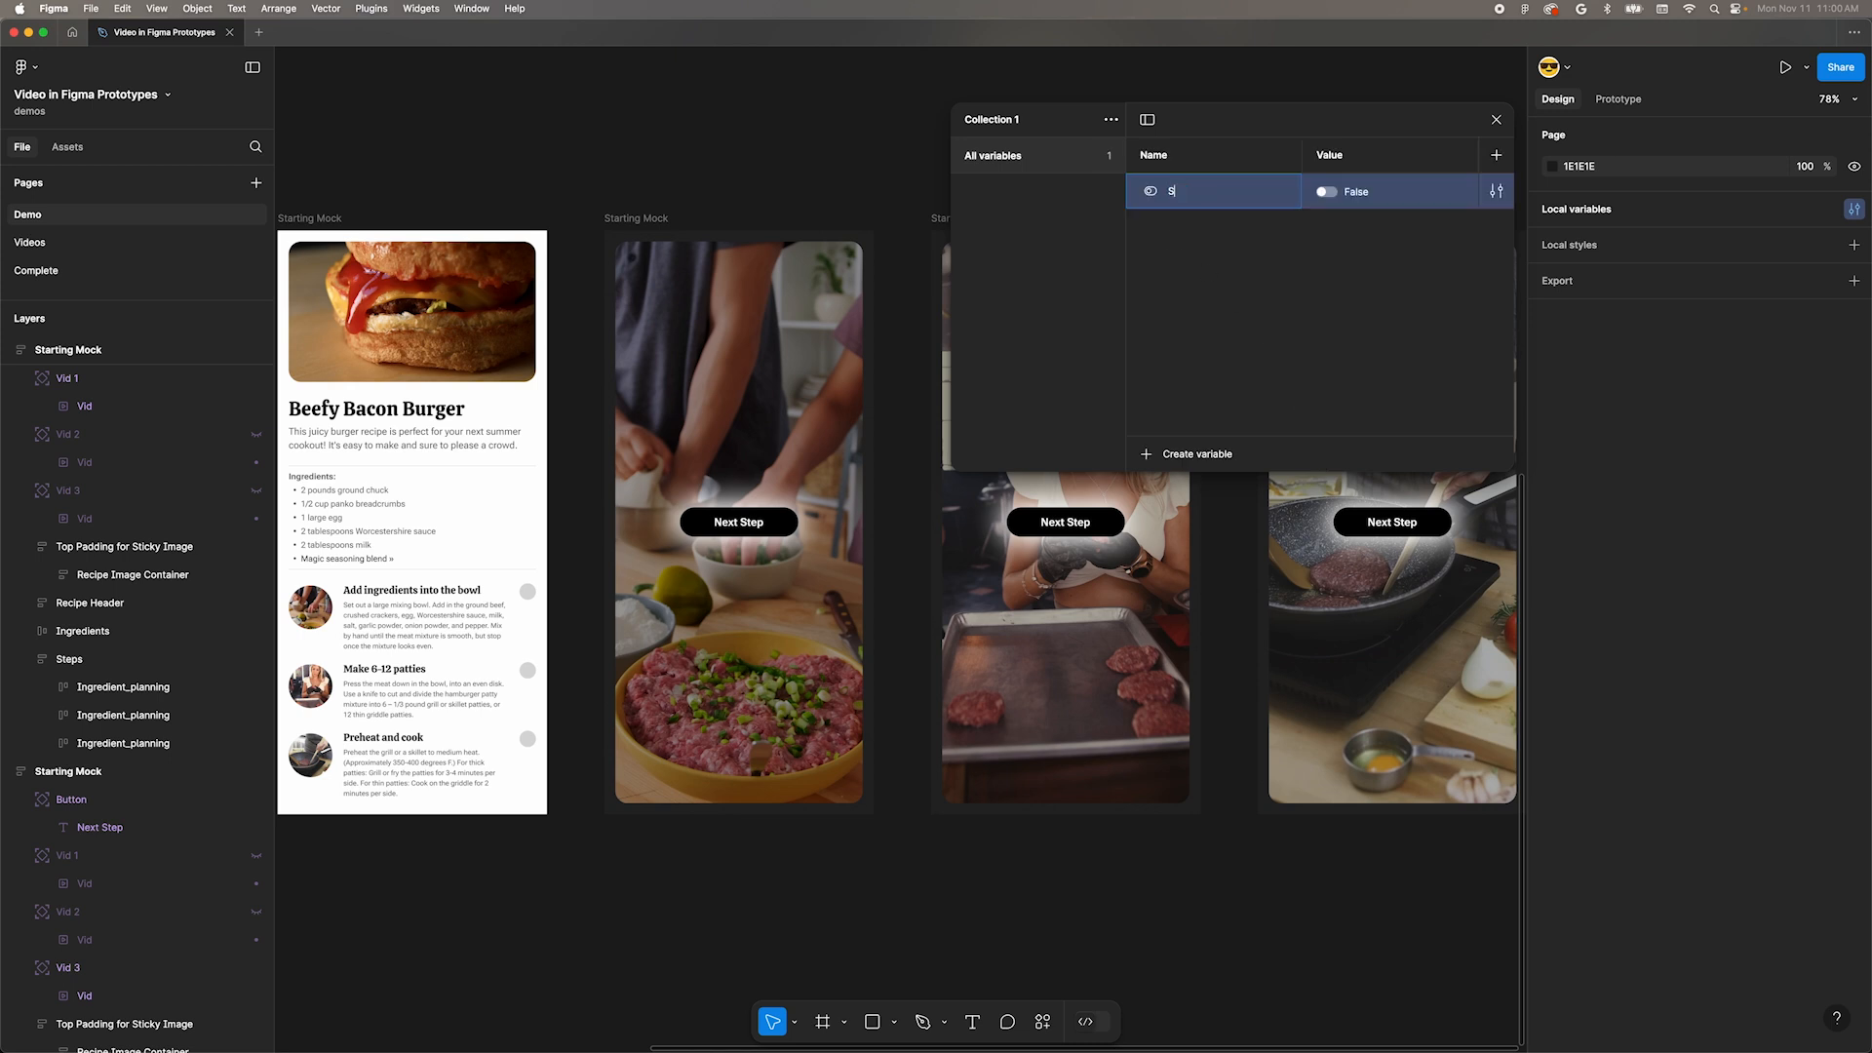
type("Show Button")
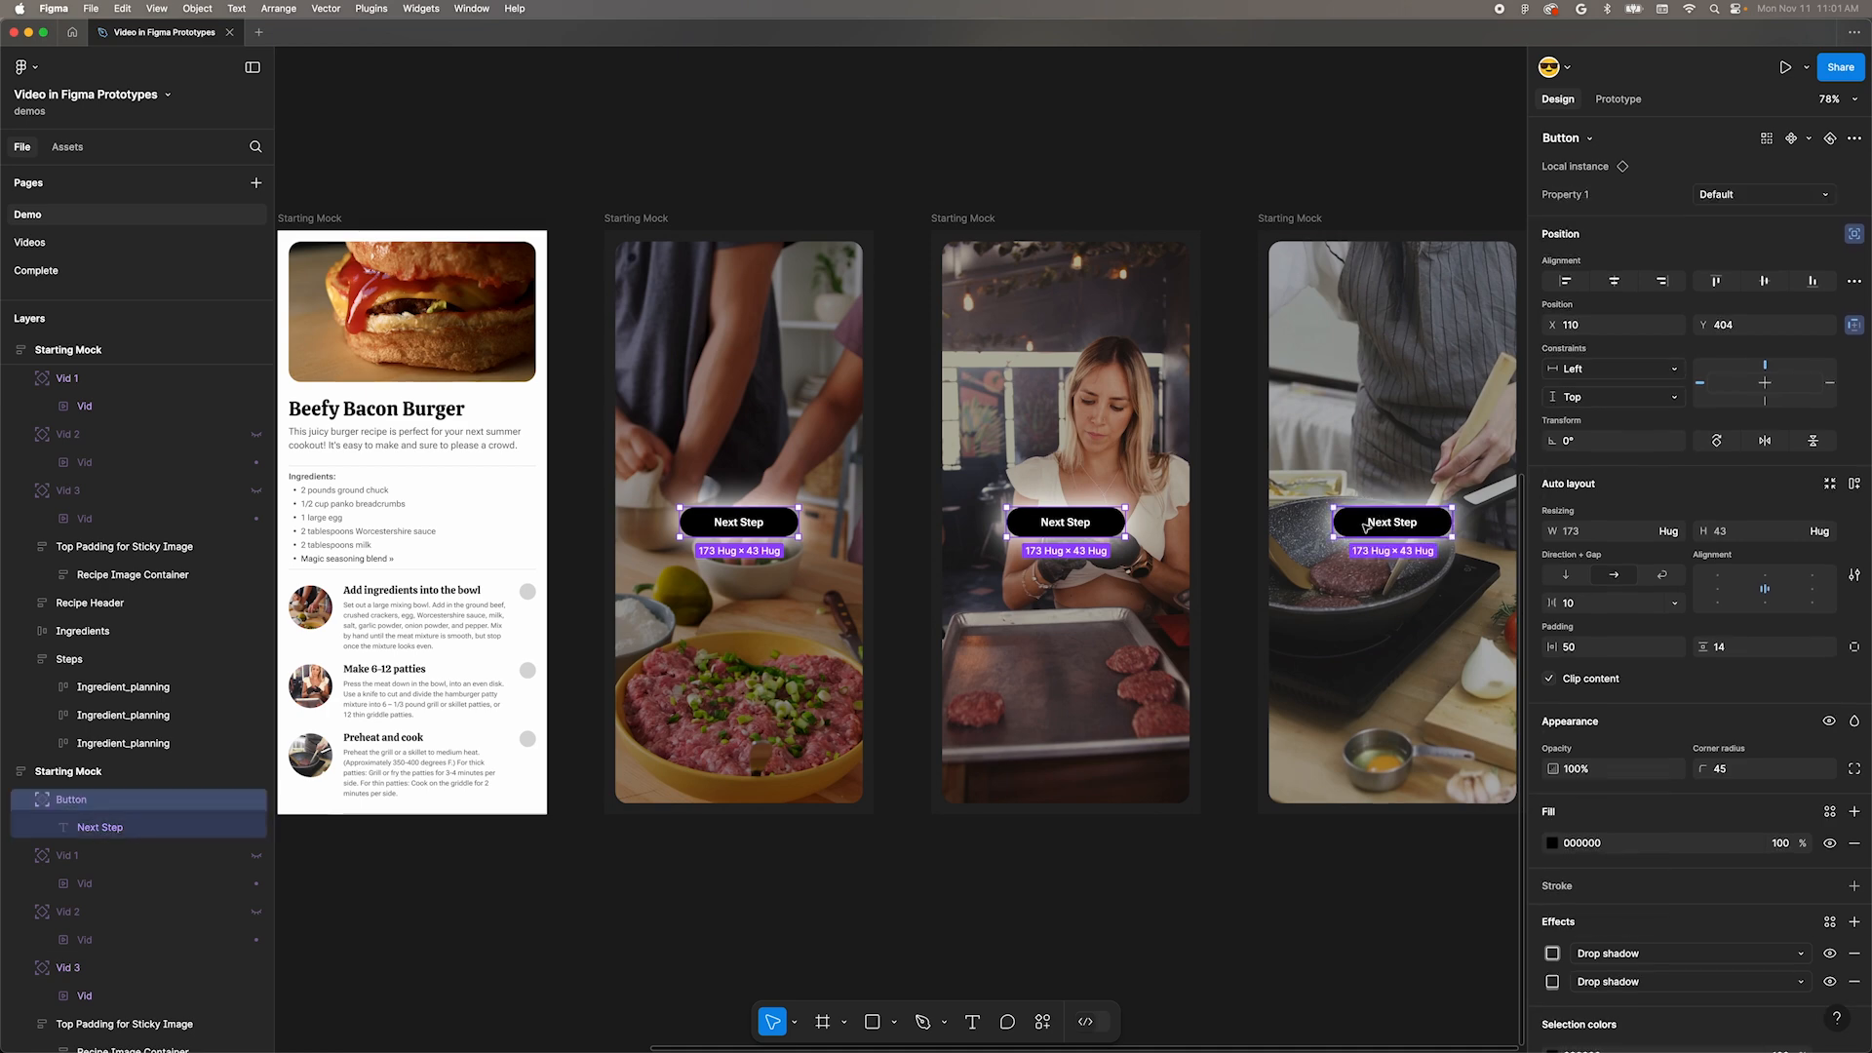
left_click(1853, 722)
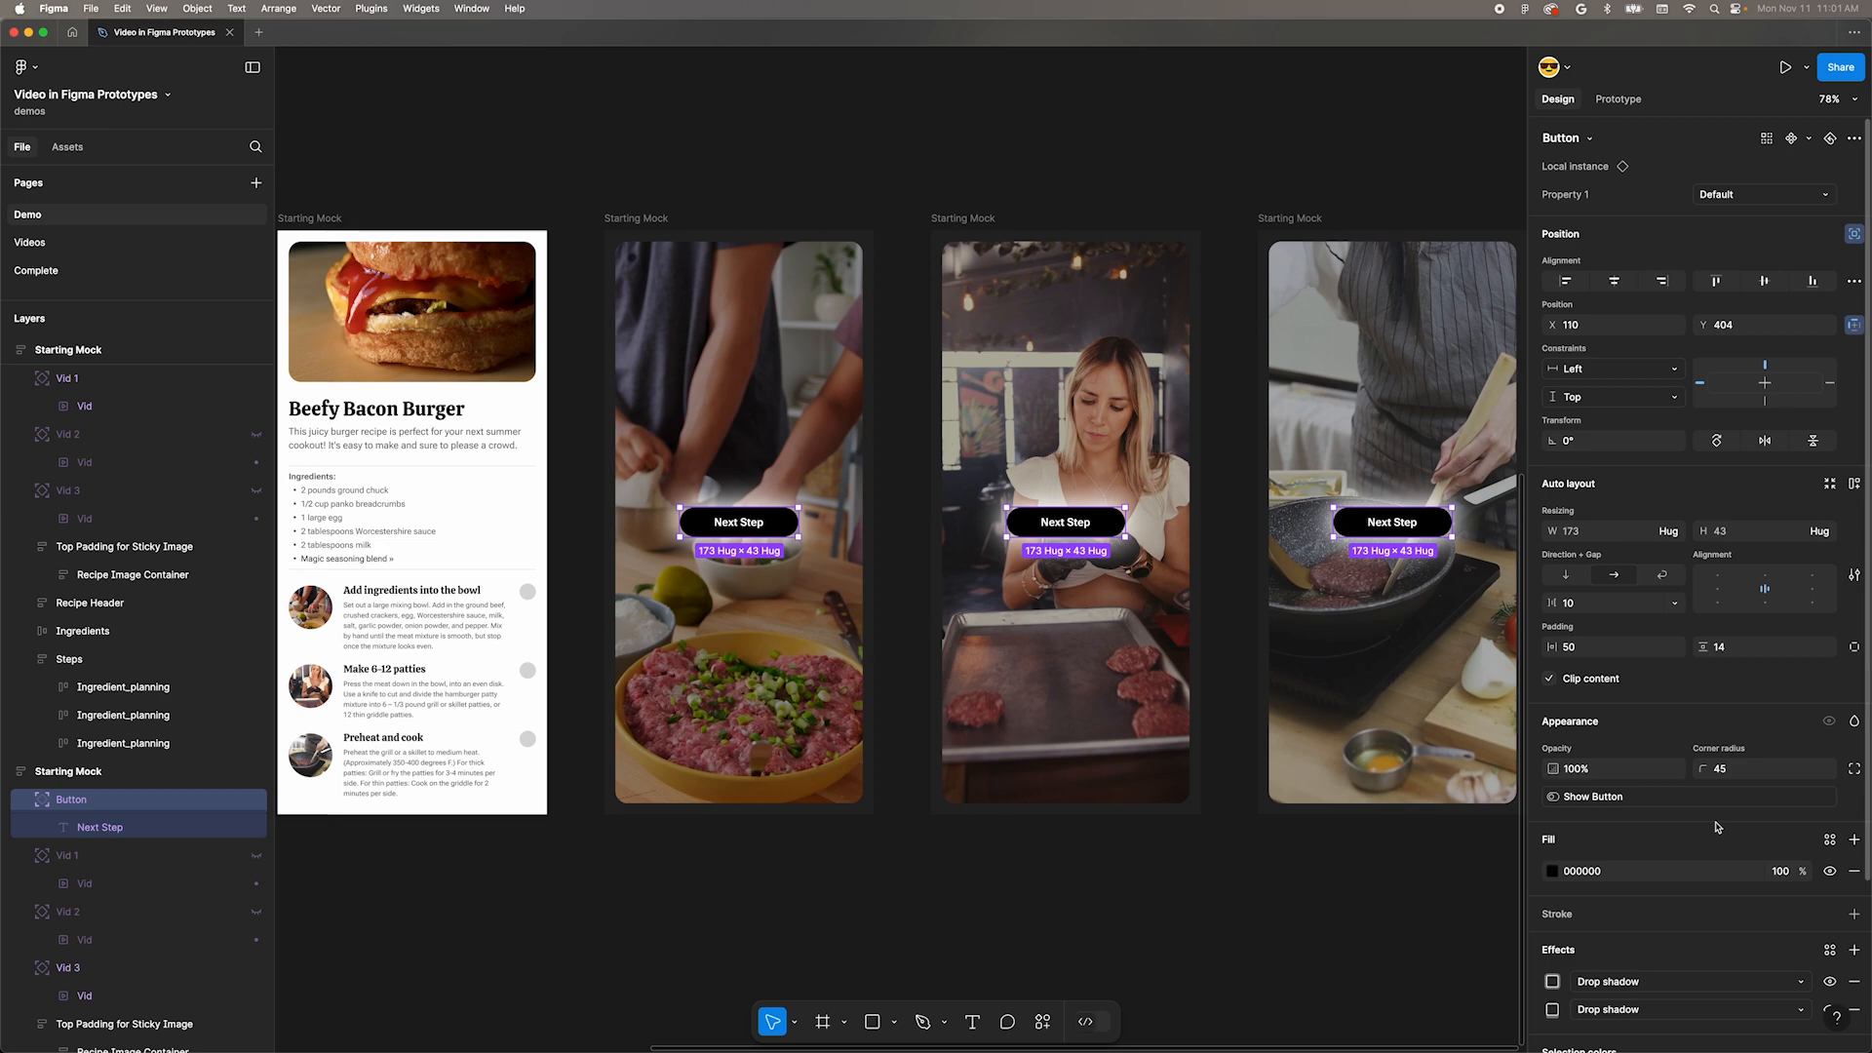
mouse_move(1701, 823)
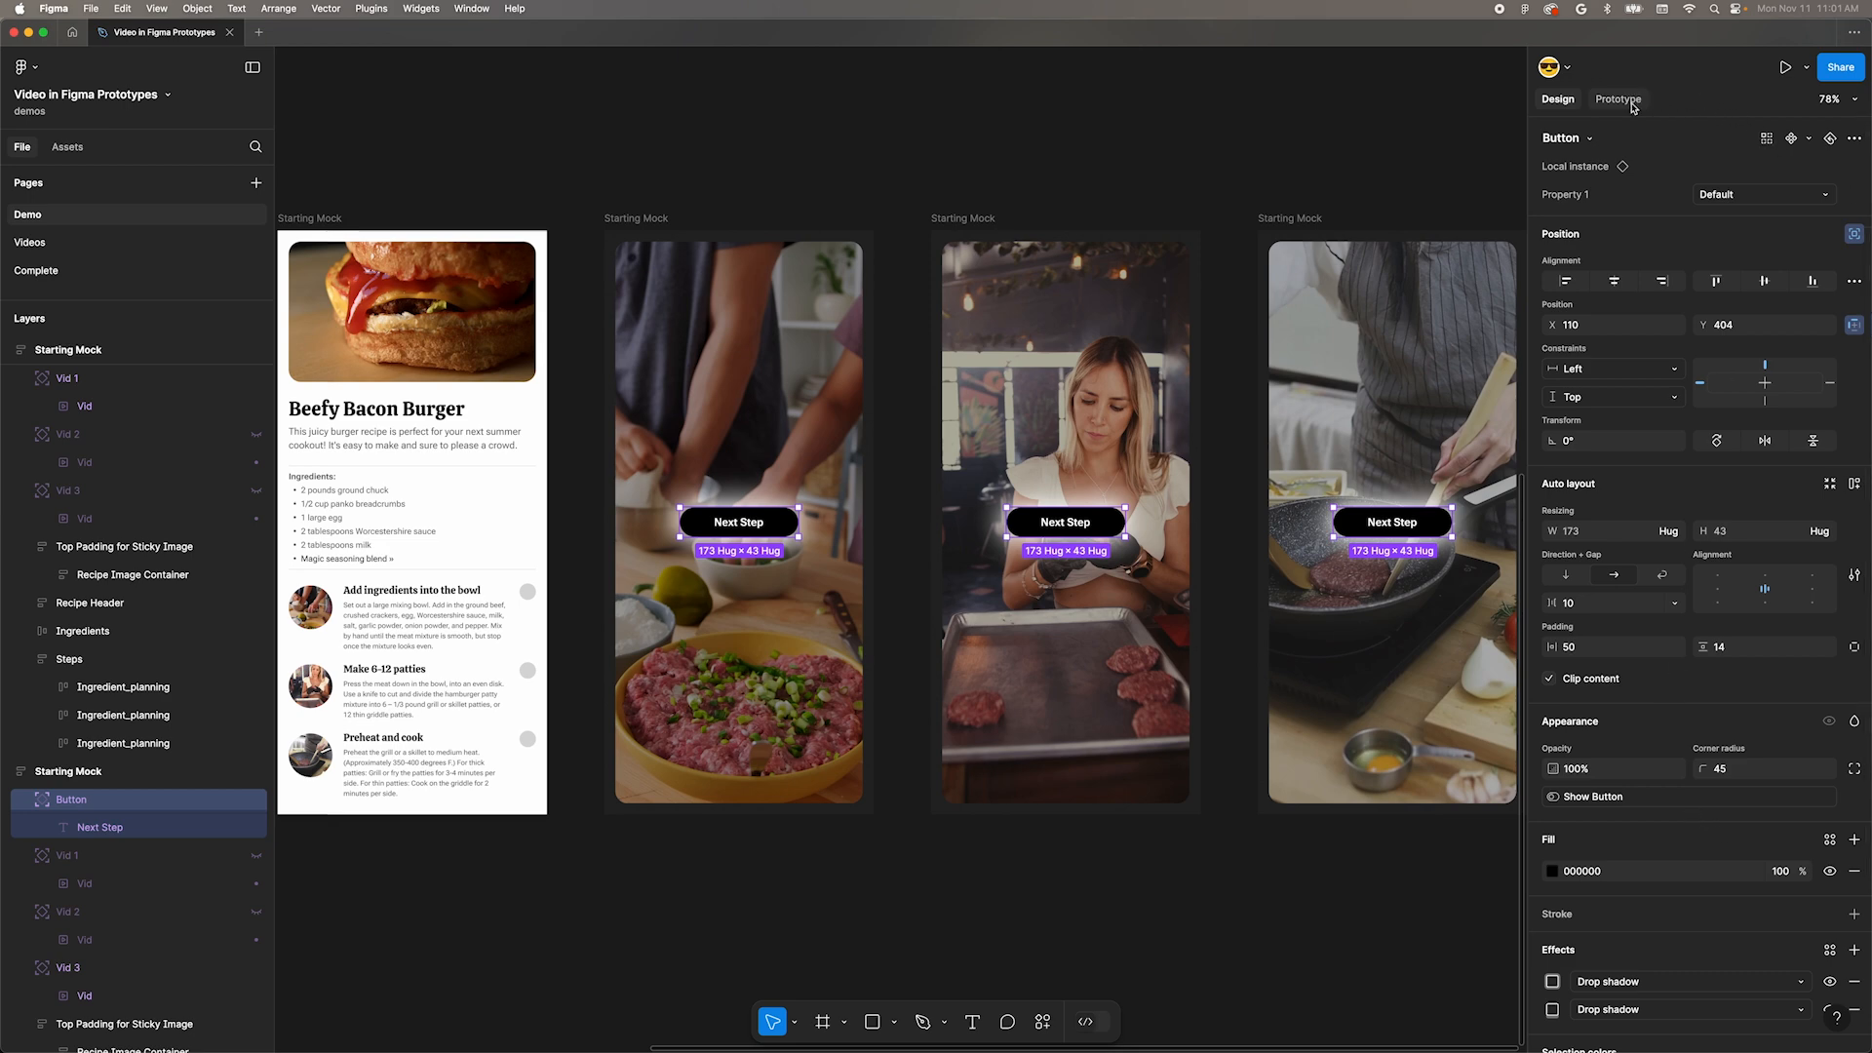
Add a When video ends interaction on the first Vid setting Show Button to True.
left_click(1619, 99)
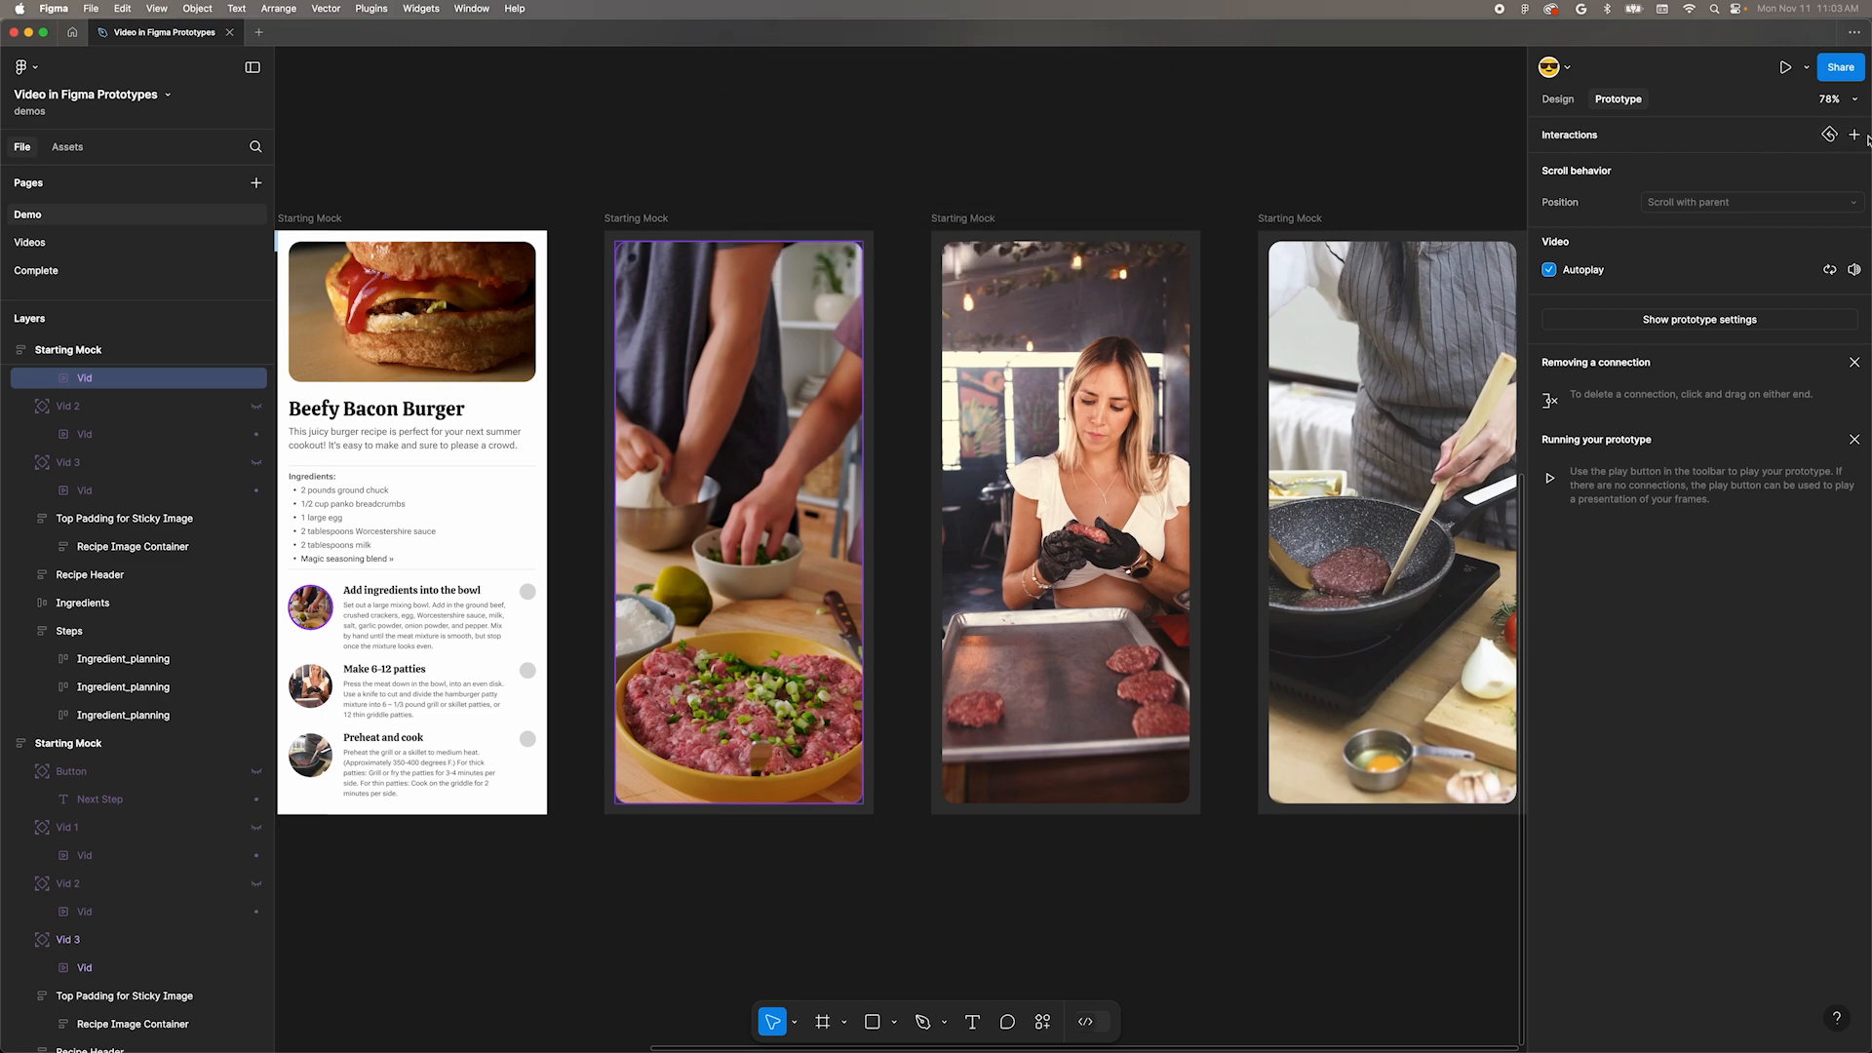
left_click(1854, 135)
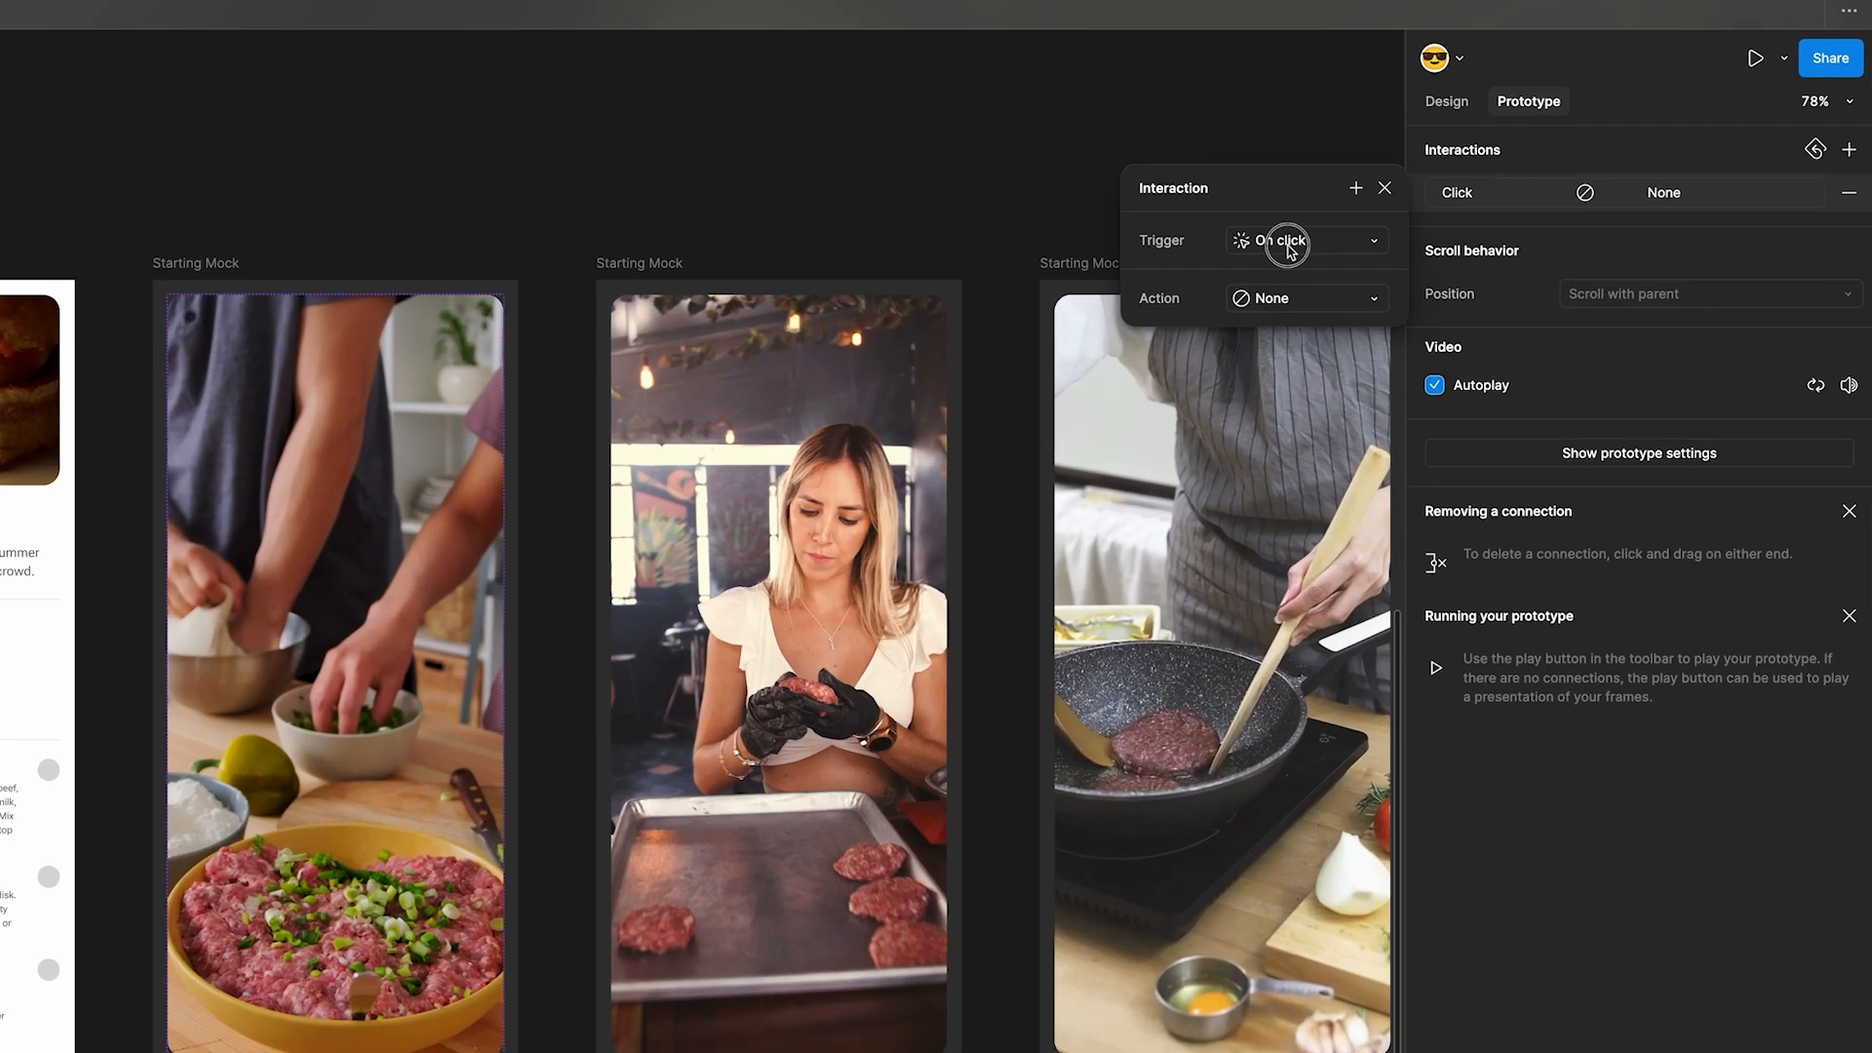
left_click(1305, 241)
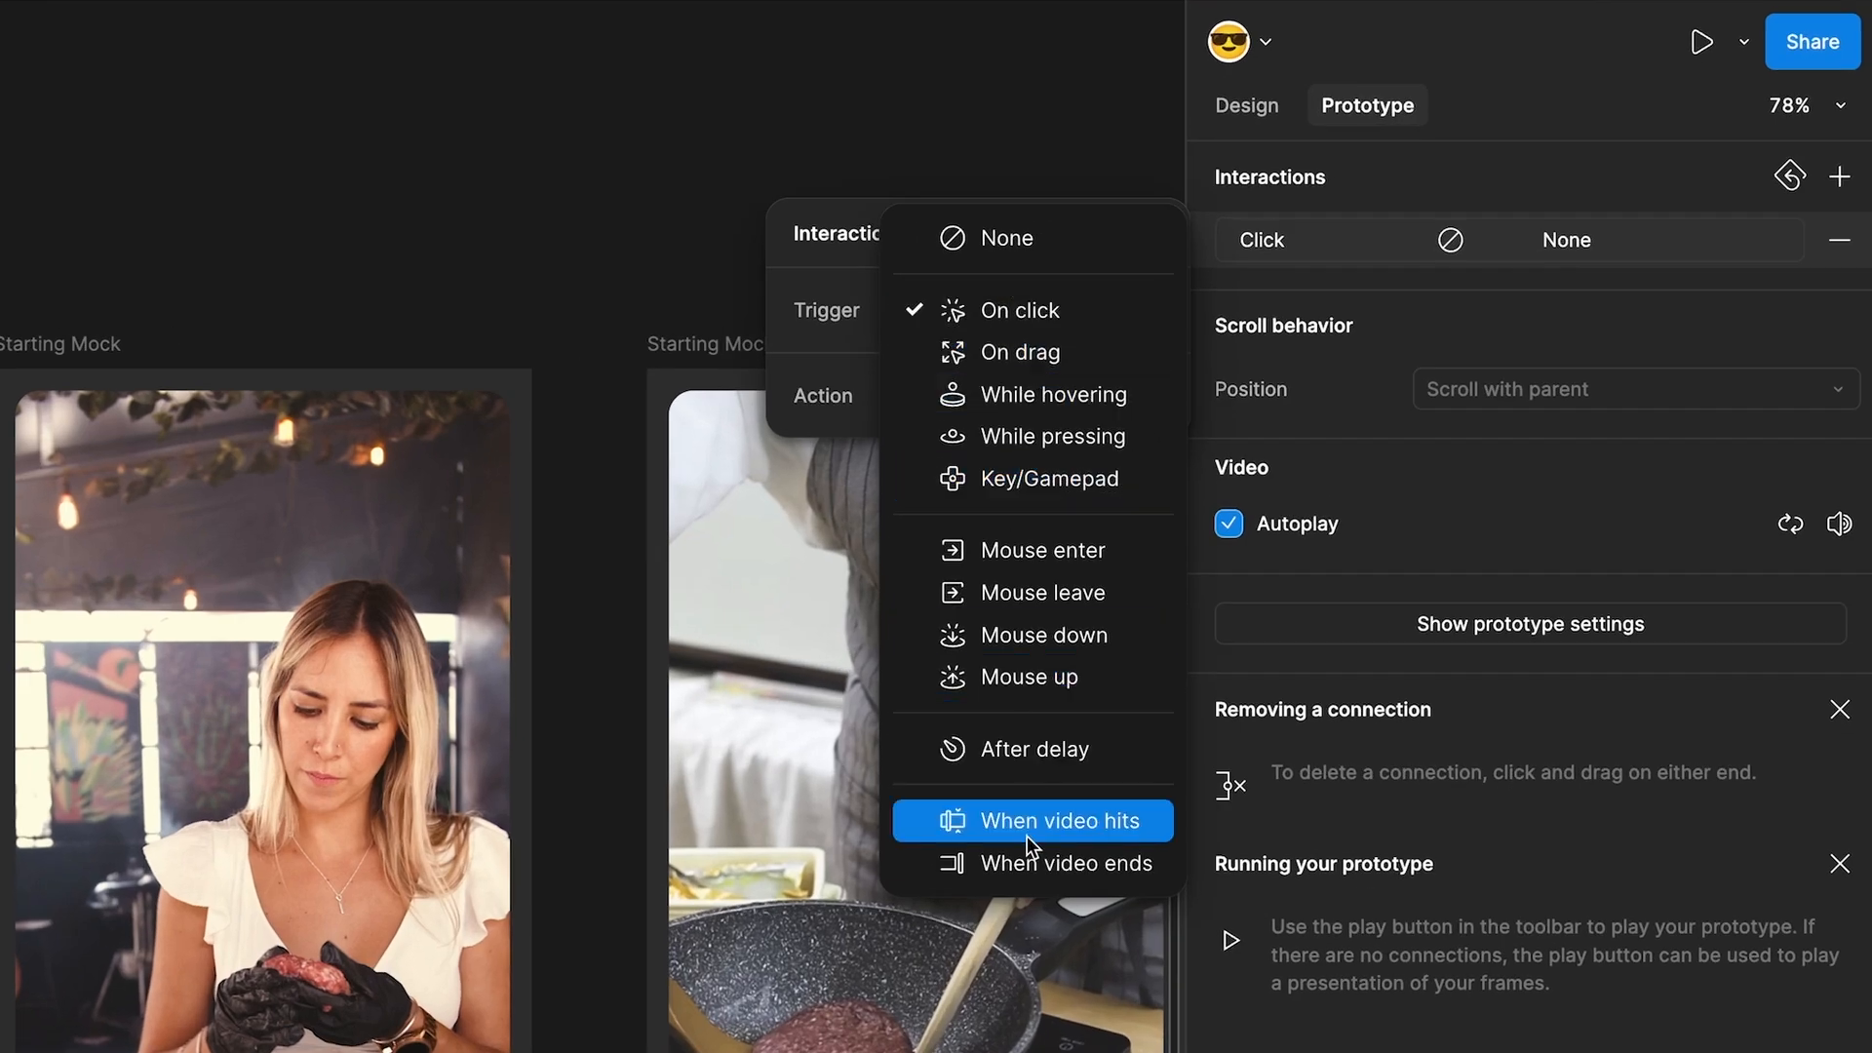
left_click(1067, 864)
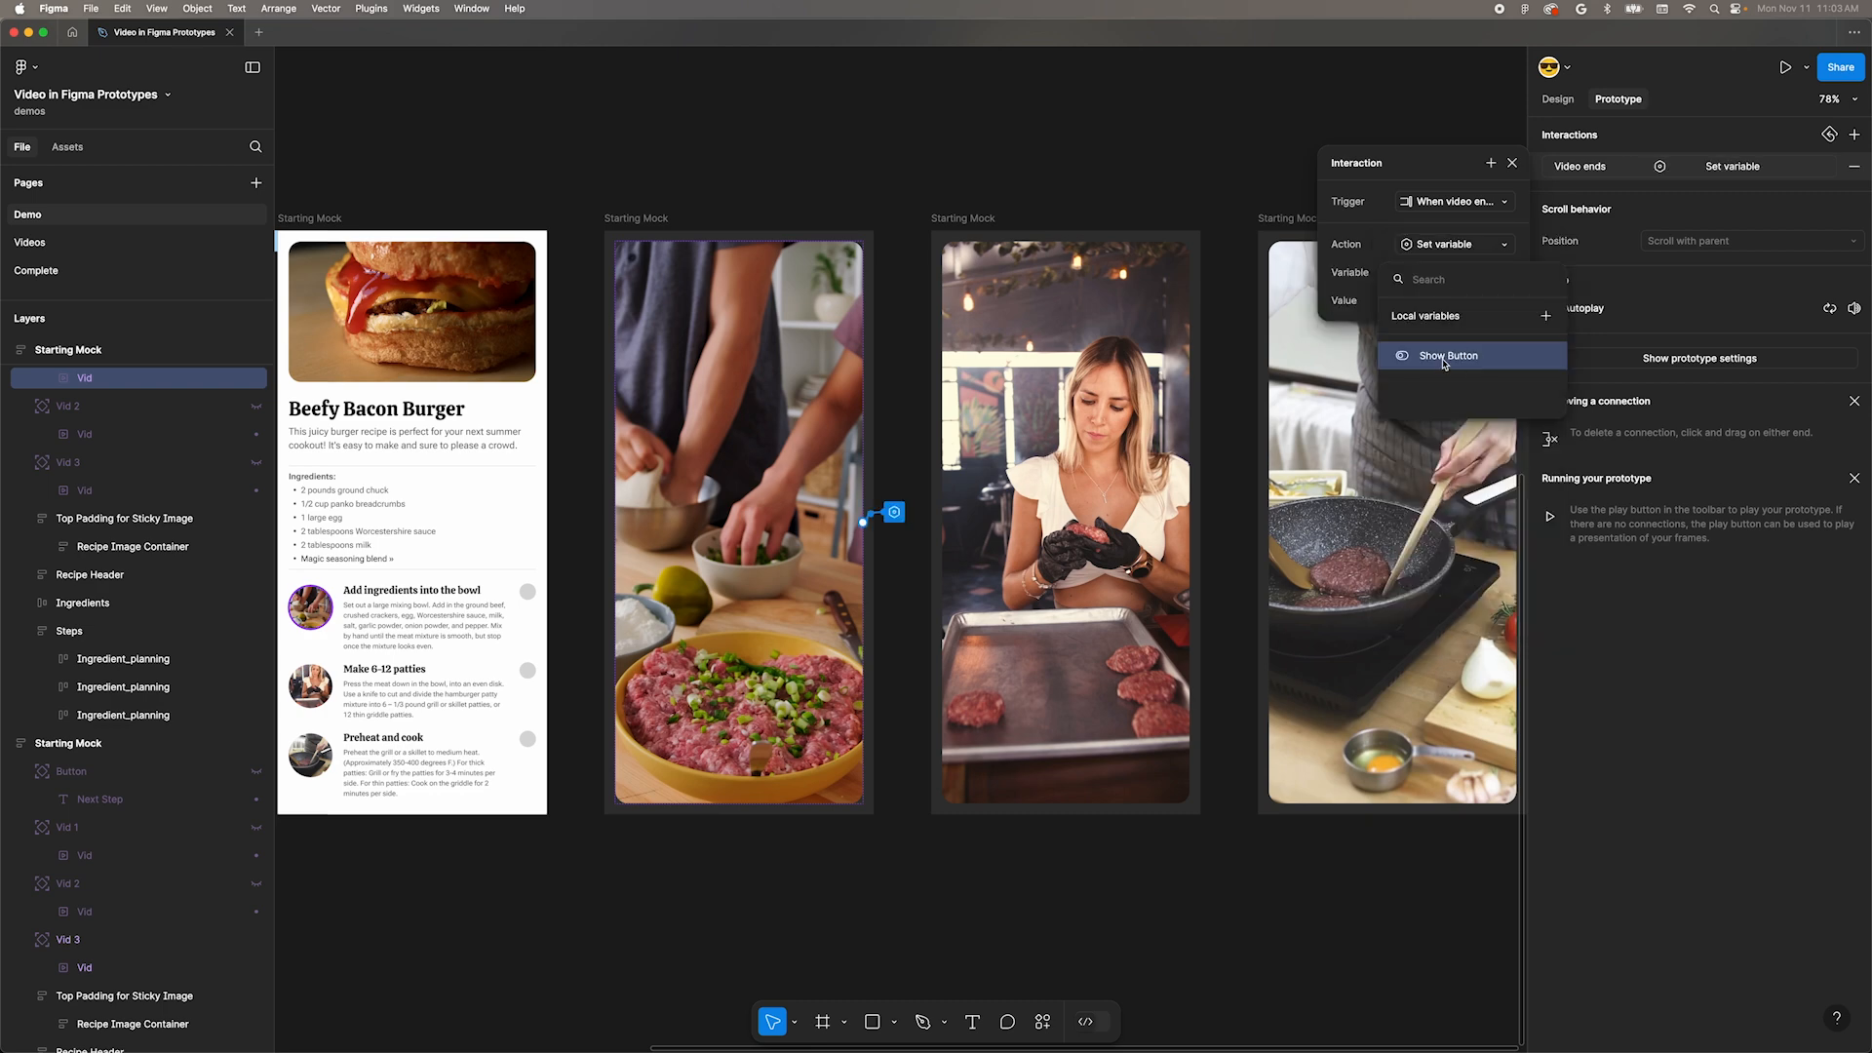
left_click(1449, 355)
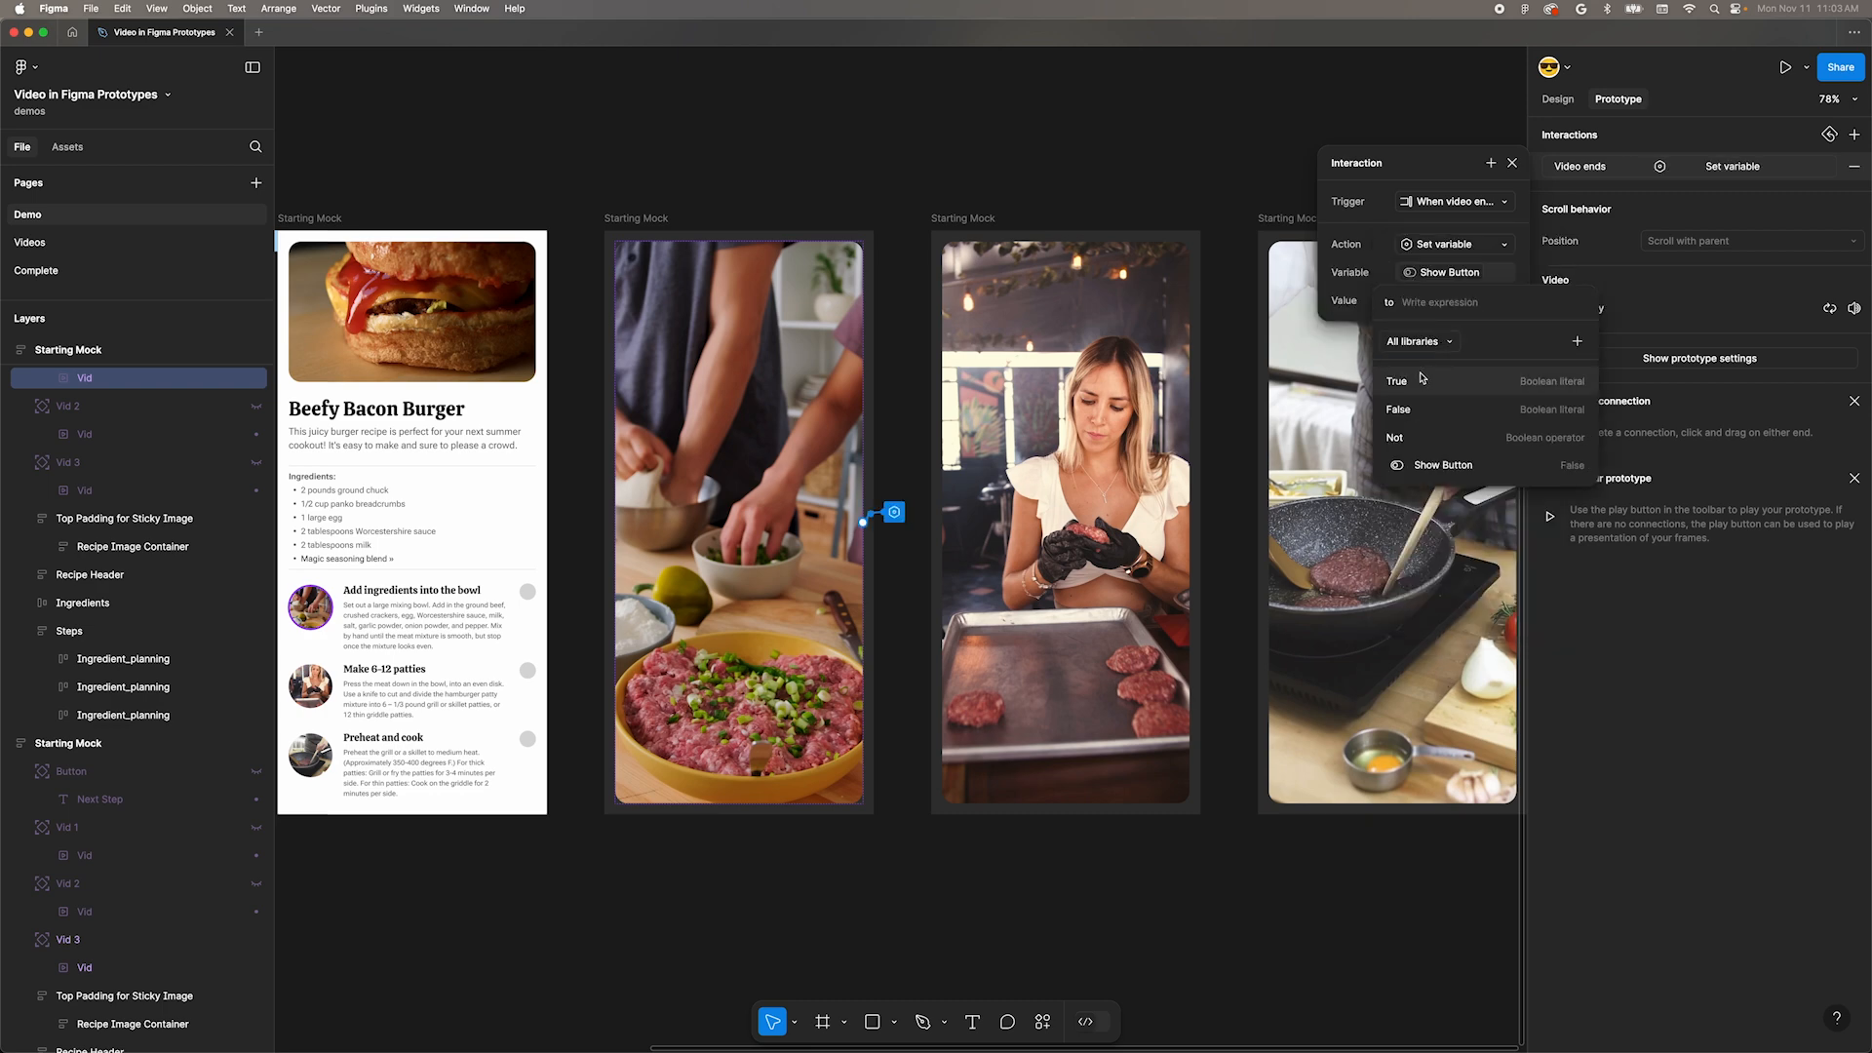
mouse_move(1402, 382)
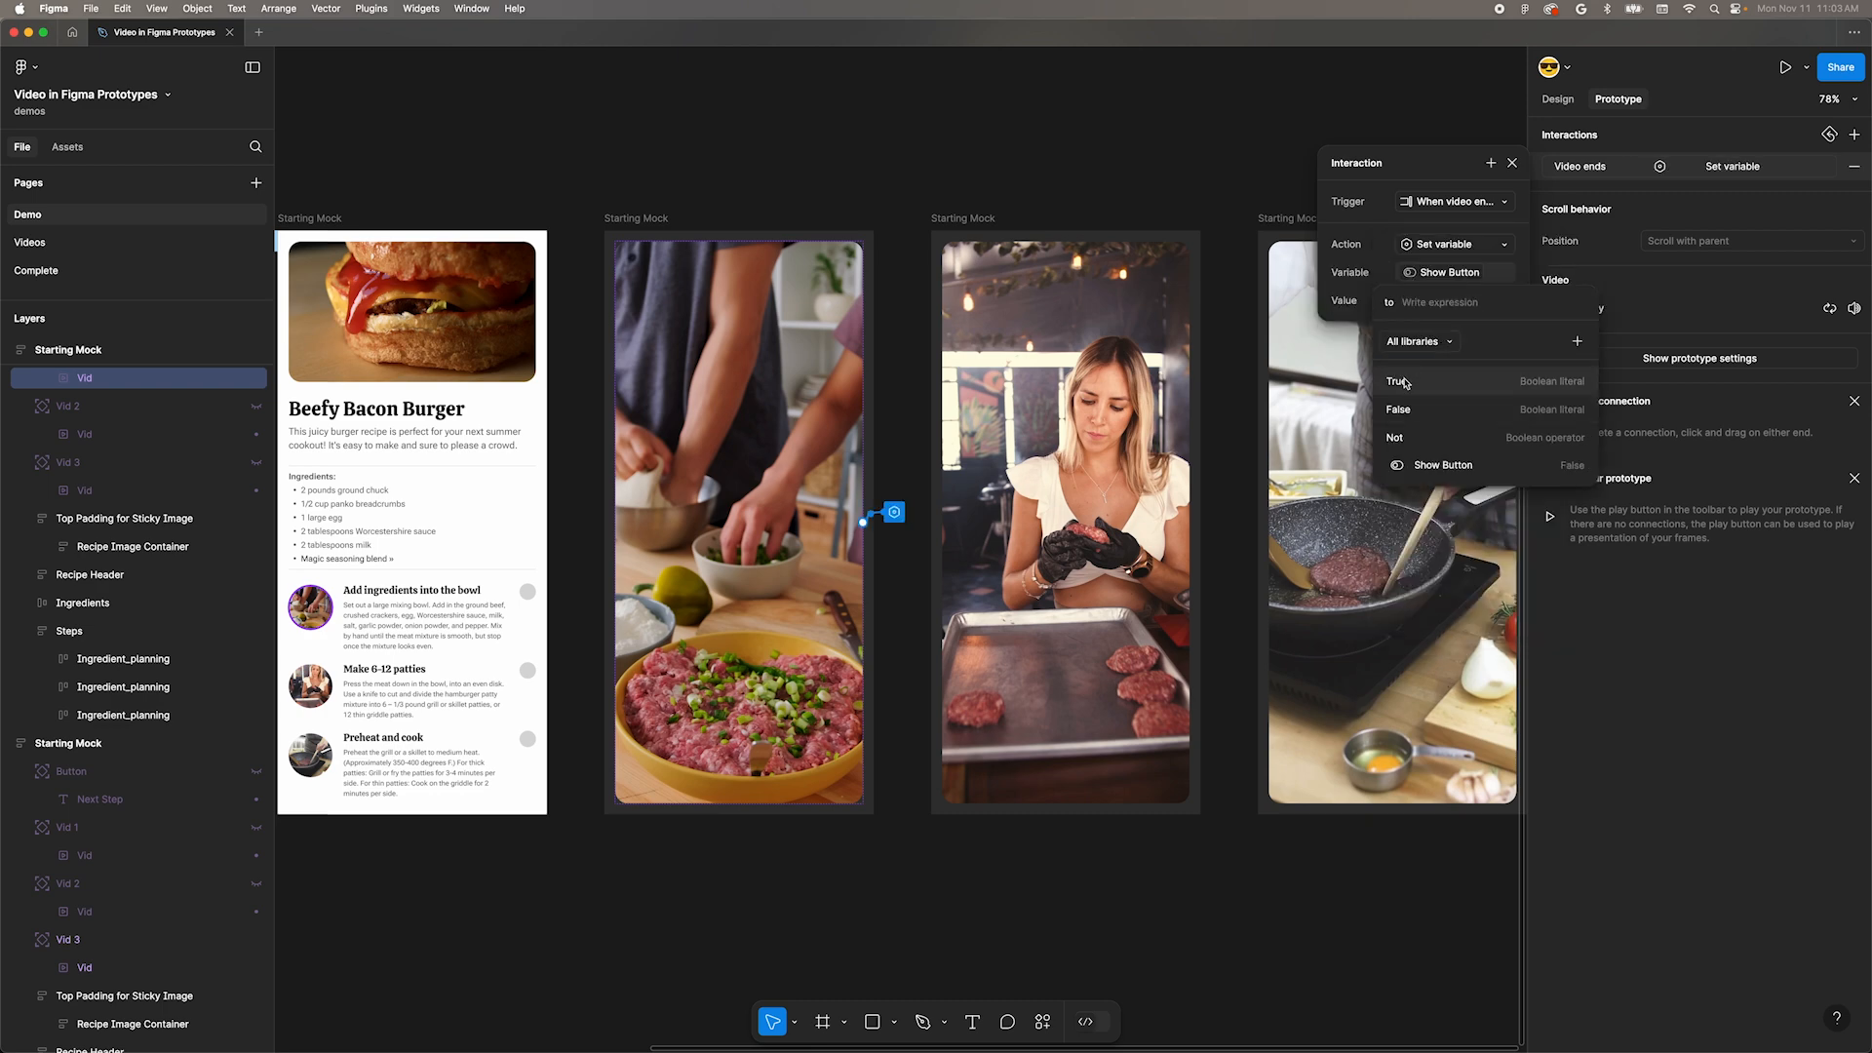
left_click(1399, 380)
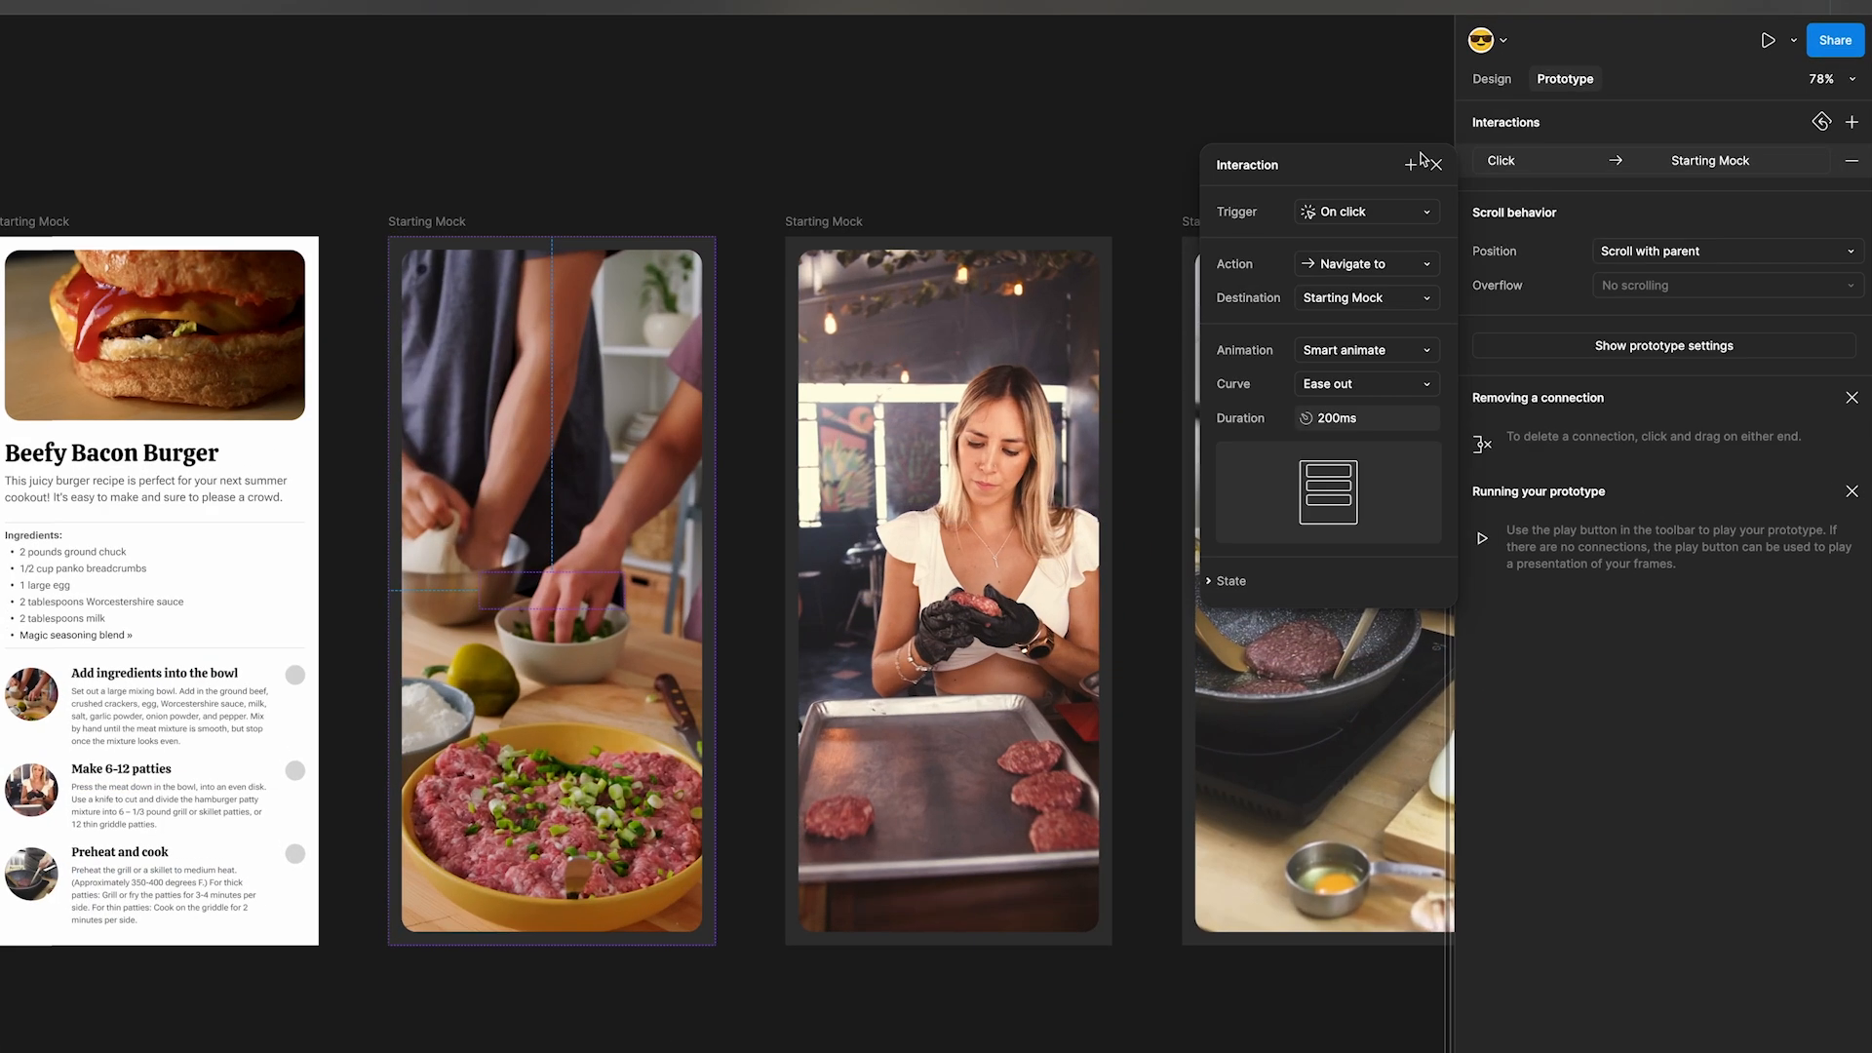
Add a Set variable action to the button's click setting Show Button to false.
left_click(1367, 263)
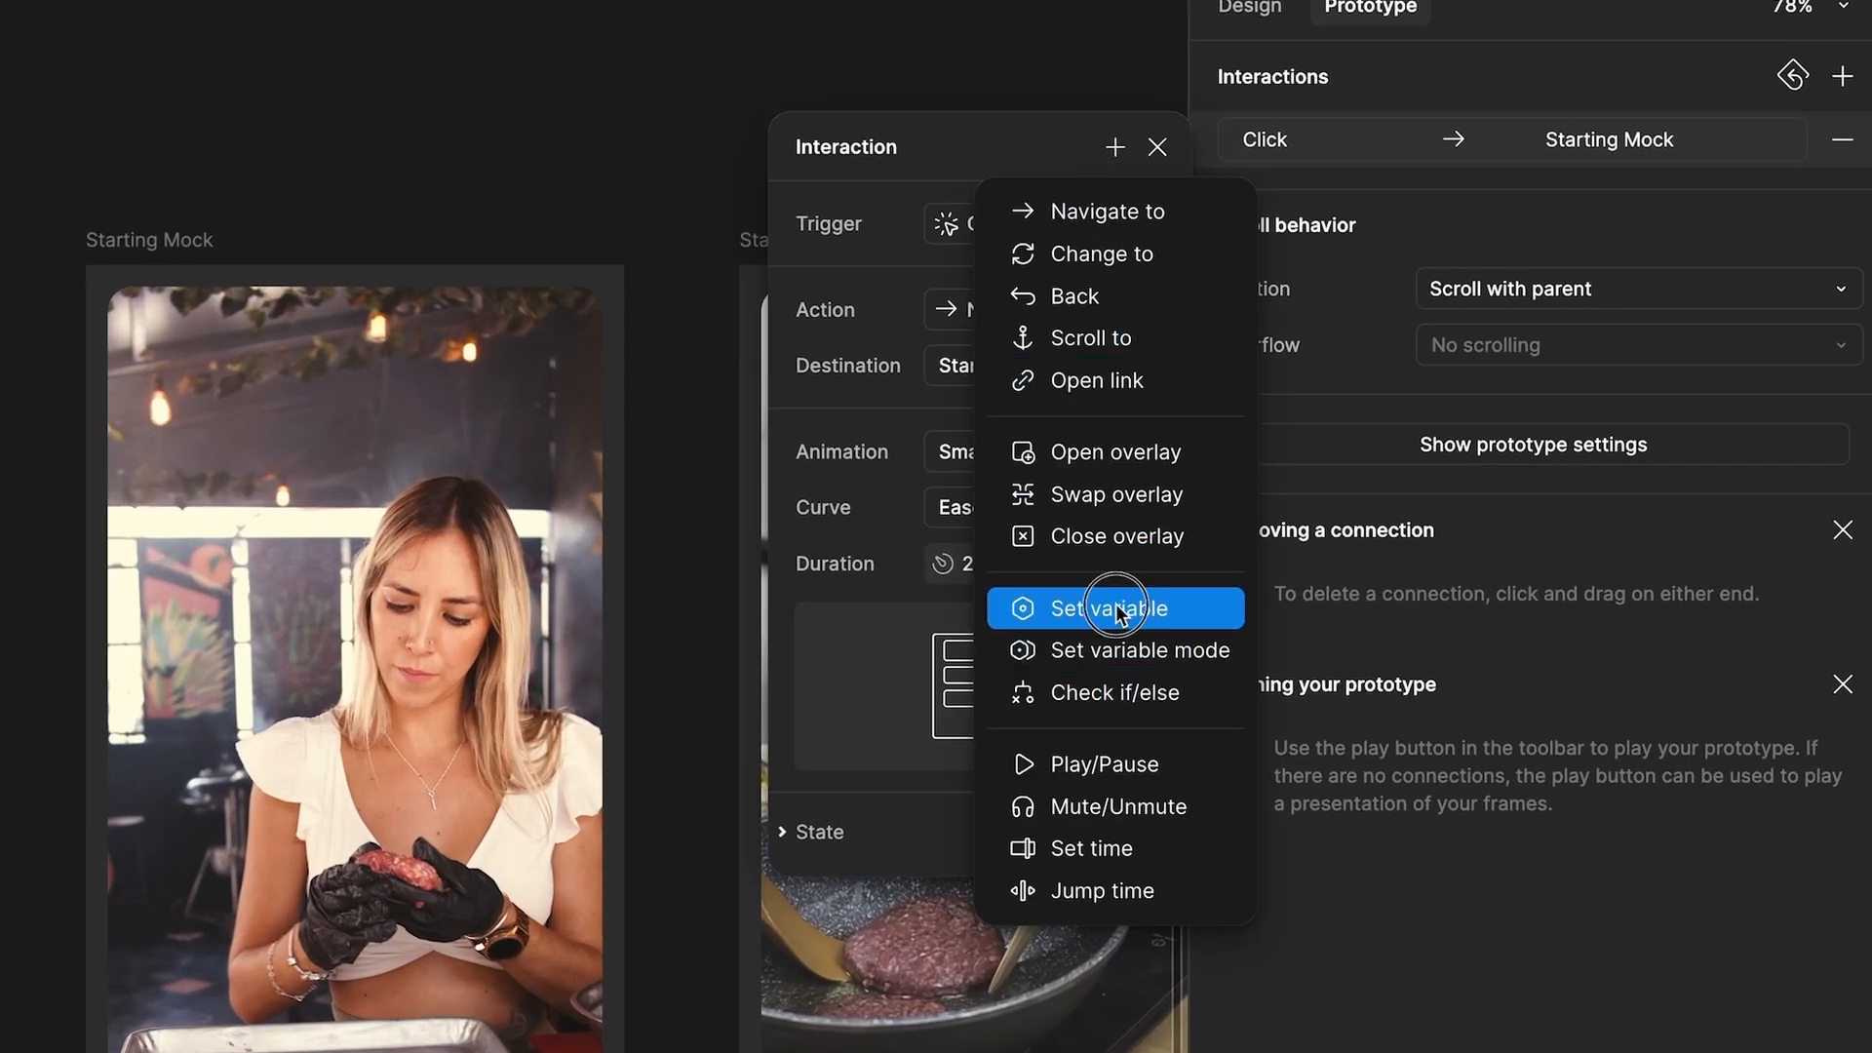
left_click(1098, 609)
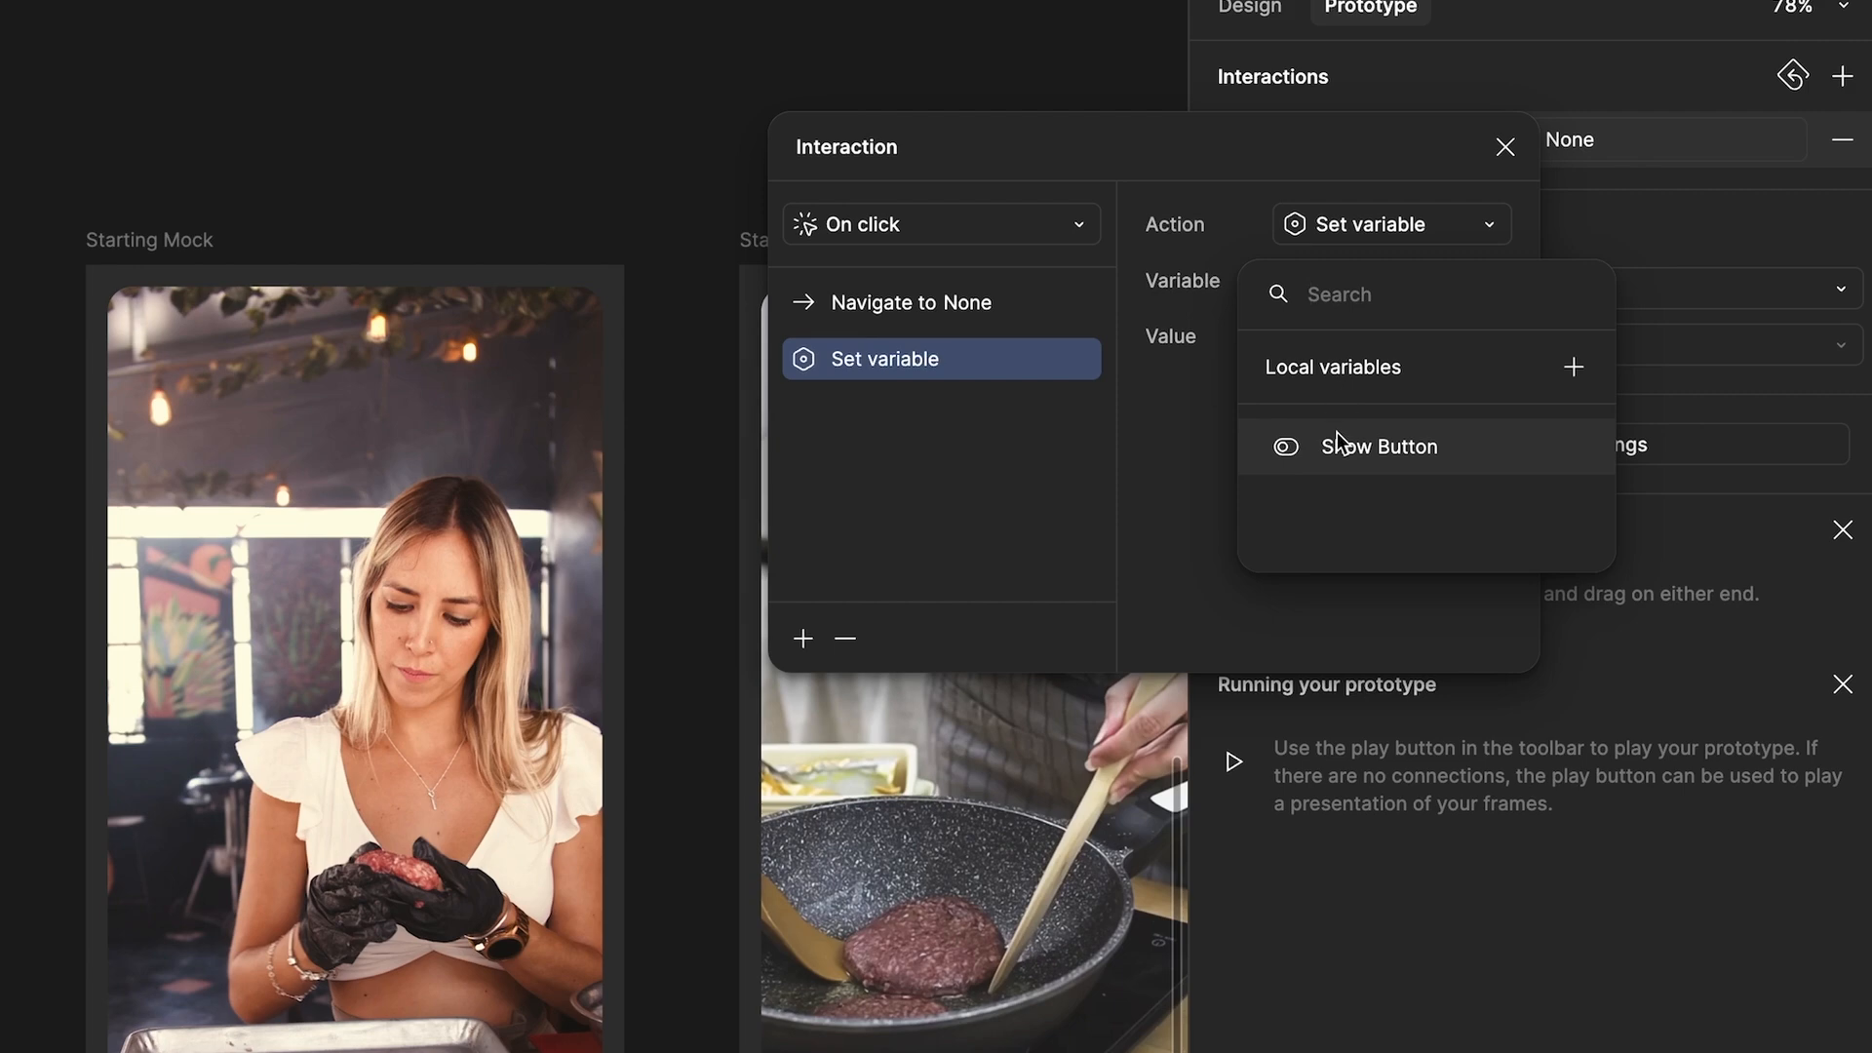
left_click(1379, 445)
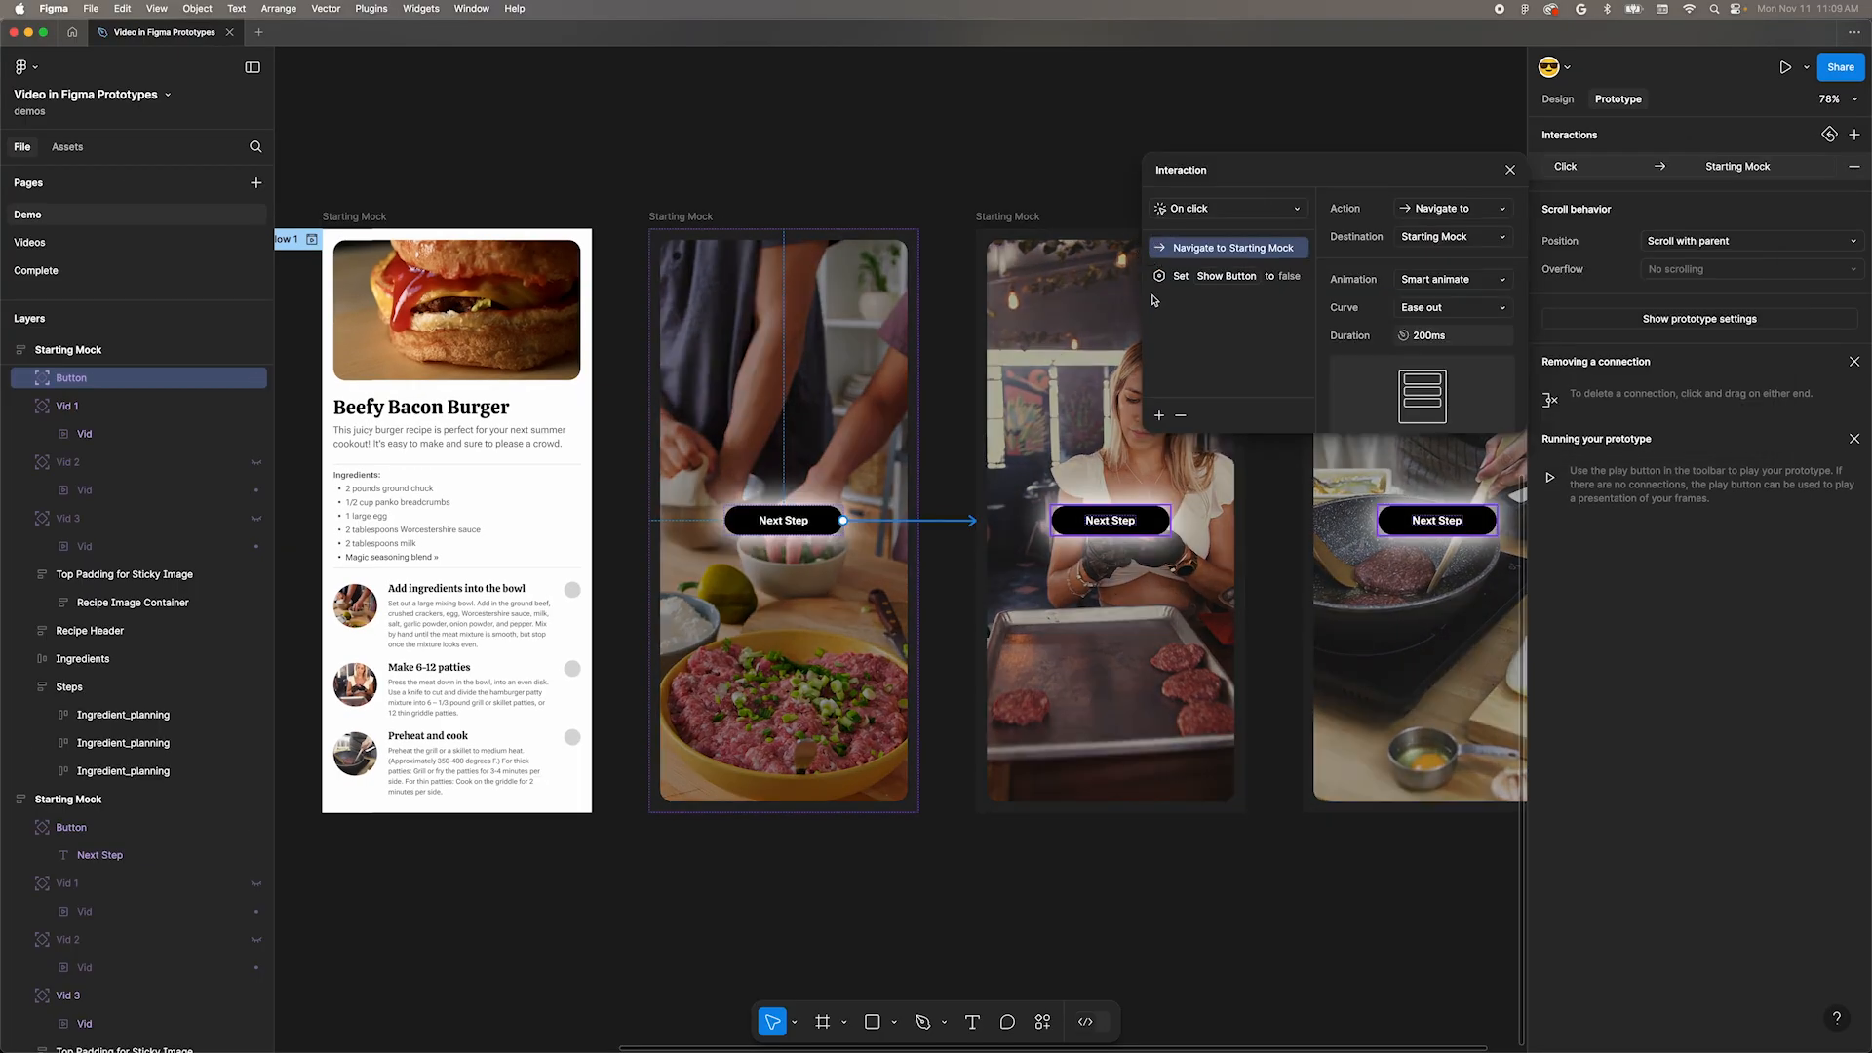
left_click(1231, 248)
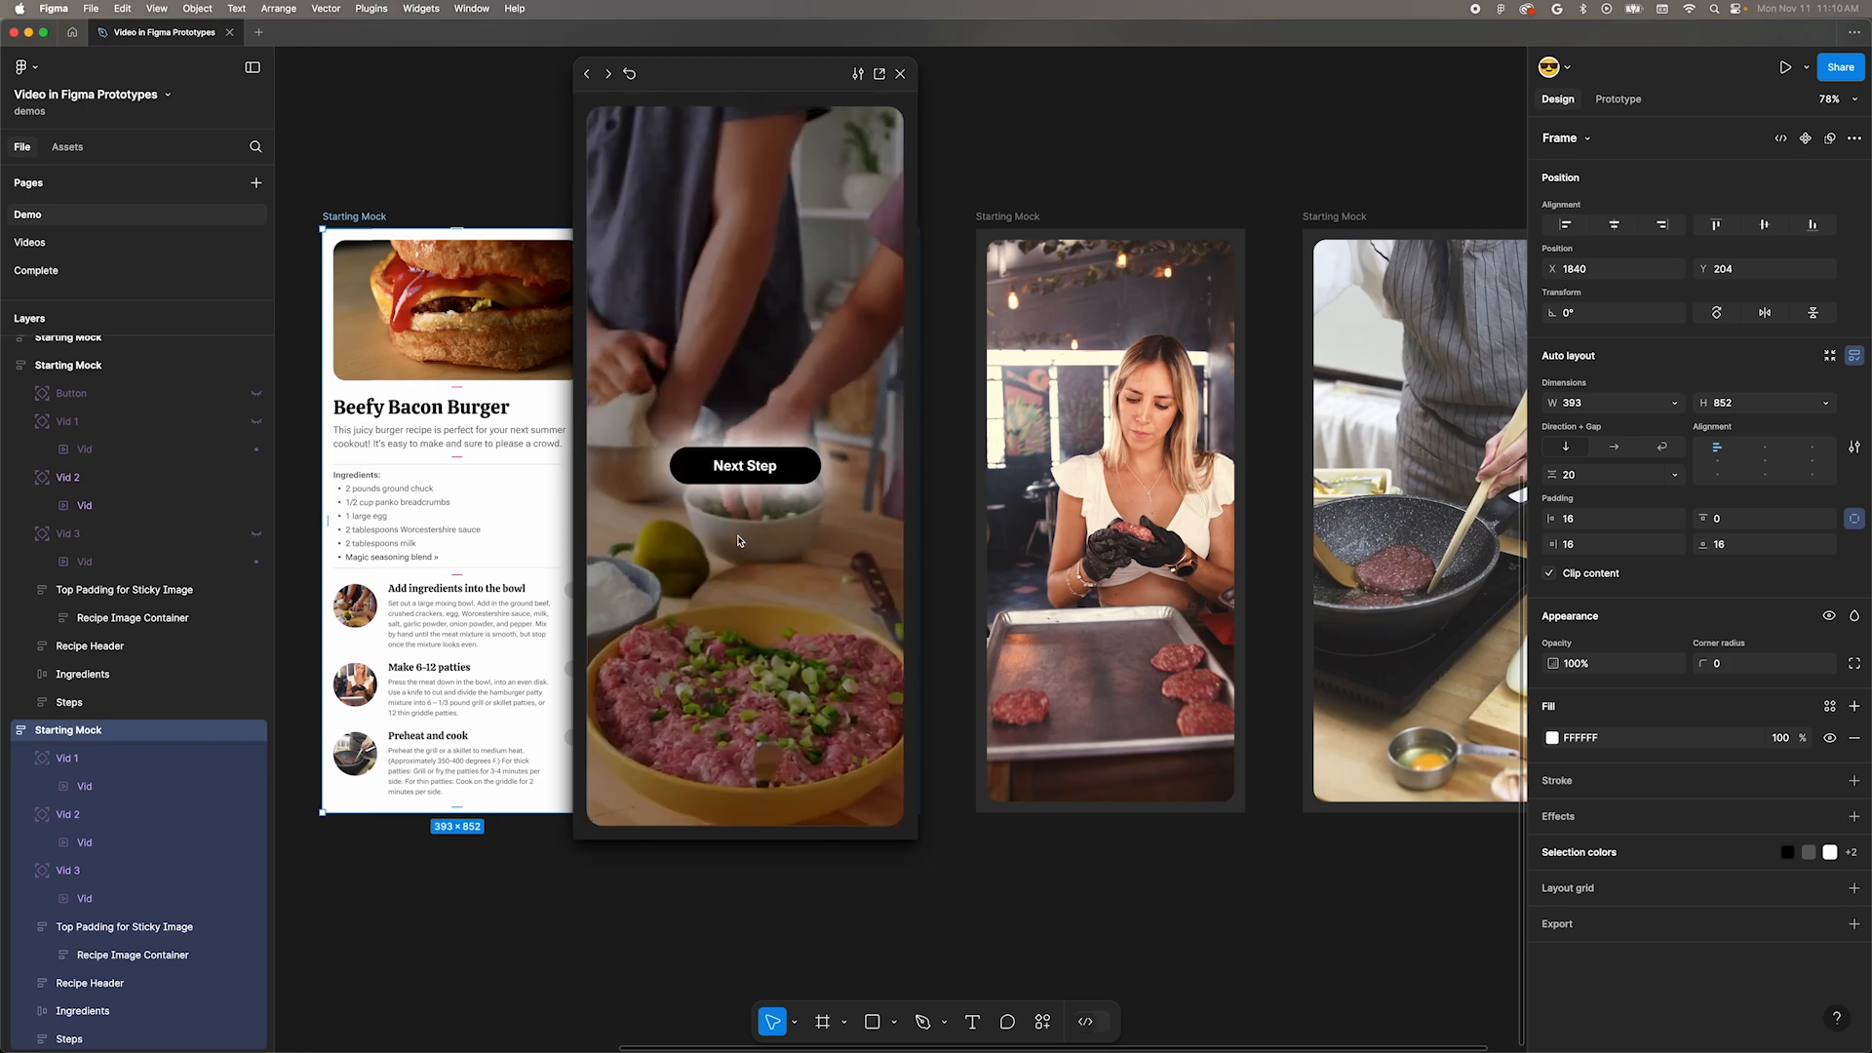
Click Next Step in the prototype preview to advance to the patty-shaping video.
left_click(743, 466)
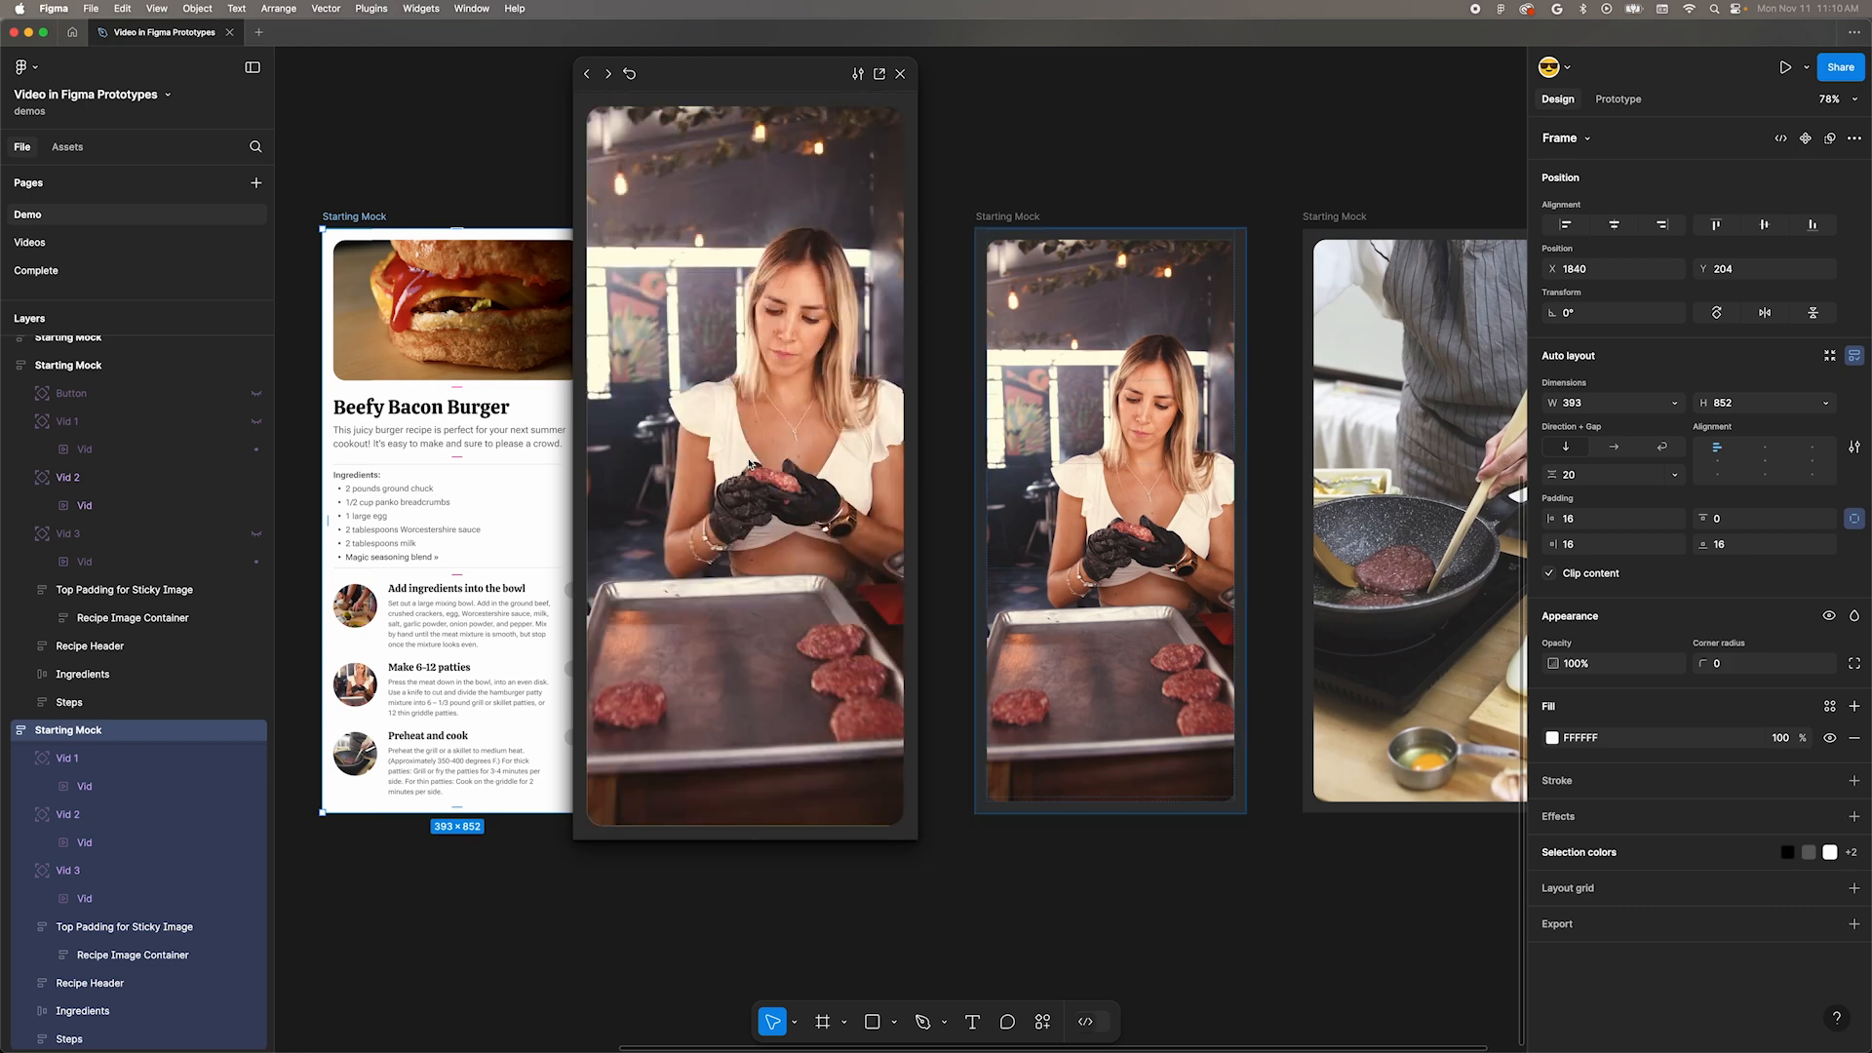